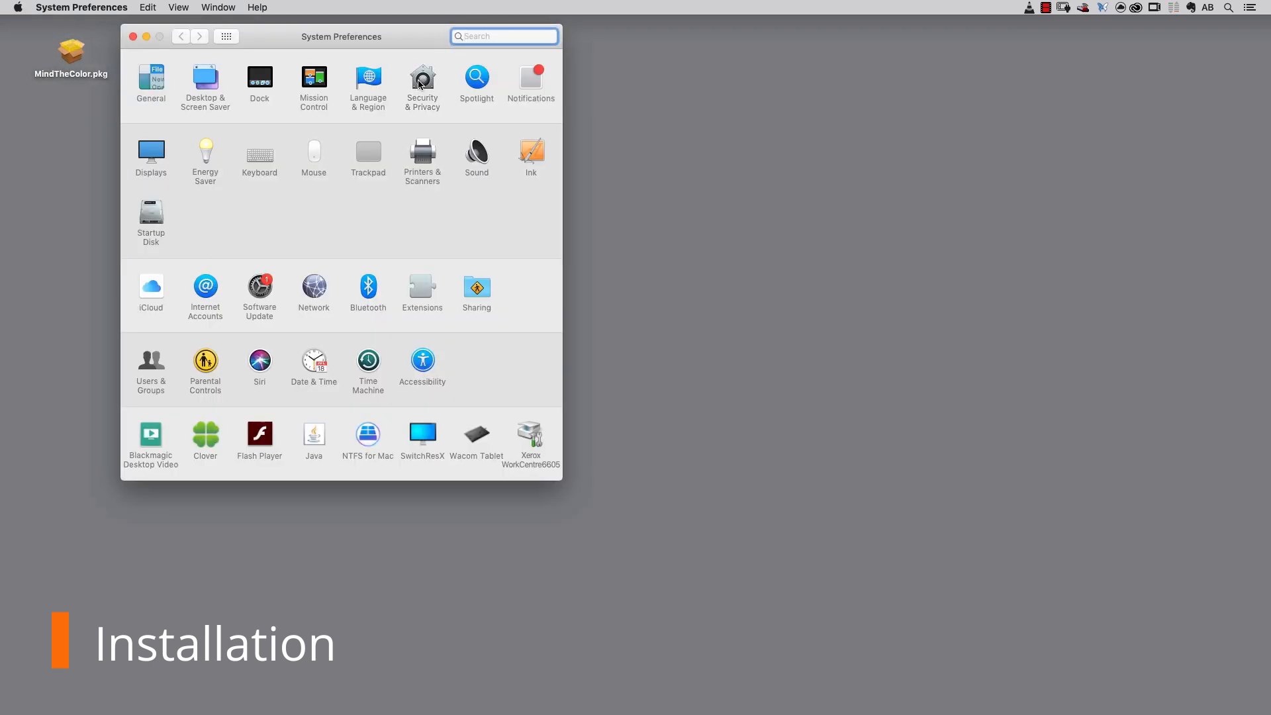
# Unlock Security & Privacy with the admin password and allow apps from App Store and identified developers.
pyautogui.click(420, 81)
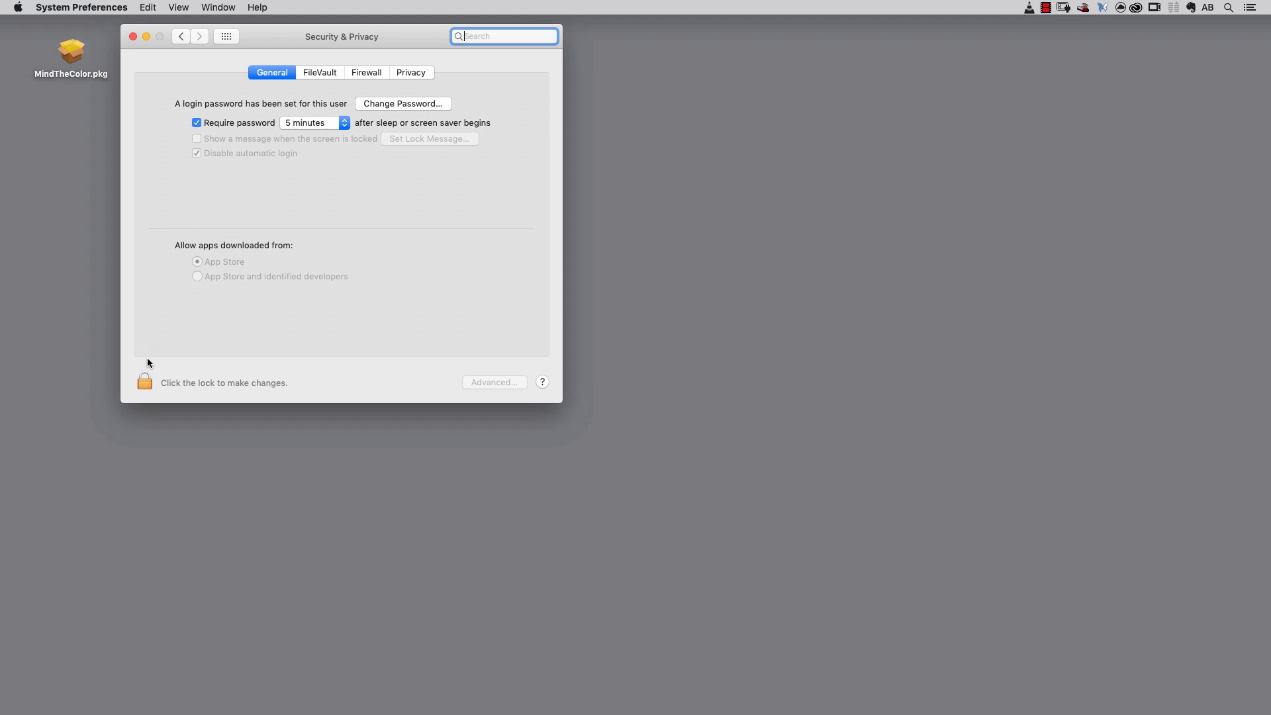
pyautogui.click(144, 383)
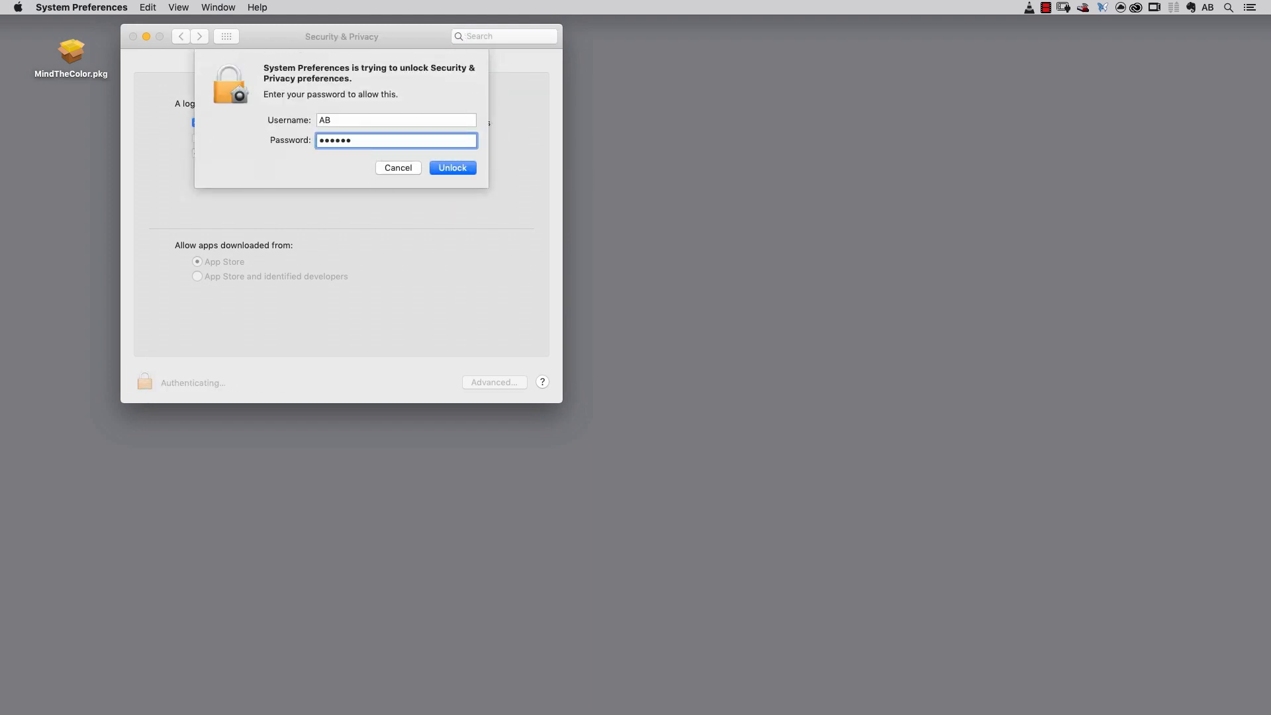
pyautogui.click(451, 168)
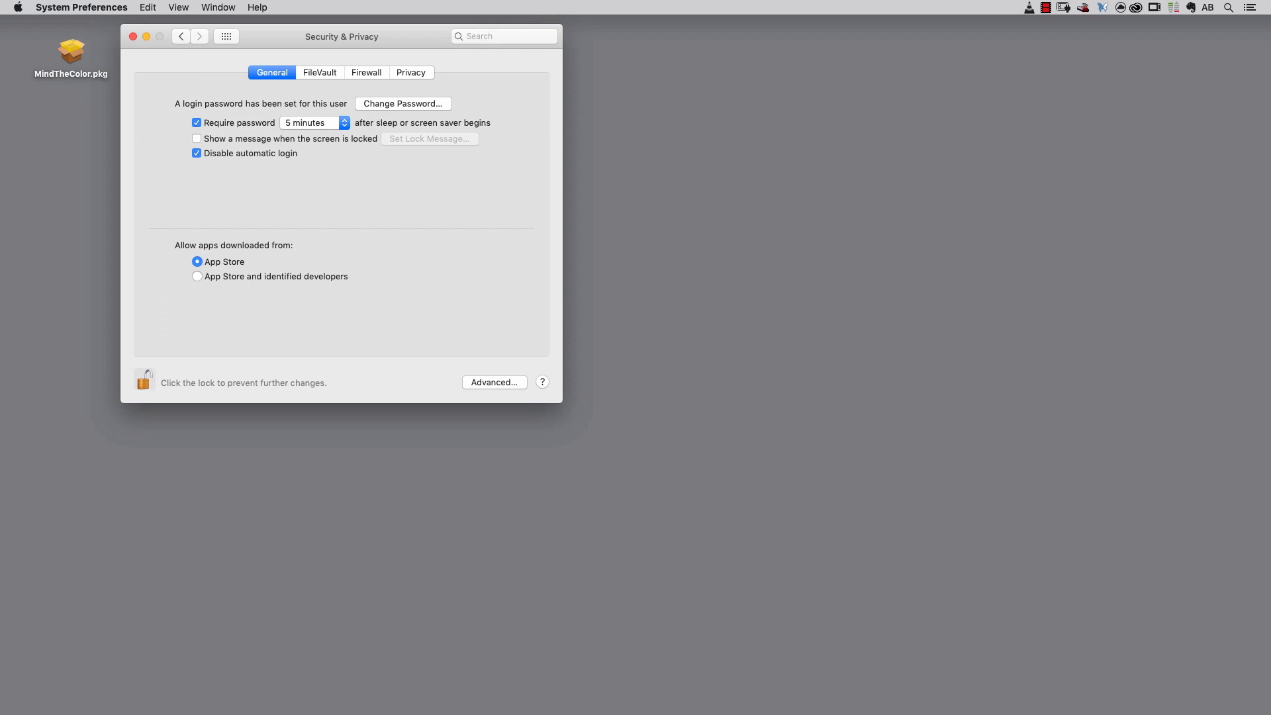
pyautogui.click(197, 275)
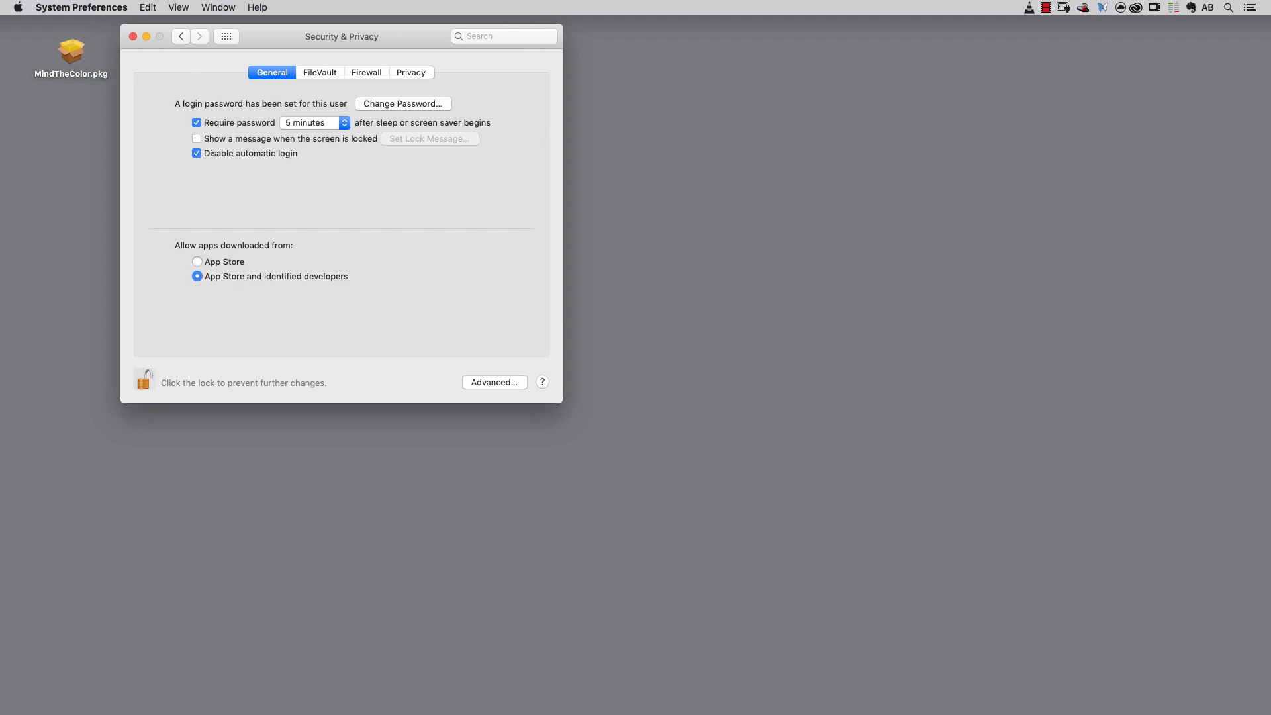
# Install the MindTheColor.pkg package through Installer, authorizing it, and close the installer.
pyautogui.rightClick(71, 51)
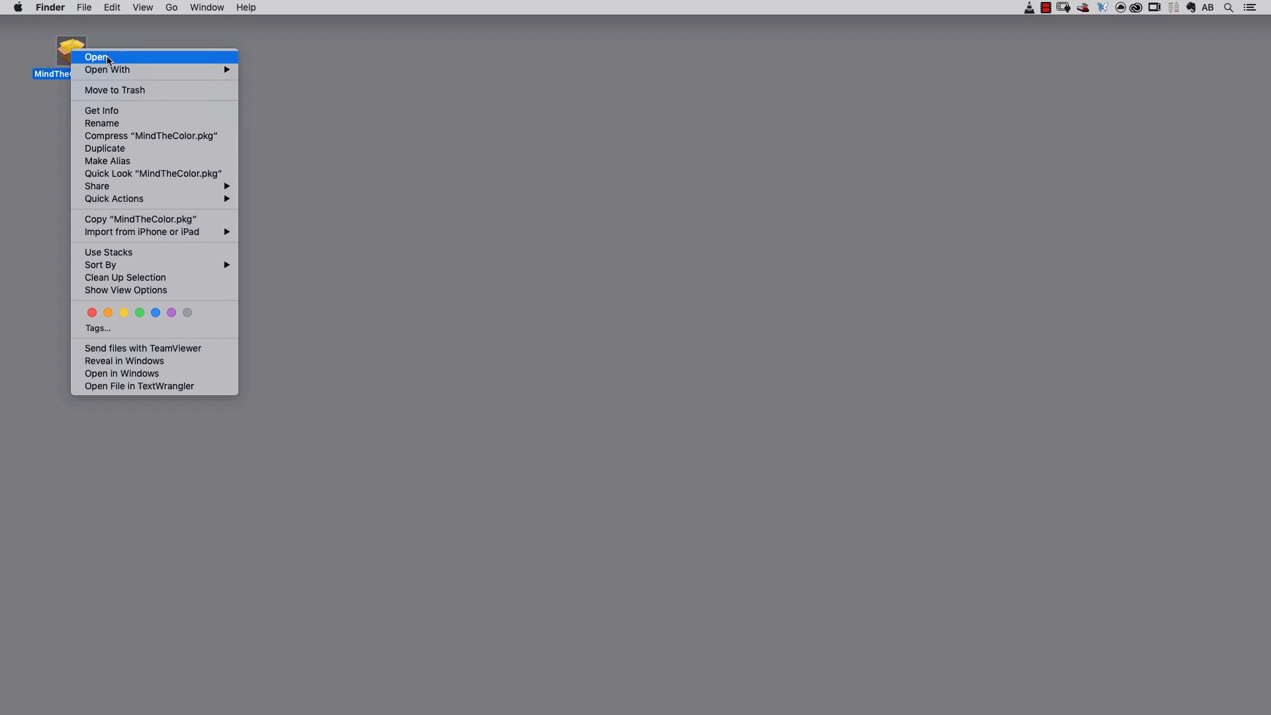
pyautogui.click(97, 57)
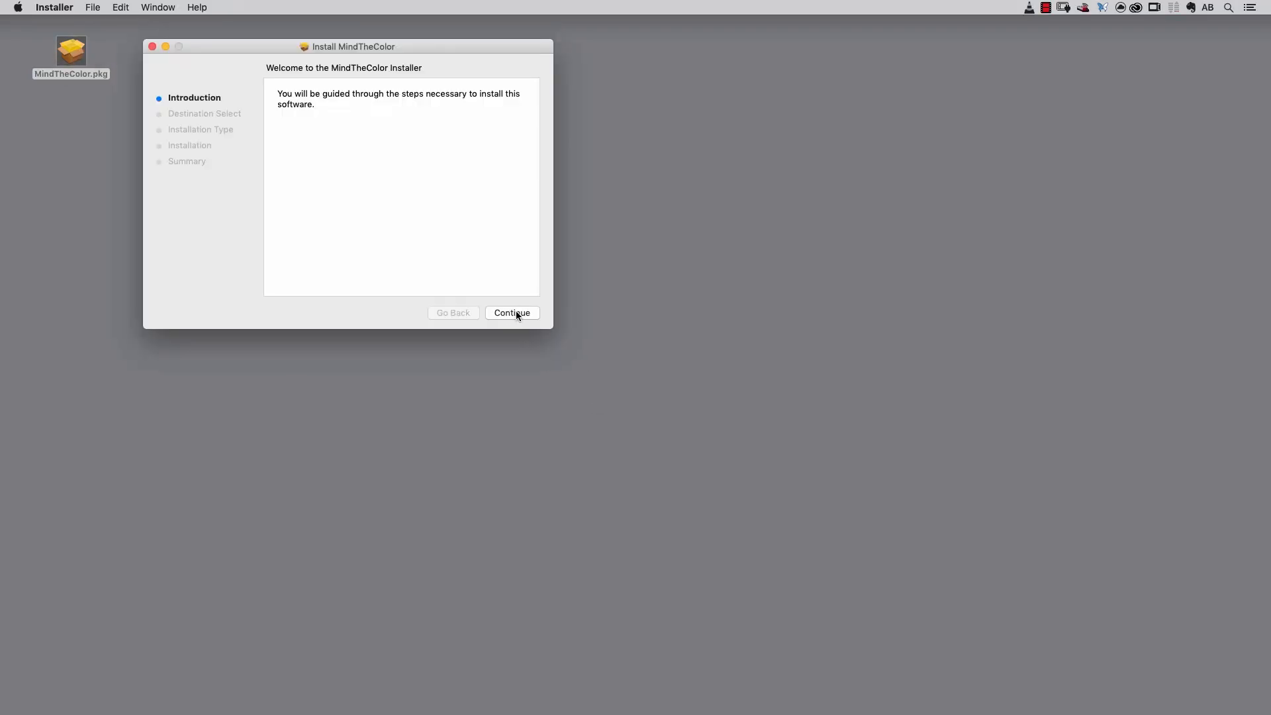
pyautogui.click(515, 312)
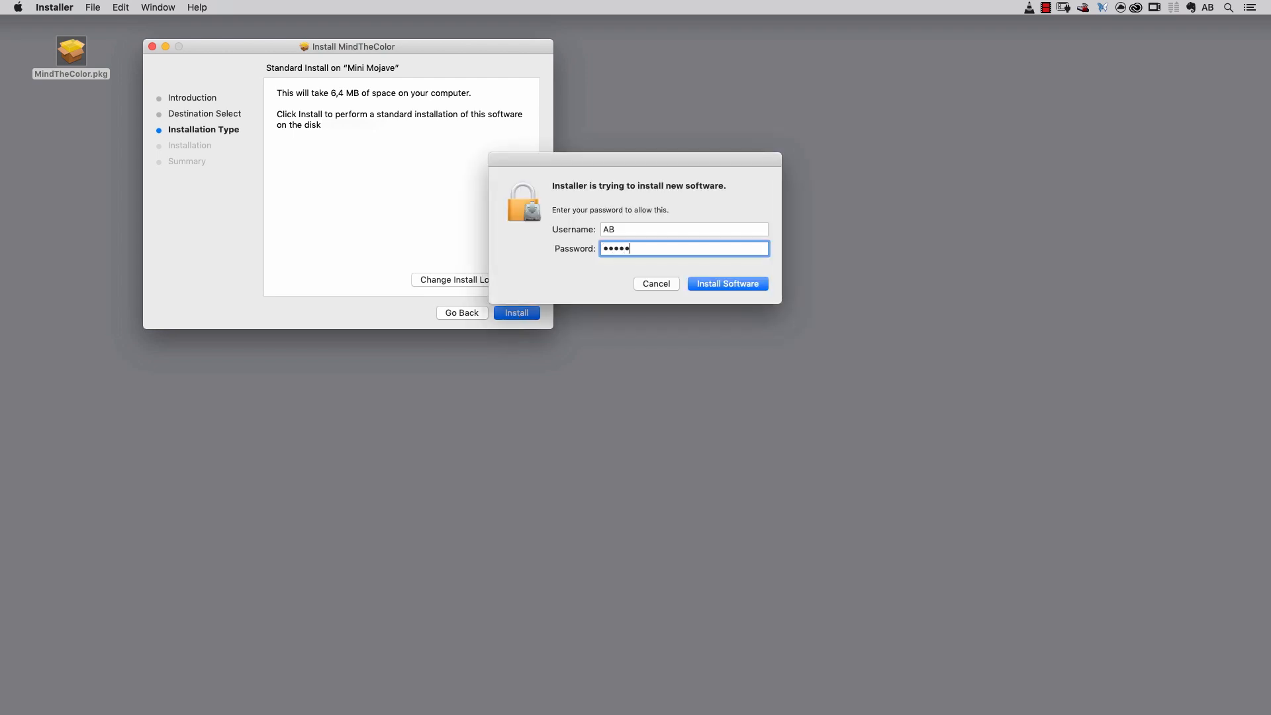
pyautogui.click(726, 284)
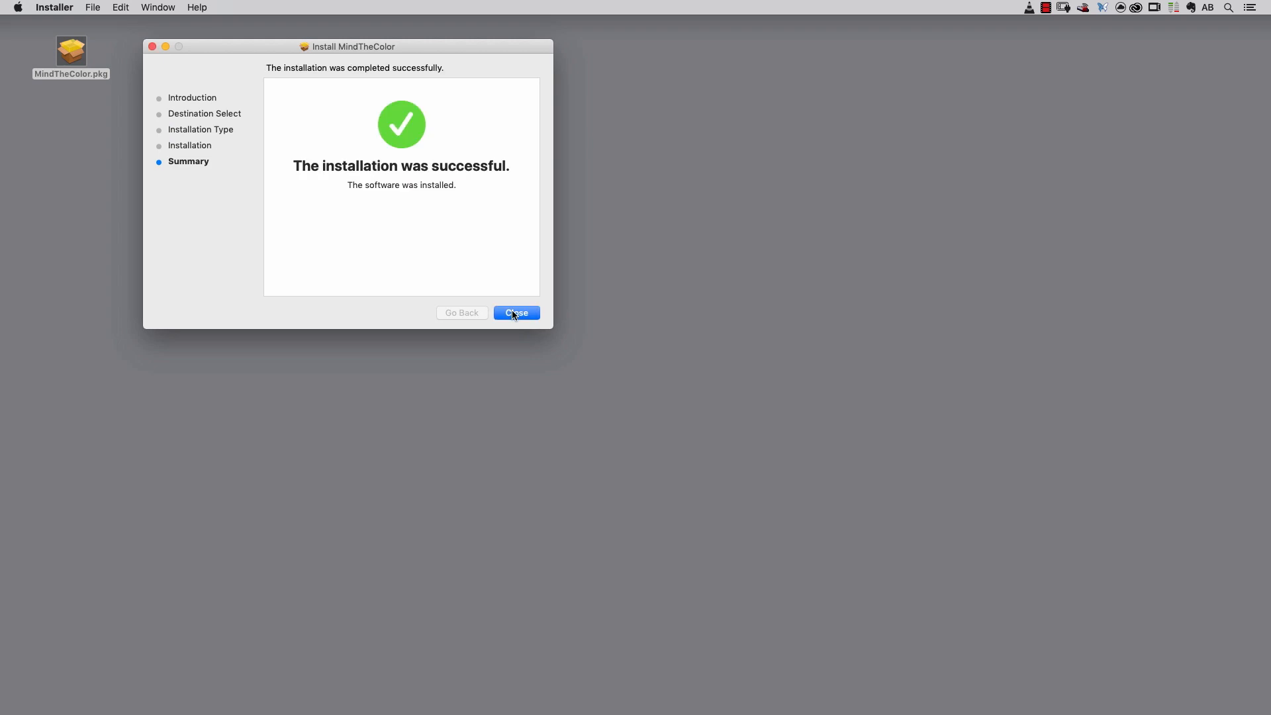
pyautogui.click(515, 312)
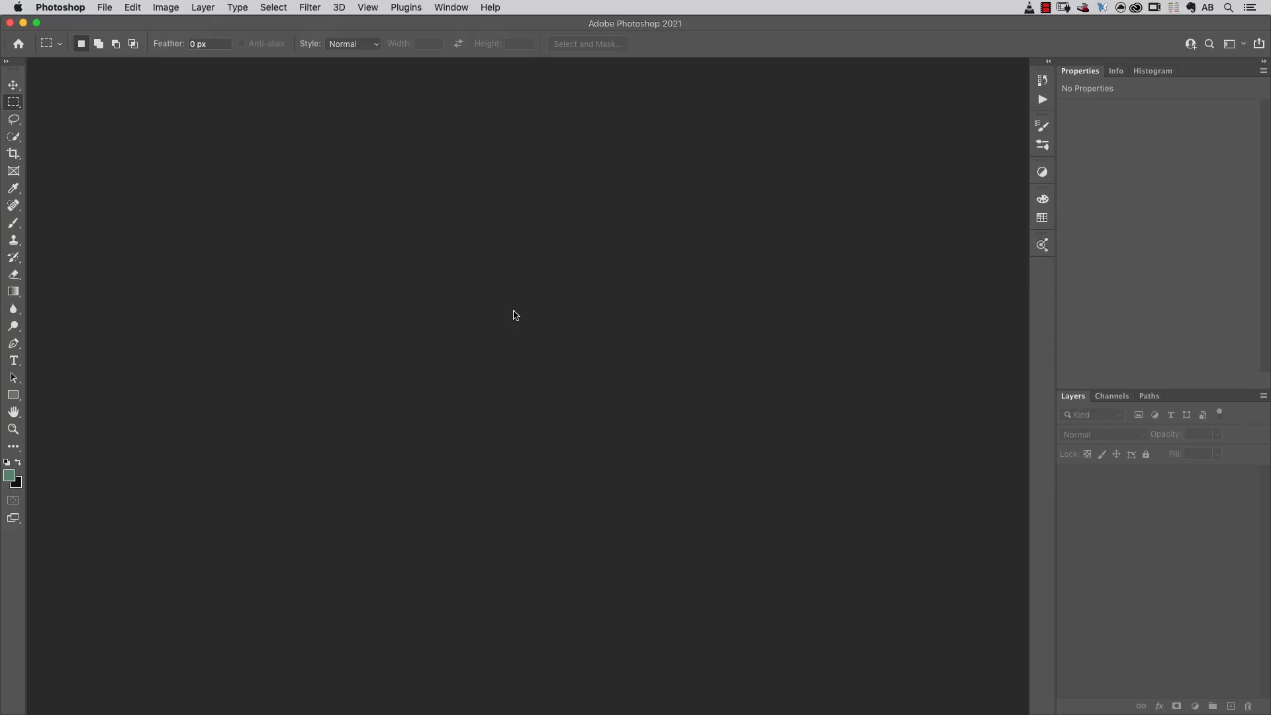
pyautogui.moveTo(519, 330)
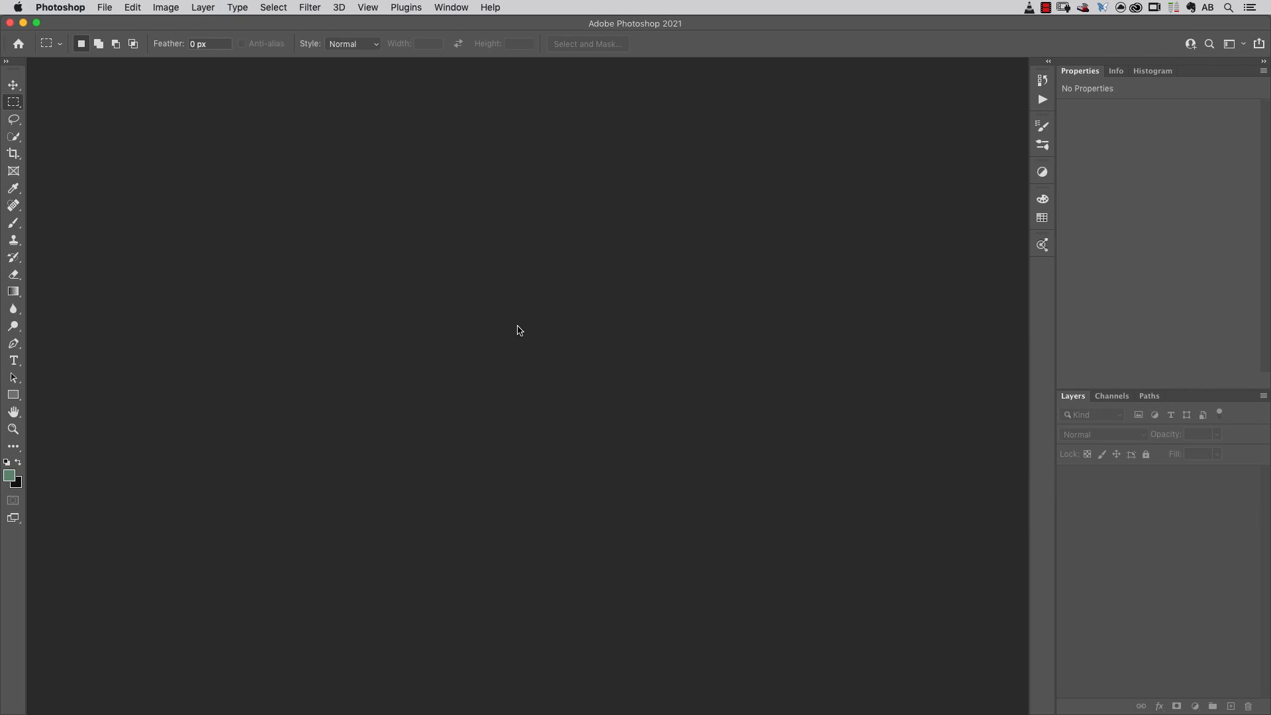
pyautogui.click(450, 8)
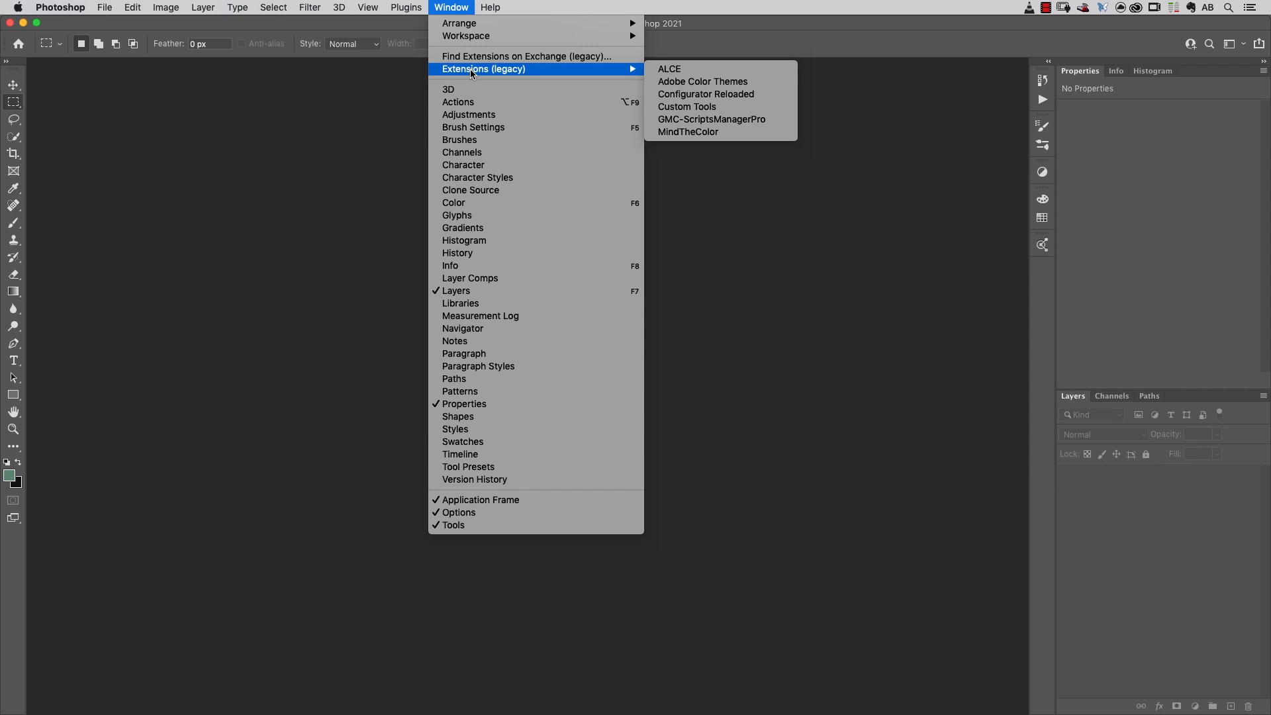
pyautogui.moveTo(773, 135)
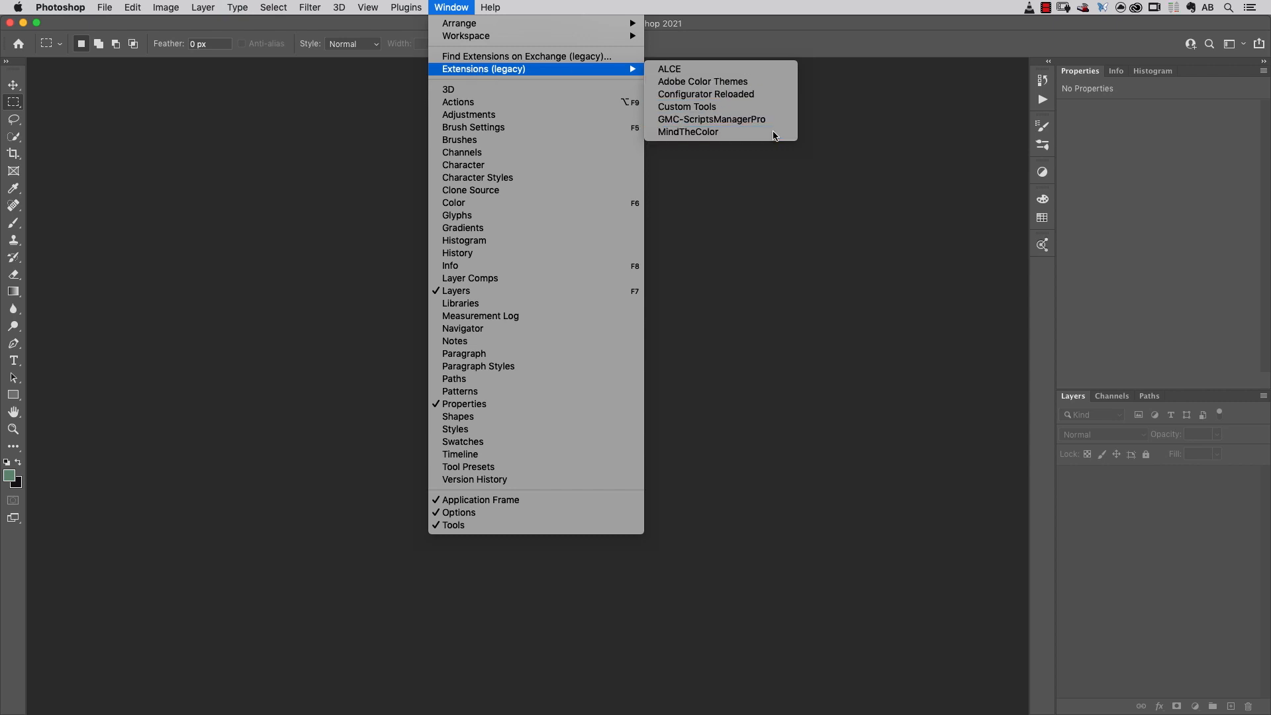
pyautogui.click(687, 131)
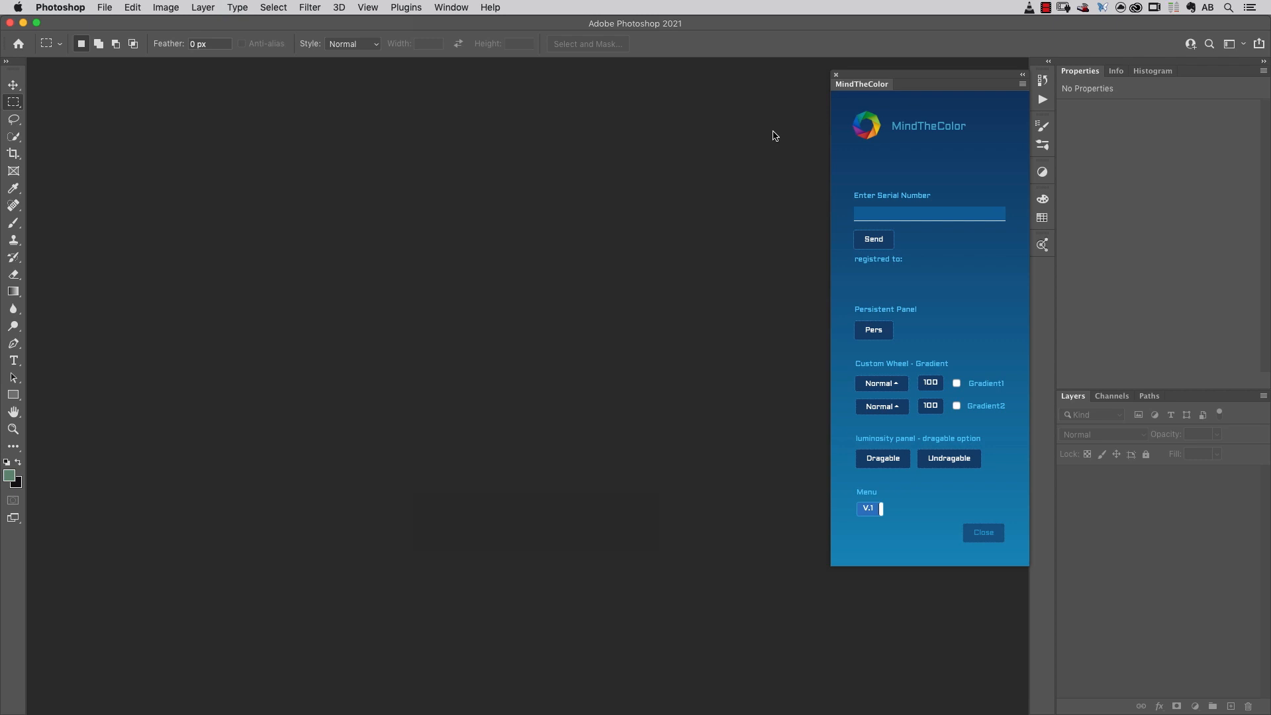
pyautogui.click(983, 532)
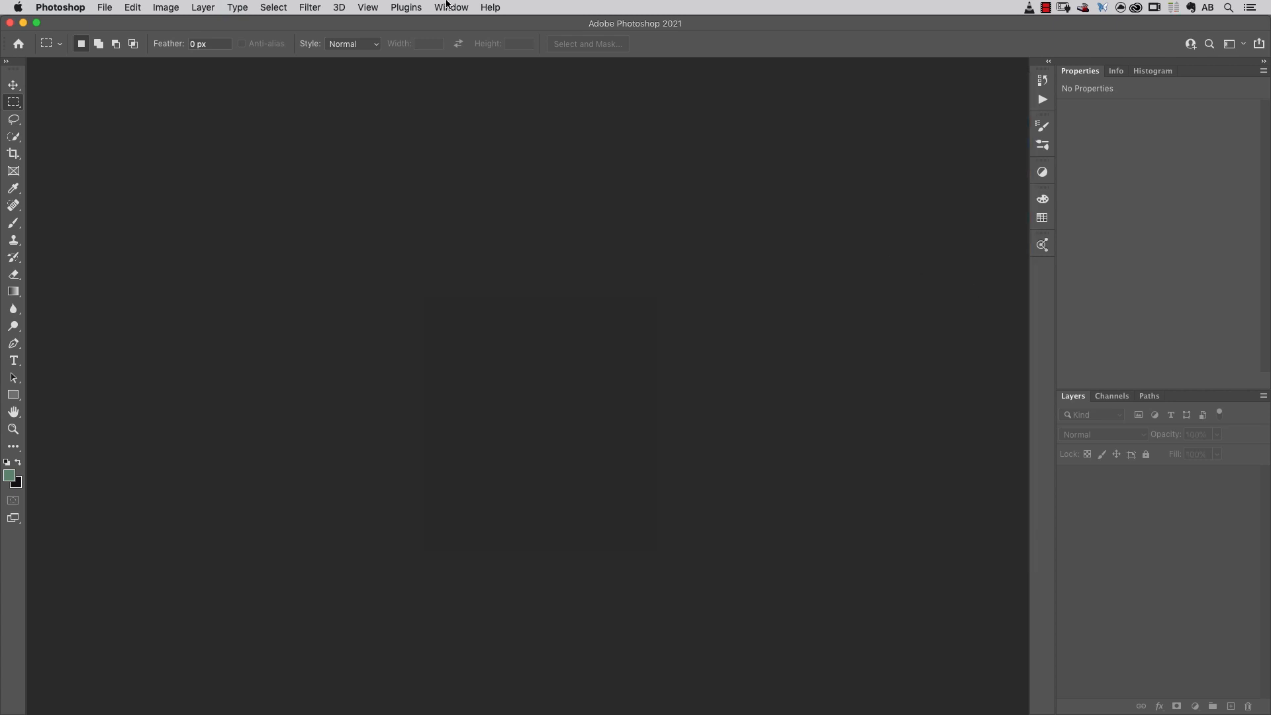
# Show the MindTheColor extension panel and add Levels and Curves adjustment layers from it.
pyautogui.click(450, 8)
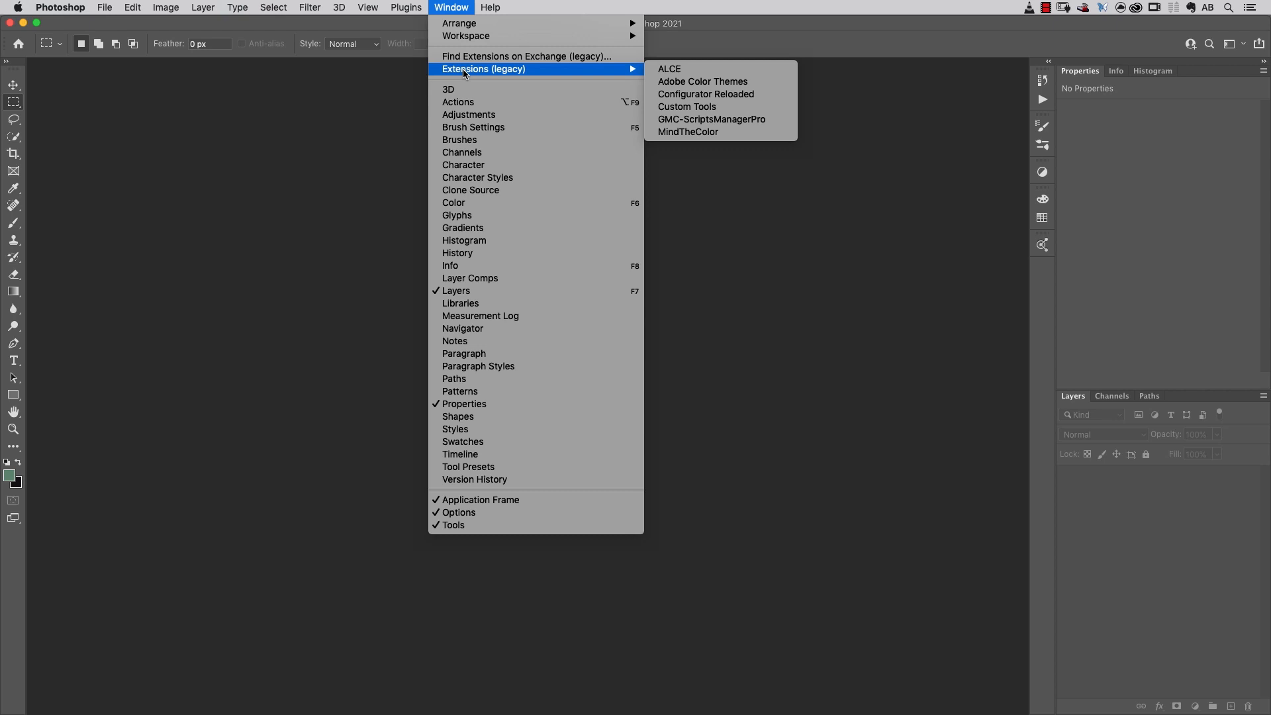
pyautogui.click(688, 133)
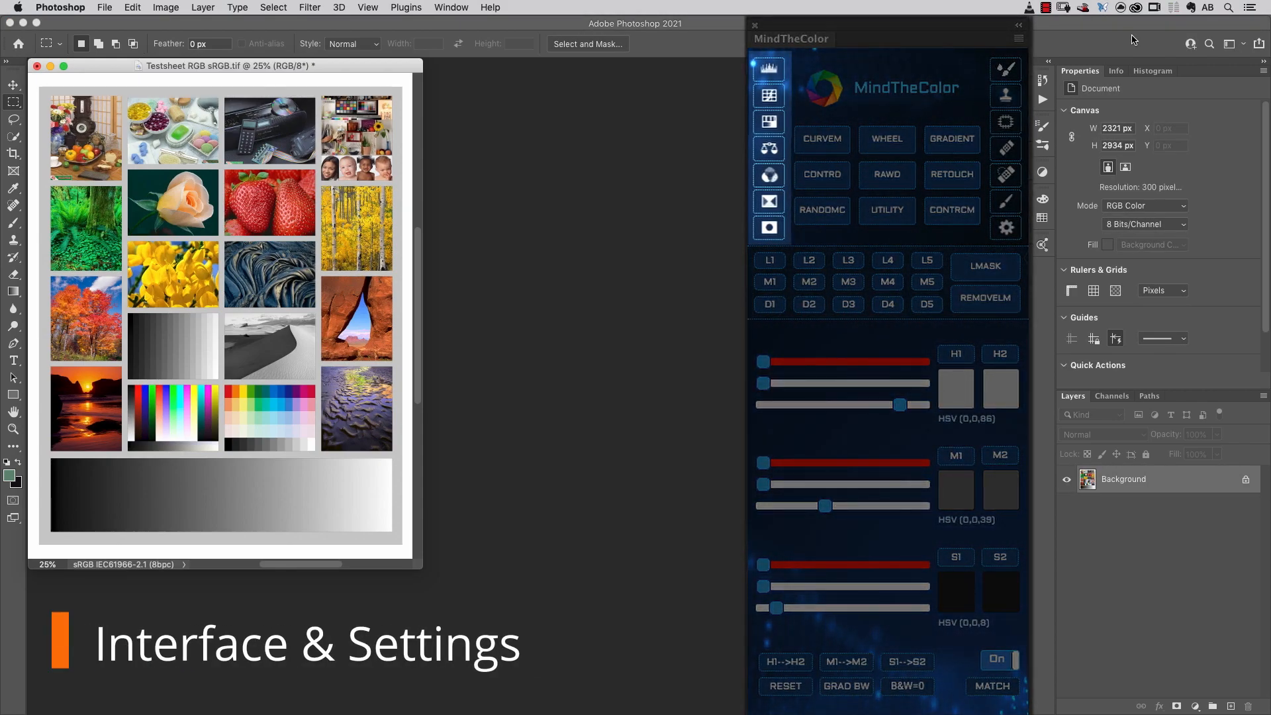
pyautogui.click(766, 68)
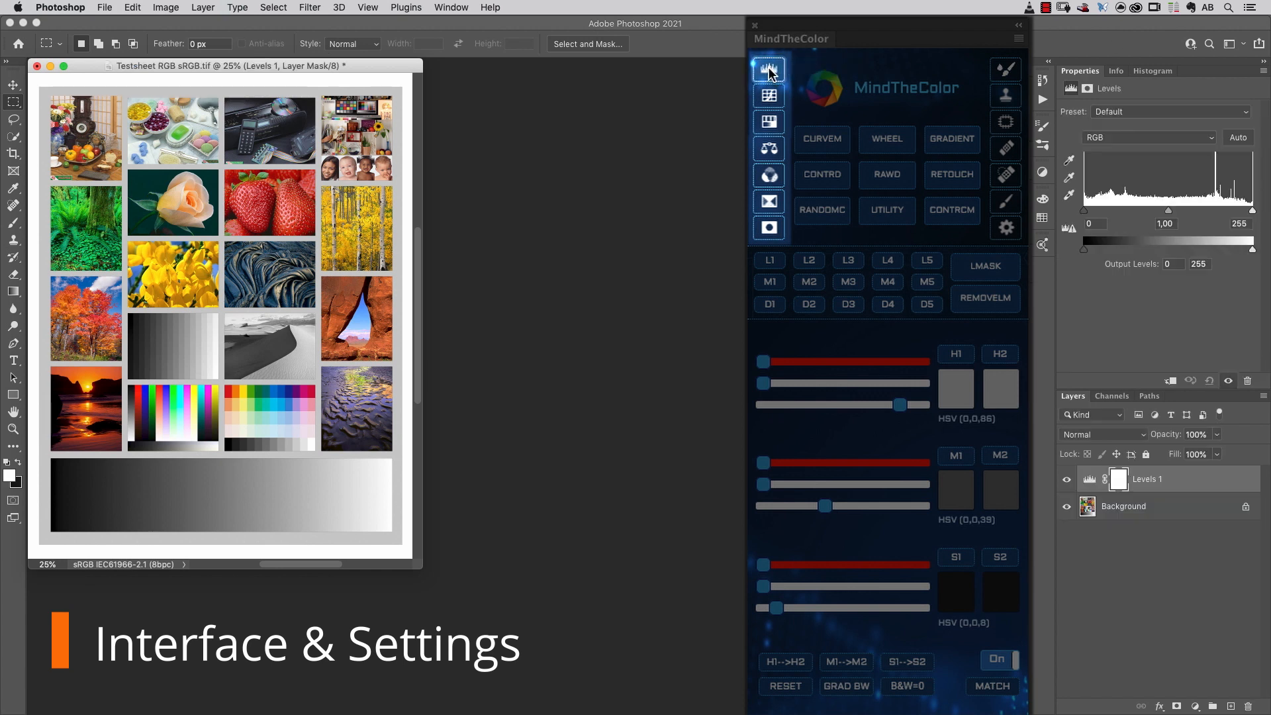
pyautogui.click(768, 122)
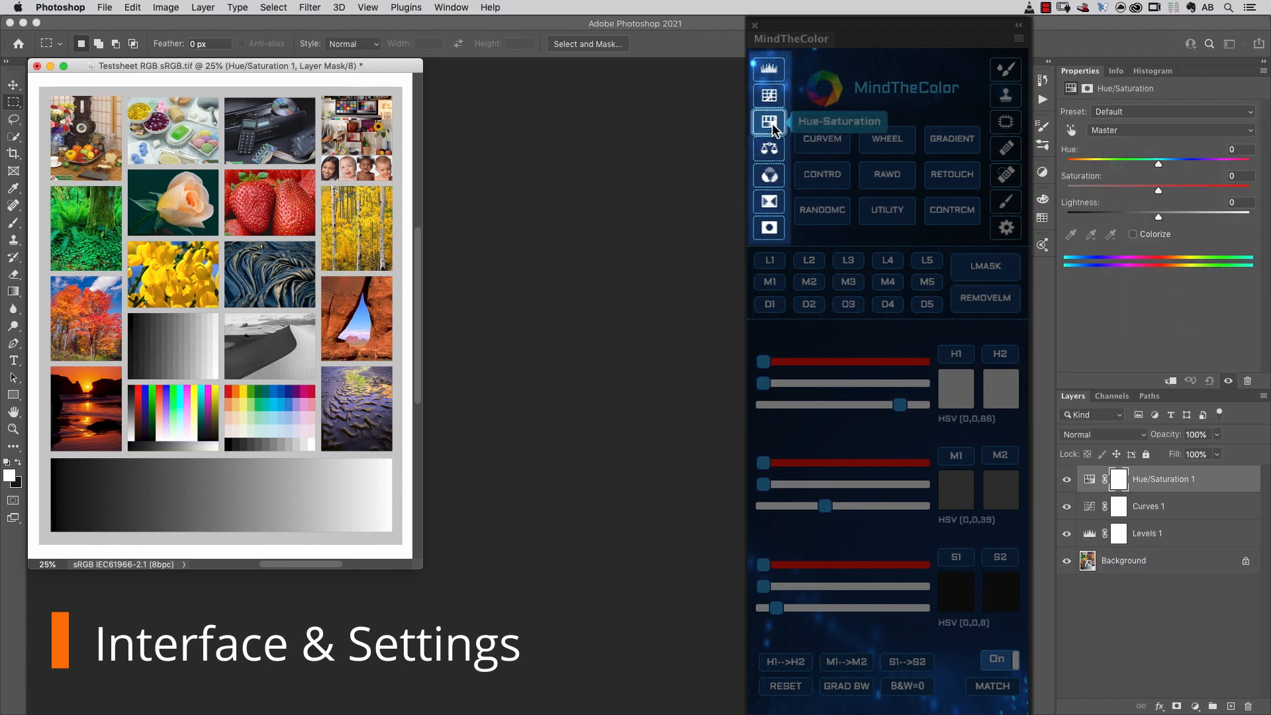
pyautogui.moveTo(768, 152)
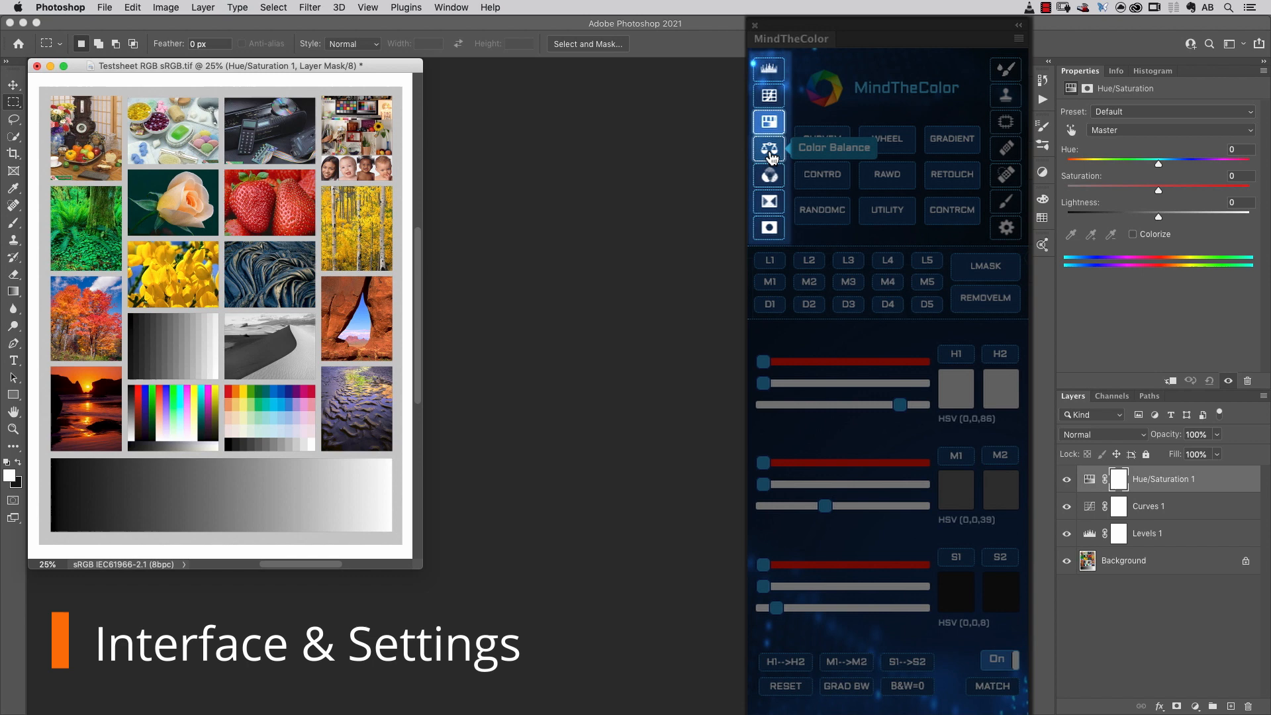
pyautogui.moveTo(768, 201)
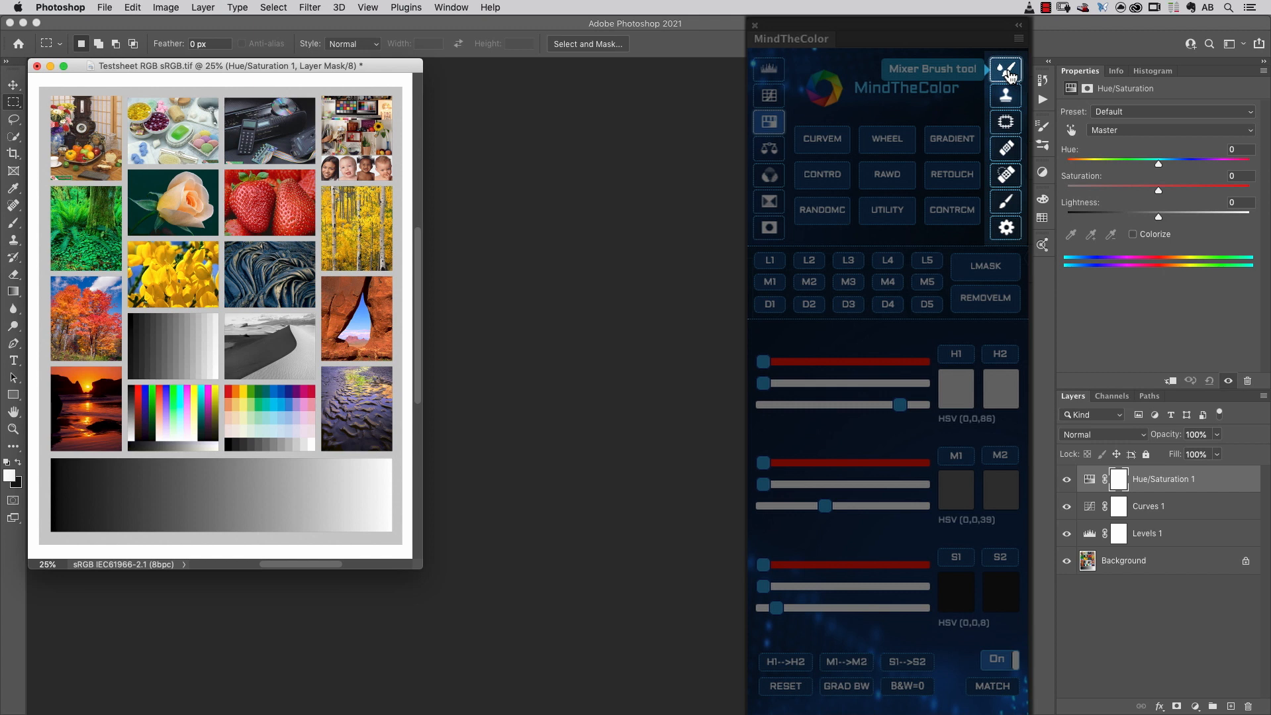
pyautogui.moveTo(1005, 123)
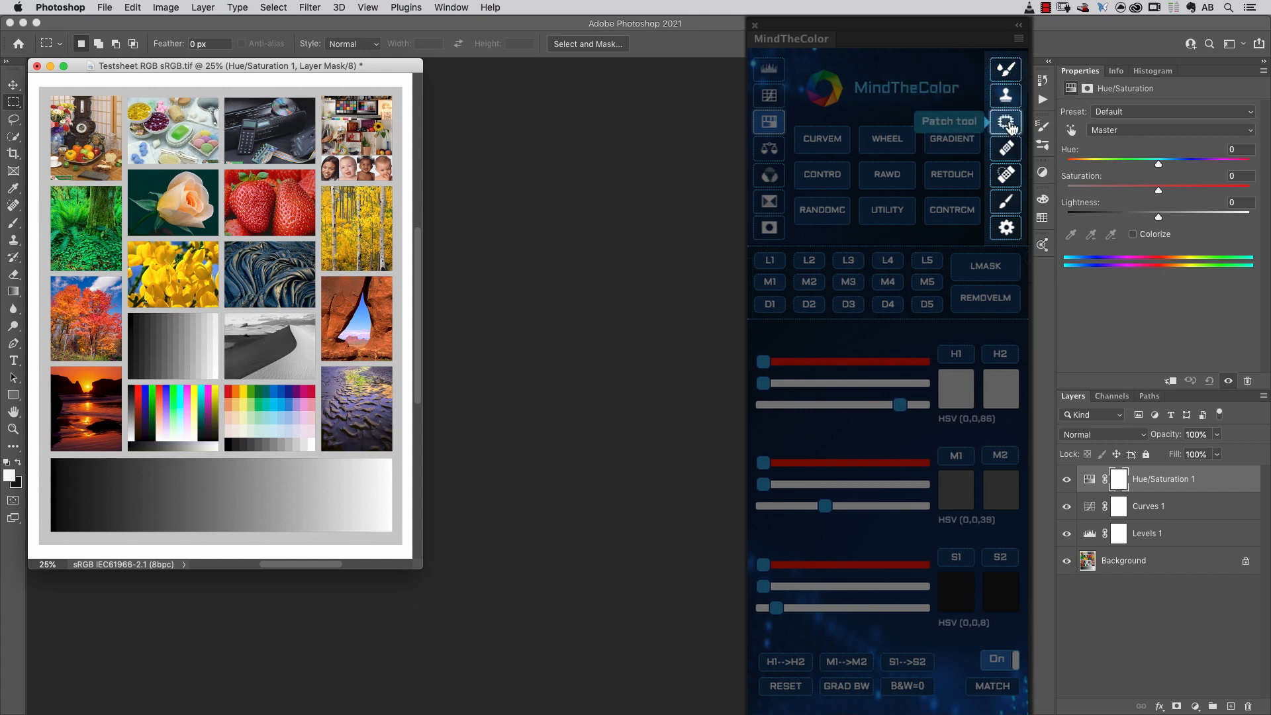
pyautogui.moveTo(1009, 149)
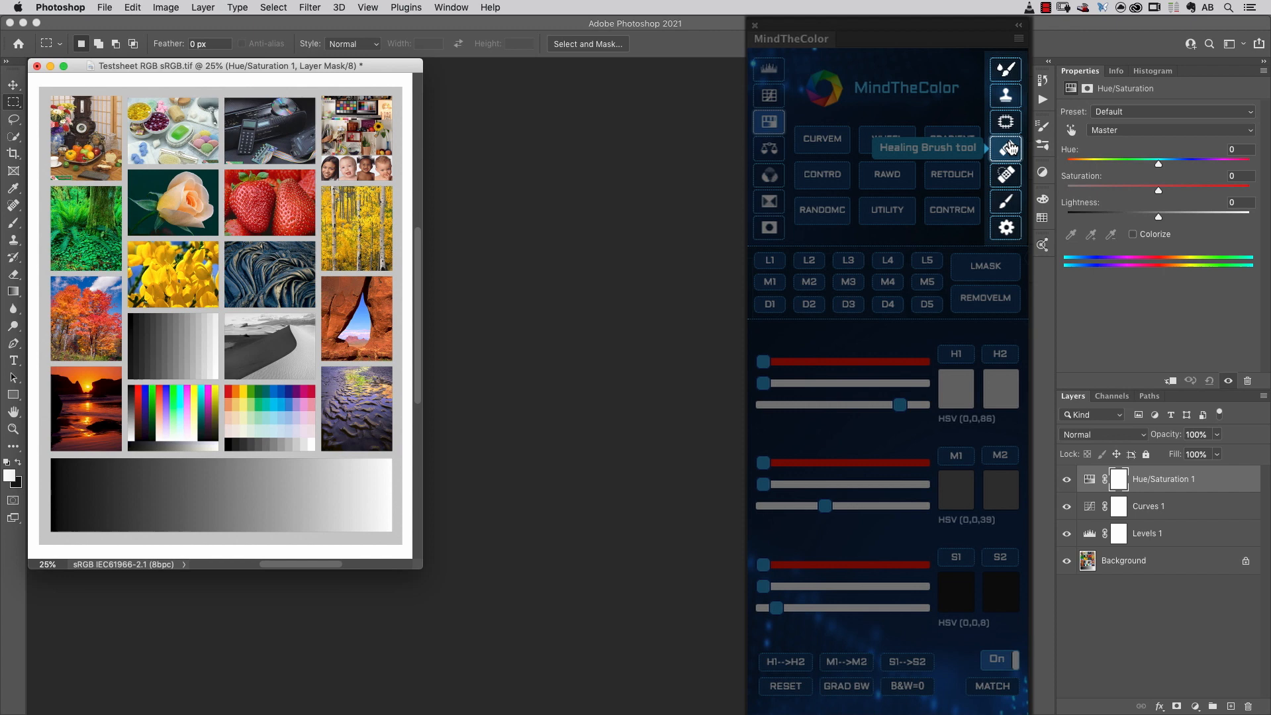
pyautogui.moveTo(843, 247)
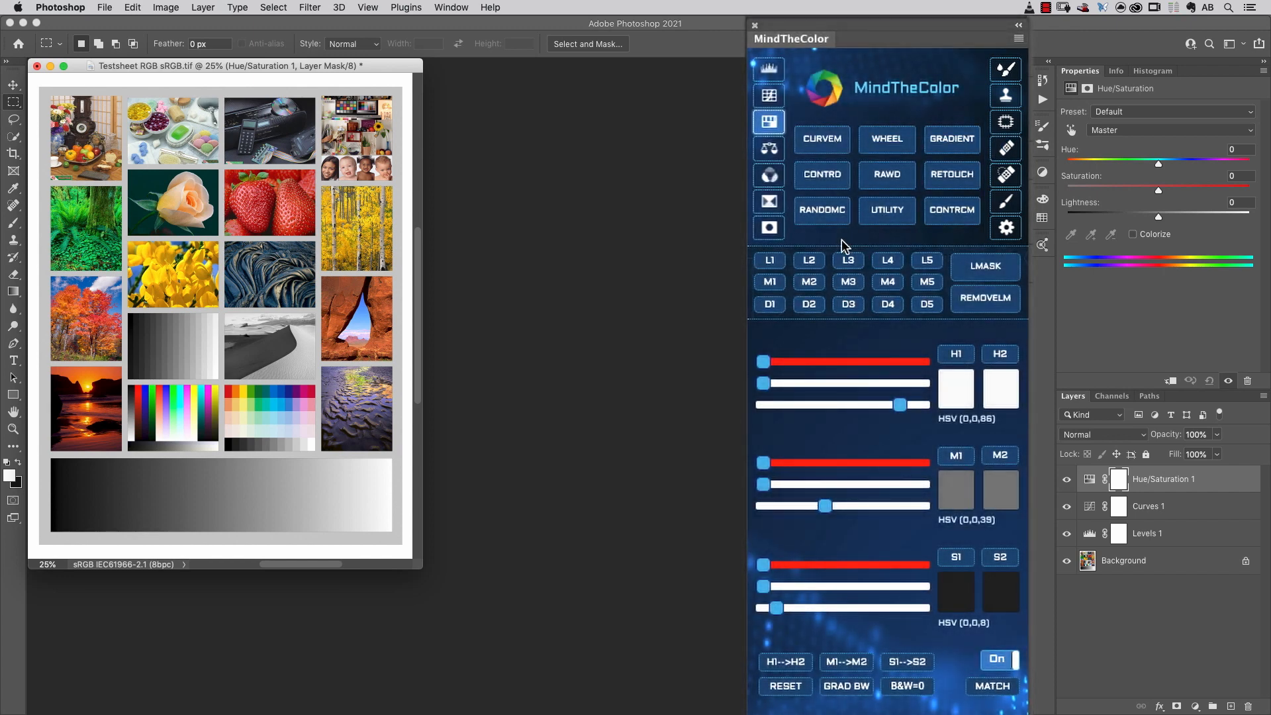
pyautogui.moveTo(1012, 251)
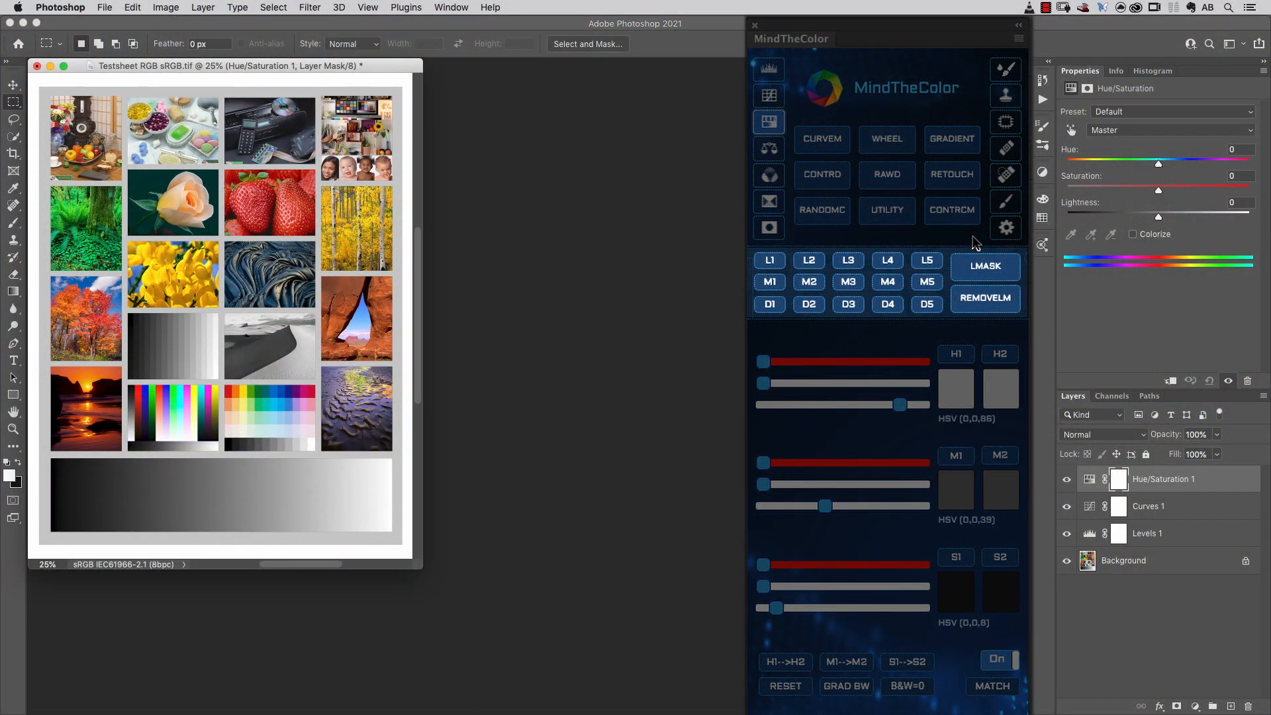
pyautogui.moveTo(768, 260)
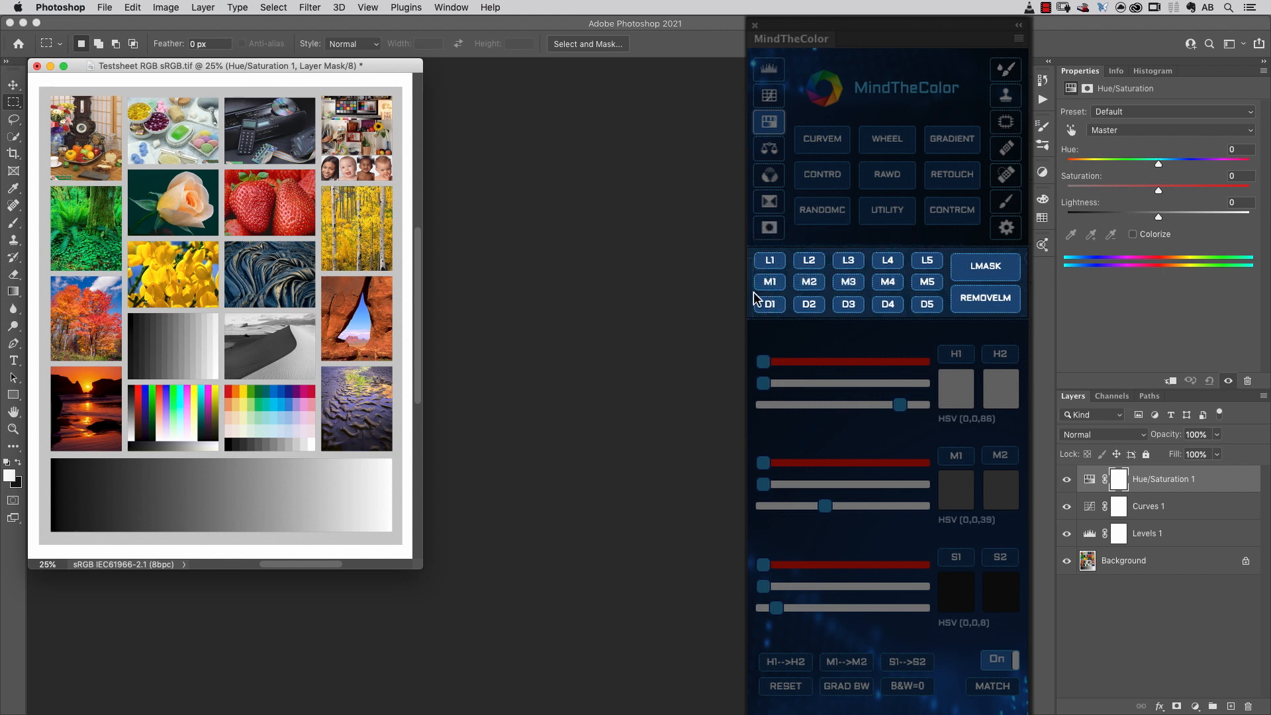
pyautogui.moveTo(869, 317)
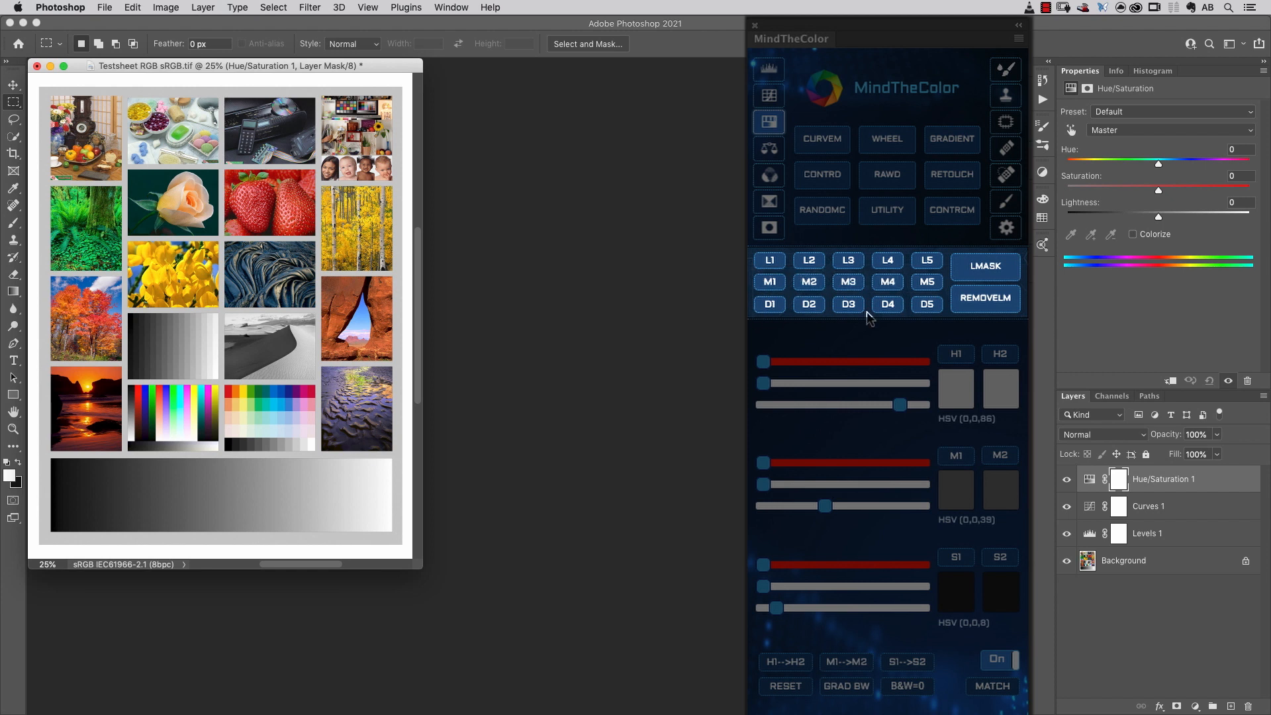
# Compact the MindTheColor panel and dismiss the select-bitmap-layer warning when creating a lights mask.
pyautogui.moveTo(790, 38); pyautogui.dragTo(831, 63)
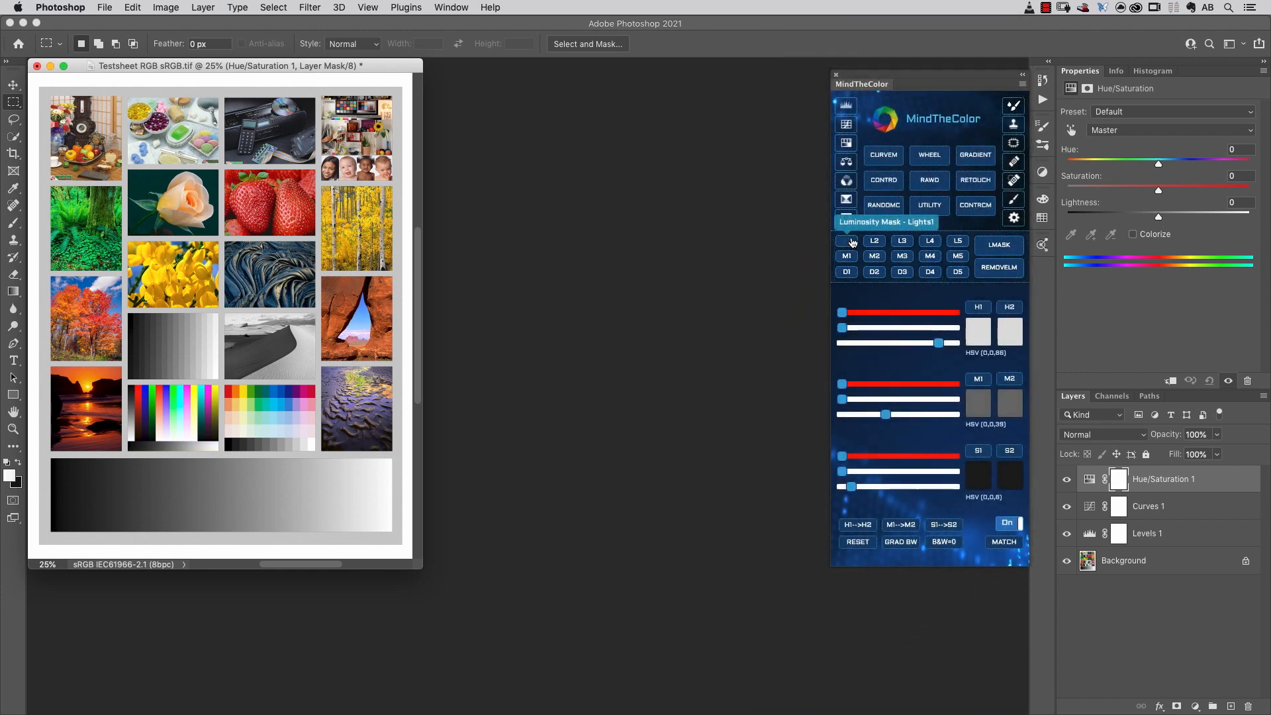
pyautogui.click(846, 241)
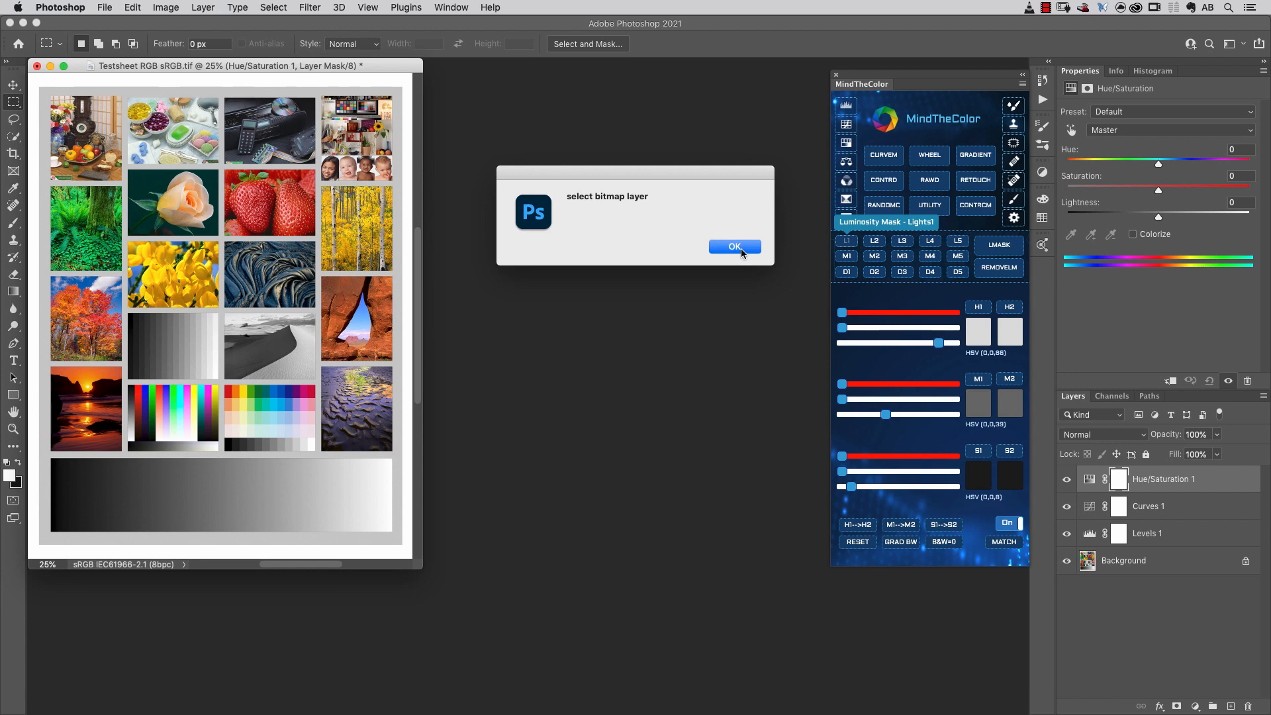
pyautogui.click(734, 247)
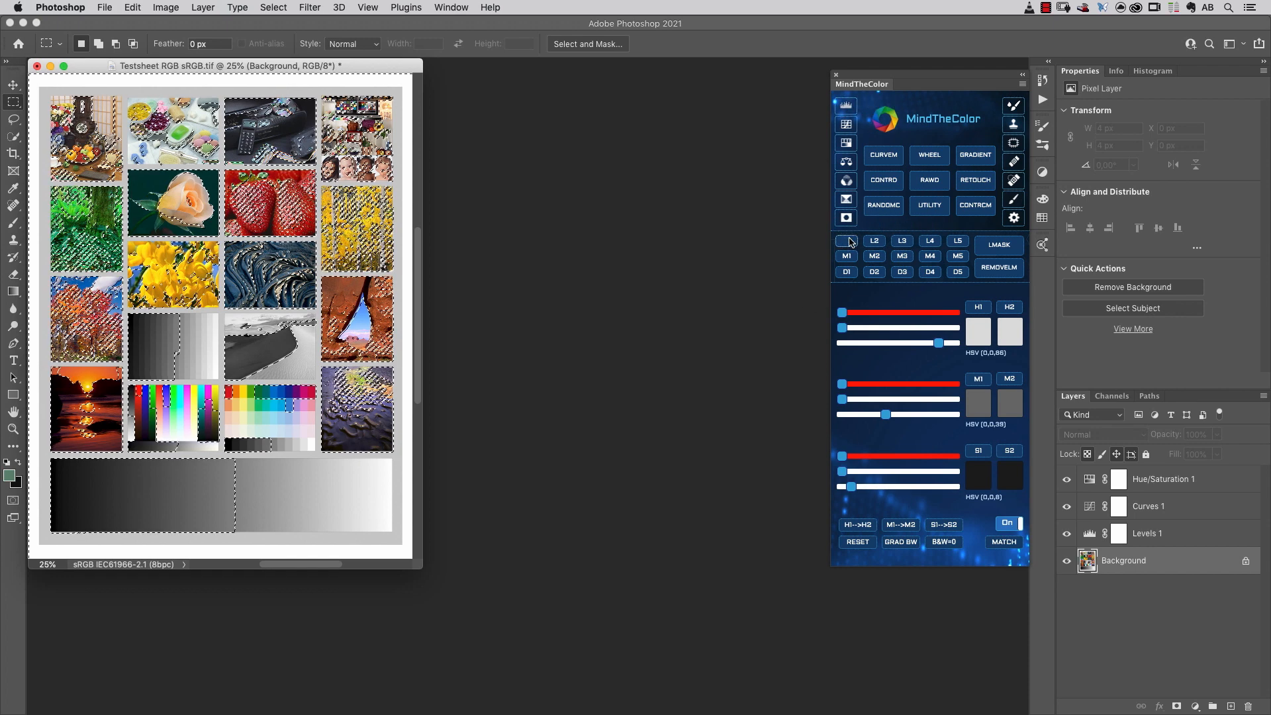
pyautogui.moveTo(929, 248)
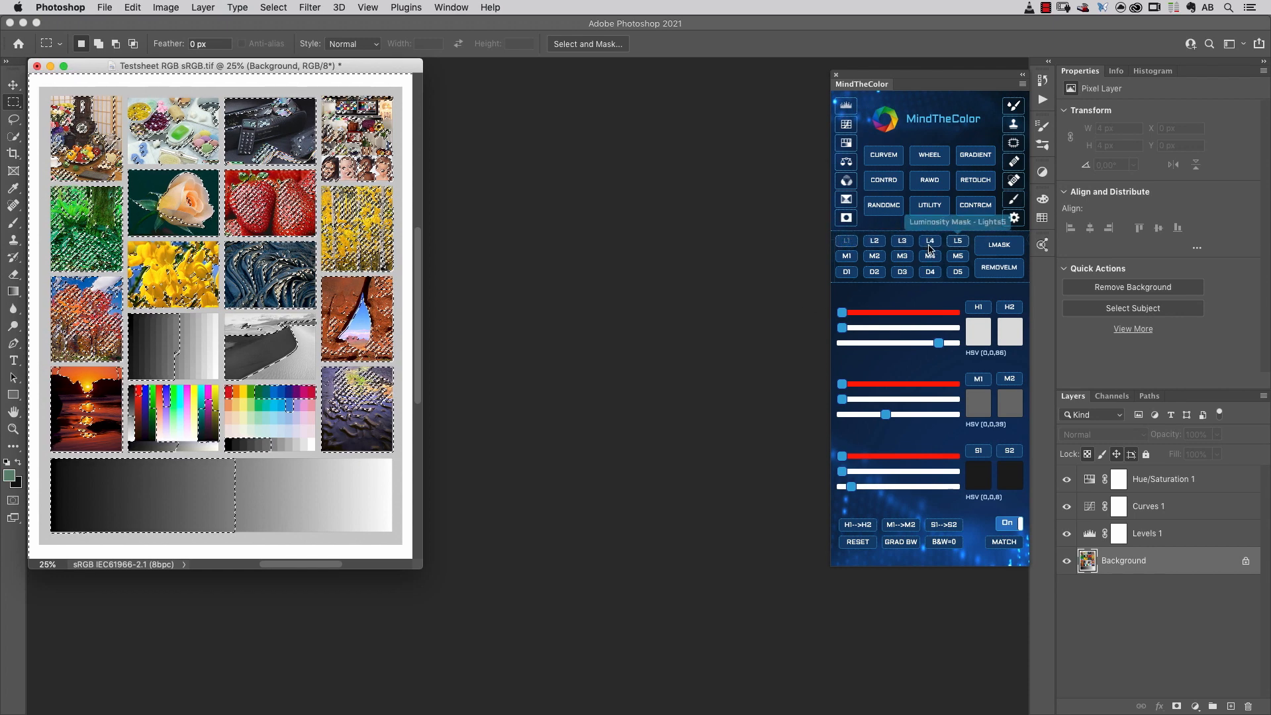
# Load the Lights4, Lights1 and then Lights2 luminosity mask selections from the Background layer.
pyautogui.click(930, 241)
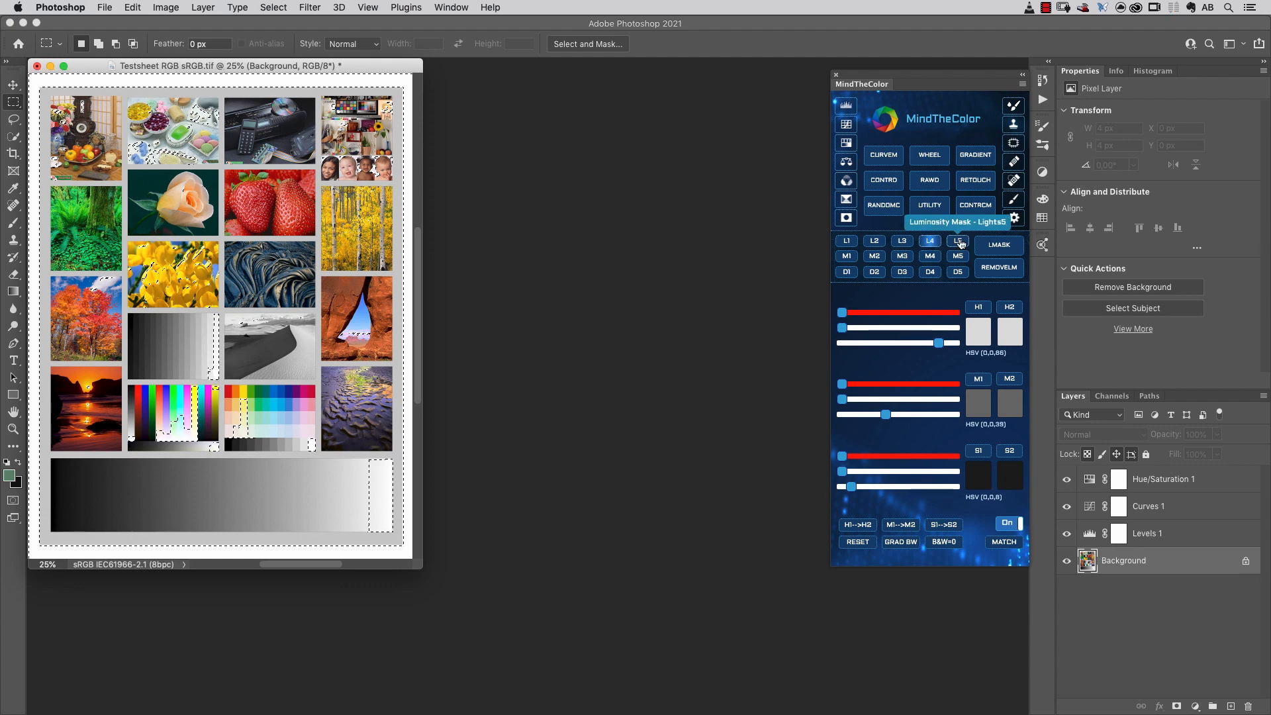
pyautogui.moveTo(846, 241)
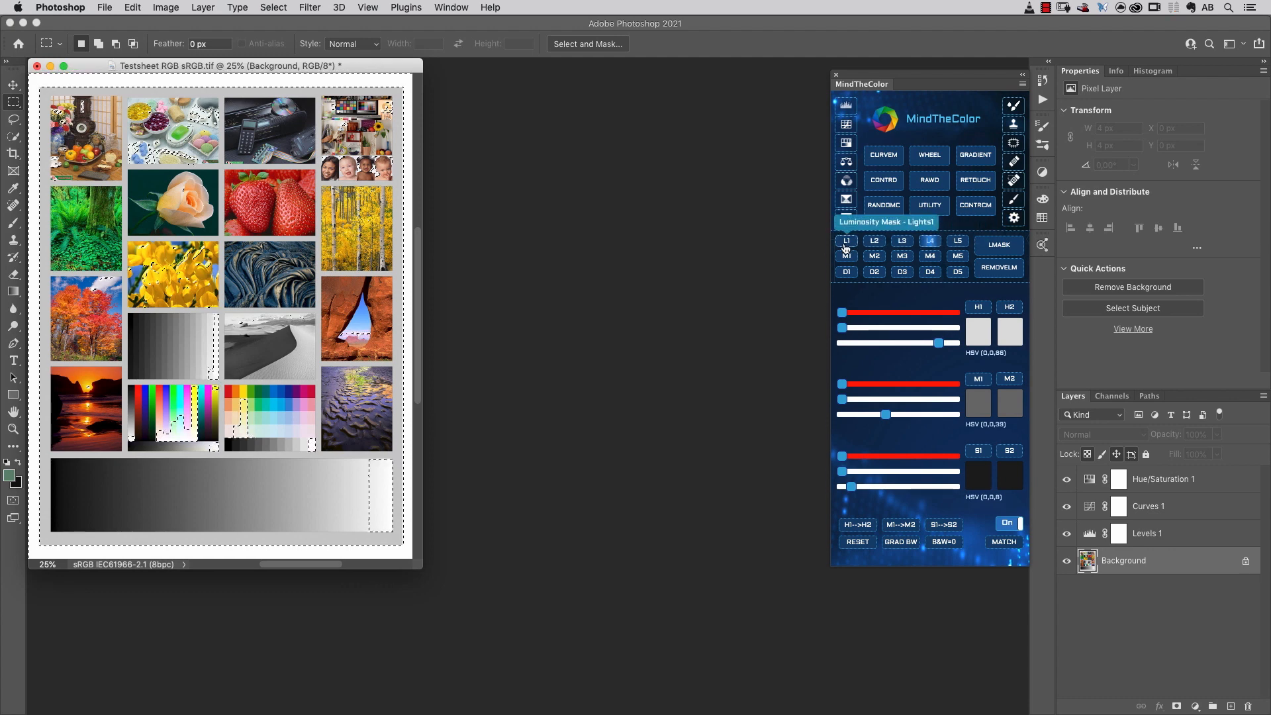
pyautogui.click(874, 241)
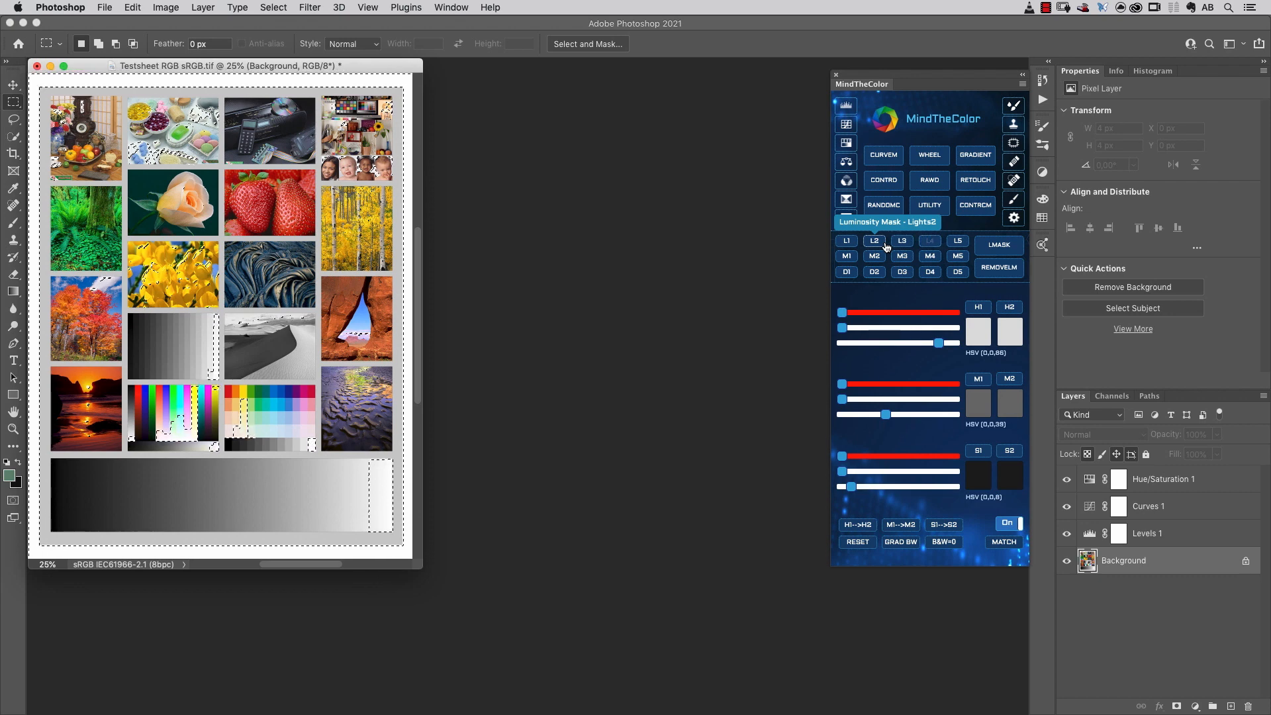
pyautogui.click(929, 241)
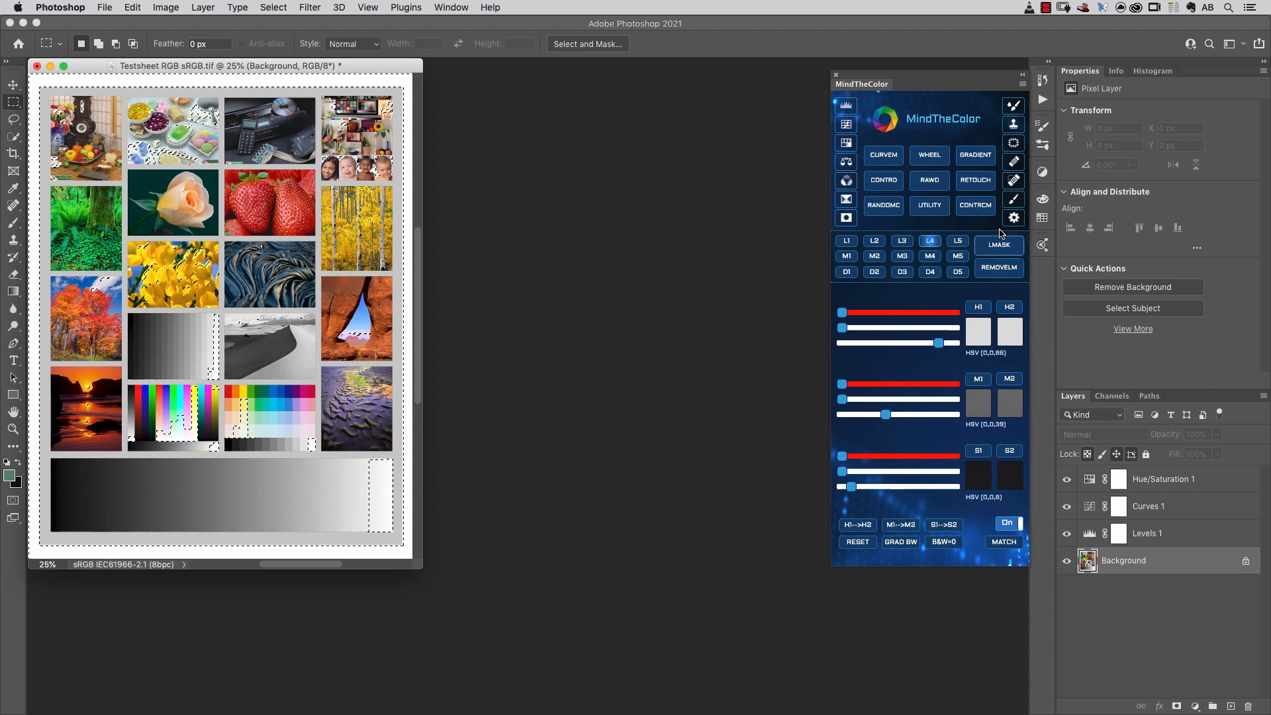
pyautogui.moveTo(998, 244)
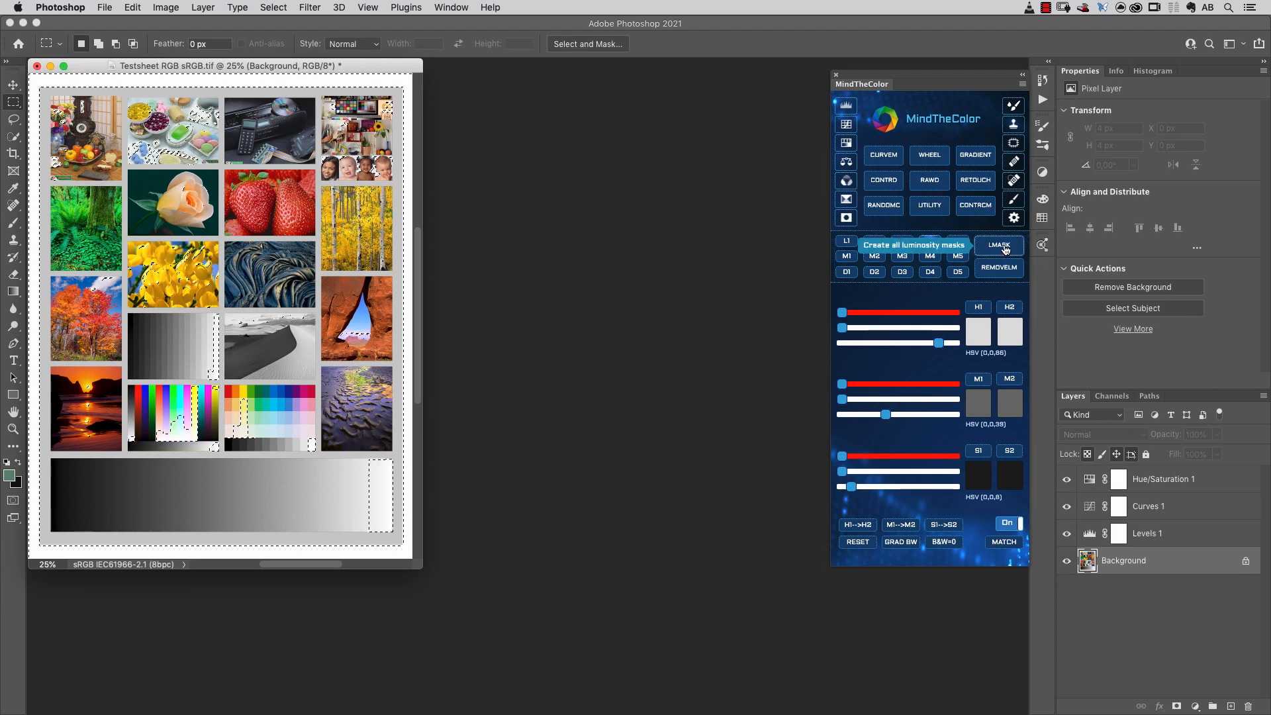
# Create all luminosity mask channels with LMASK and review them in the Channels panel.
pyautogui.click(998, 244)
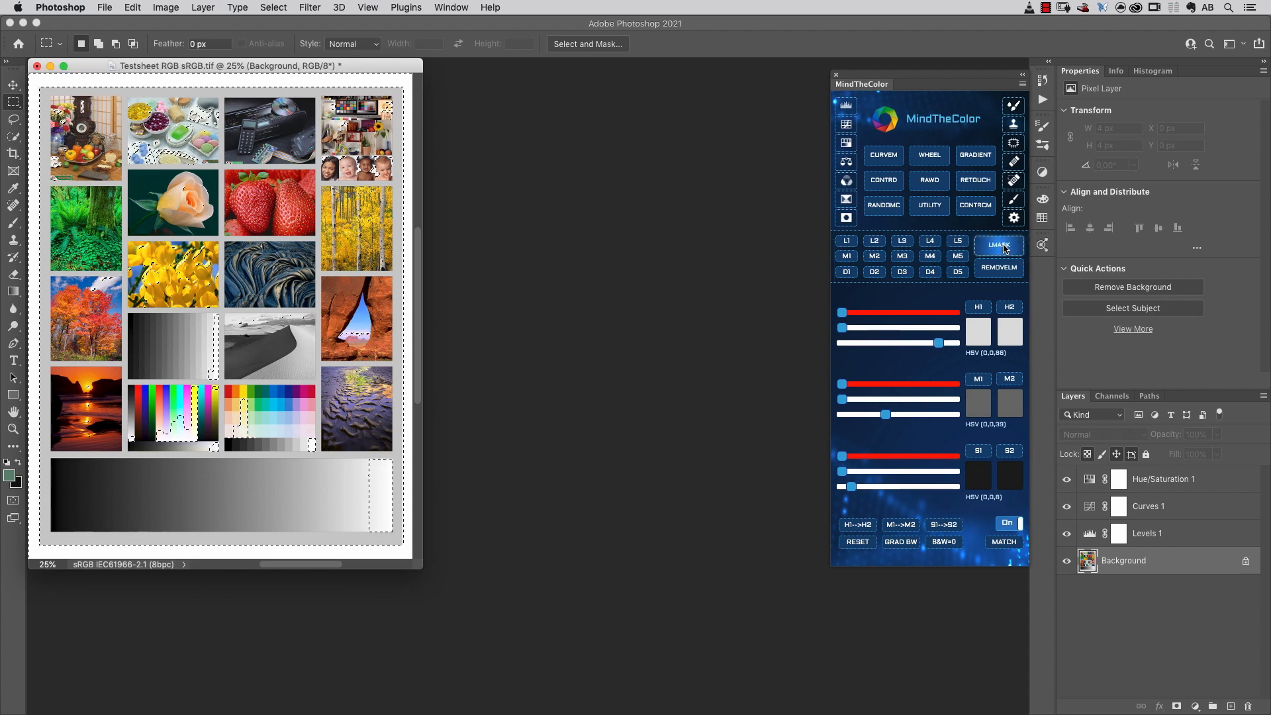
pyautogui.click(998, 245)
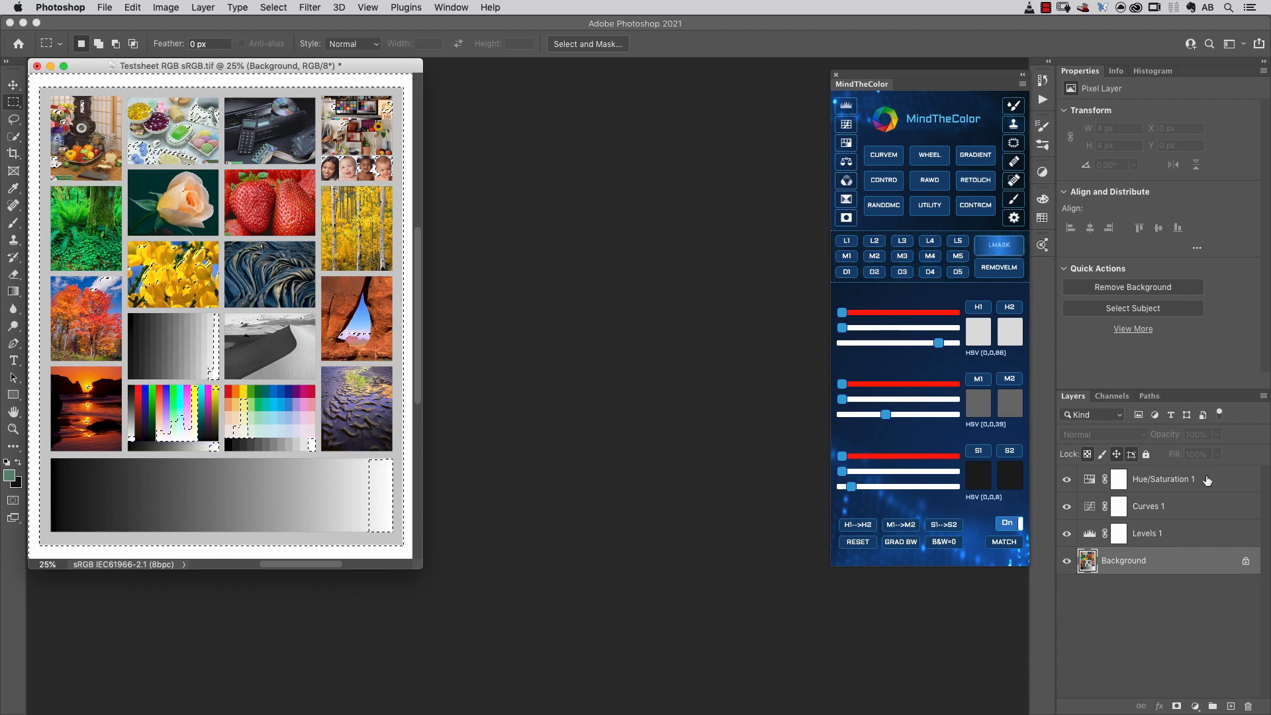
pyautogui.click(1110, 396)
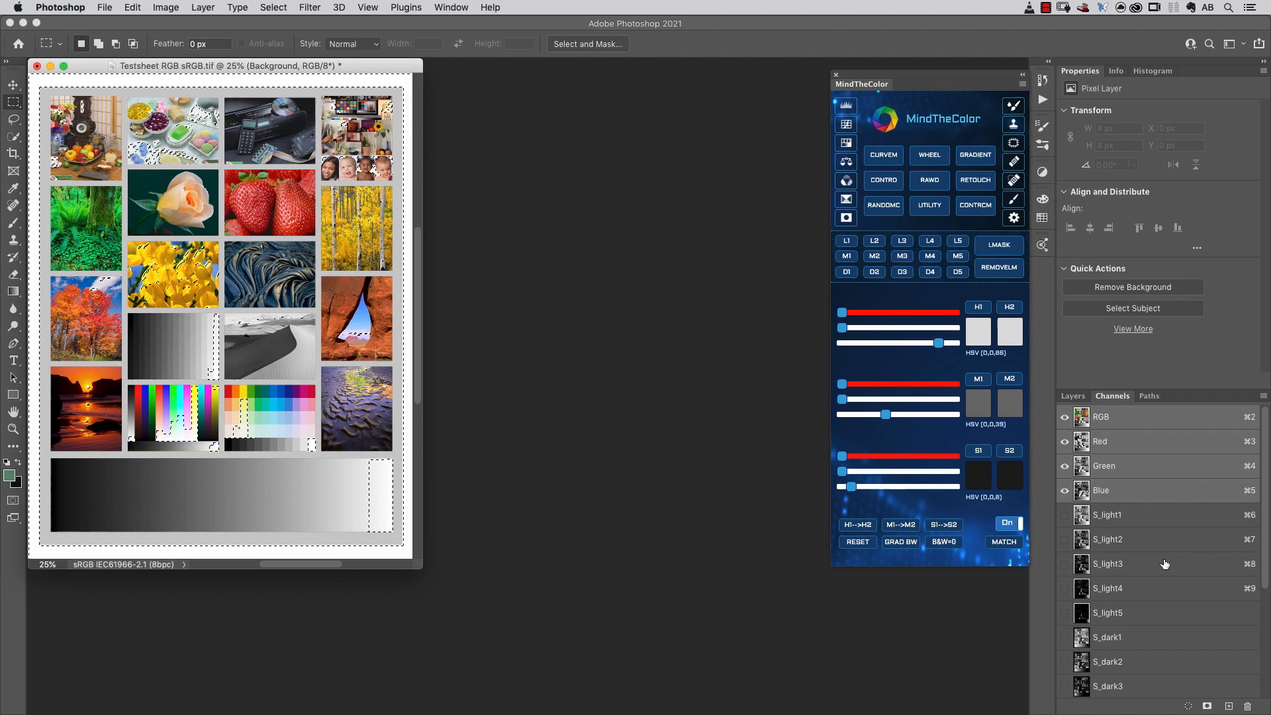
pyautogui.scroll(-3)
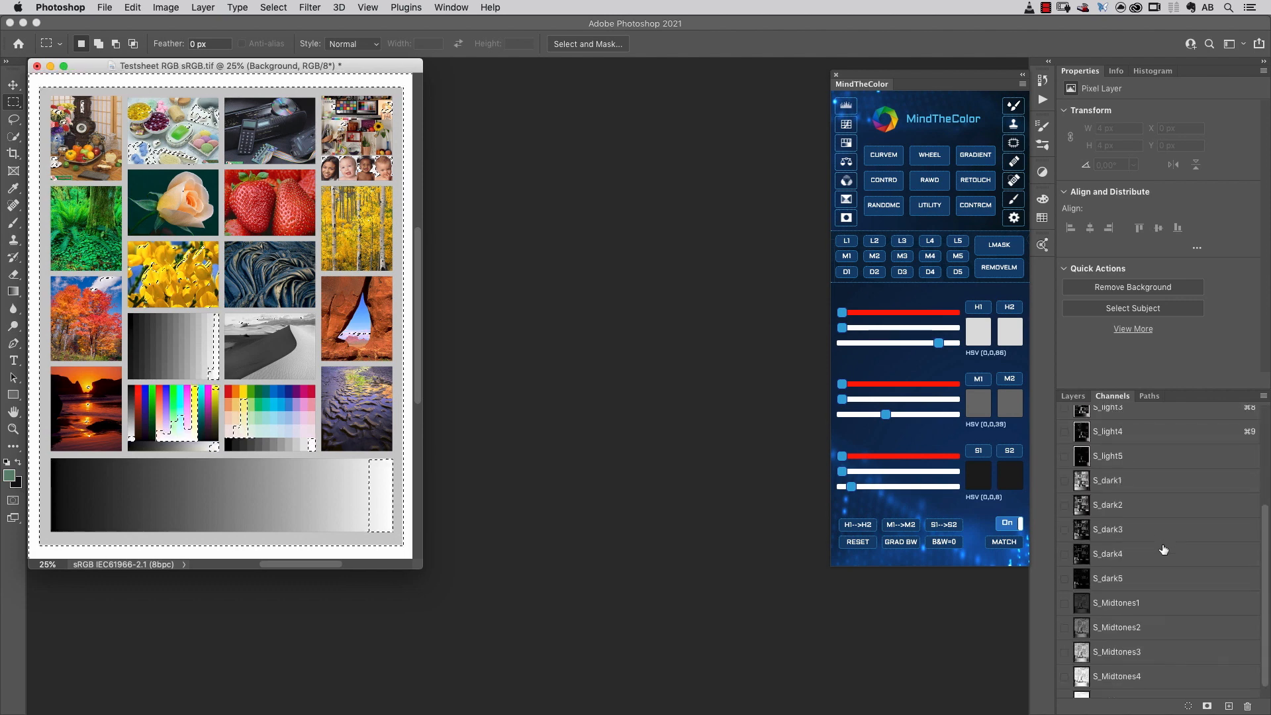
pyautogui.scroll(-3)
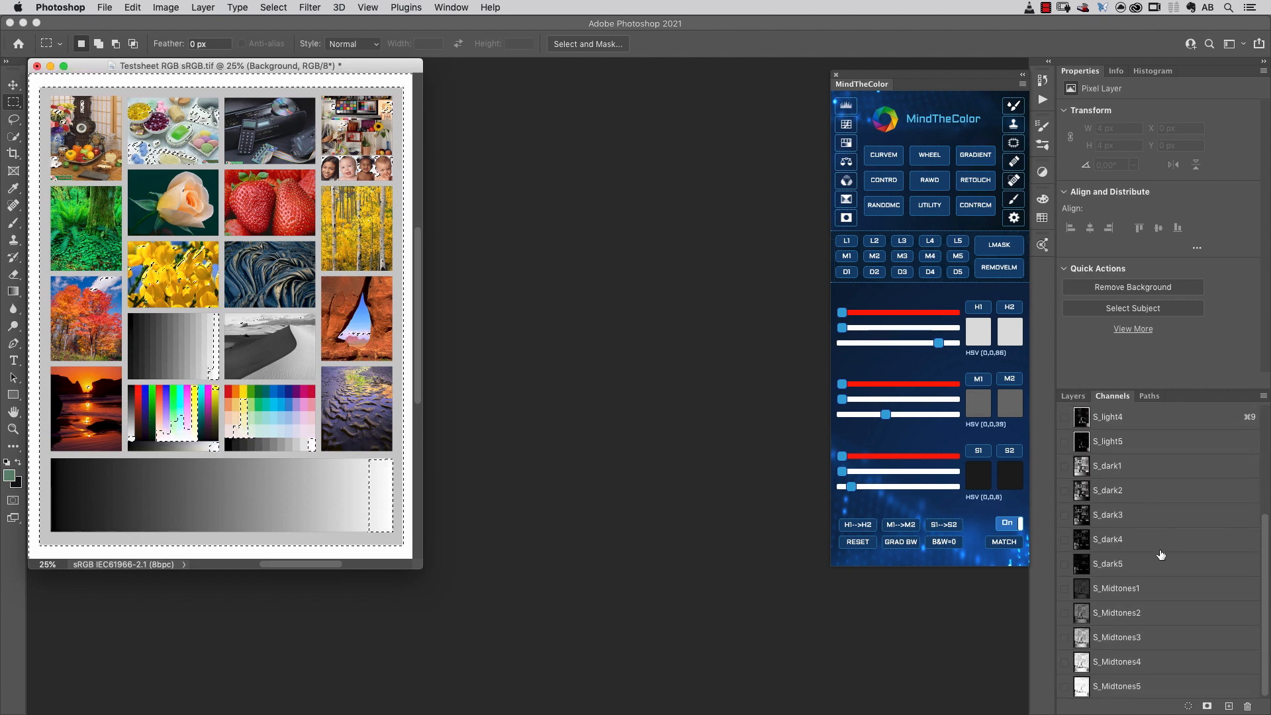
pyautogui.scroll(3)
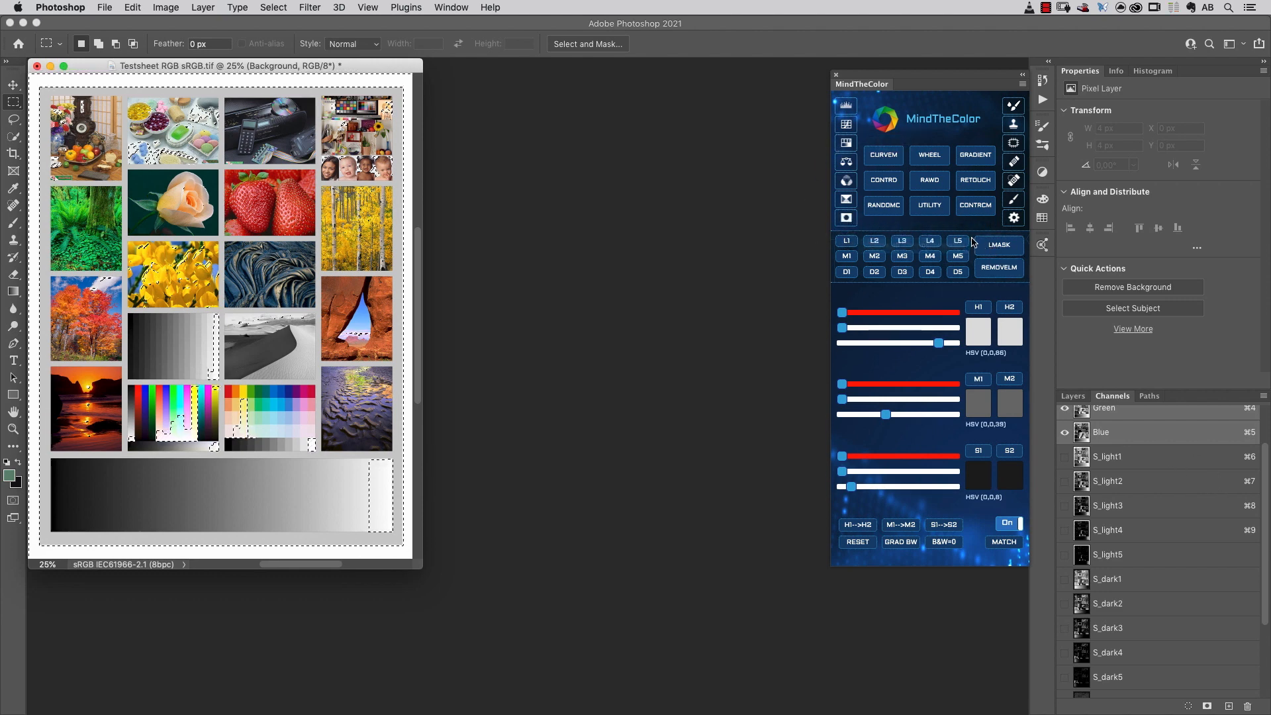
pyautogui.moveTo(972, 289)
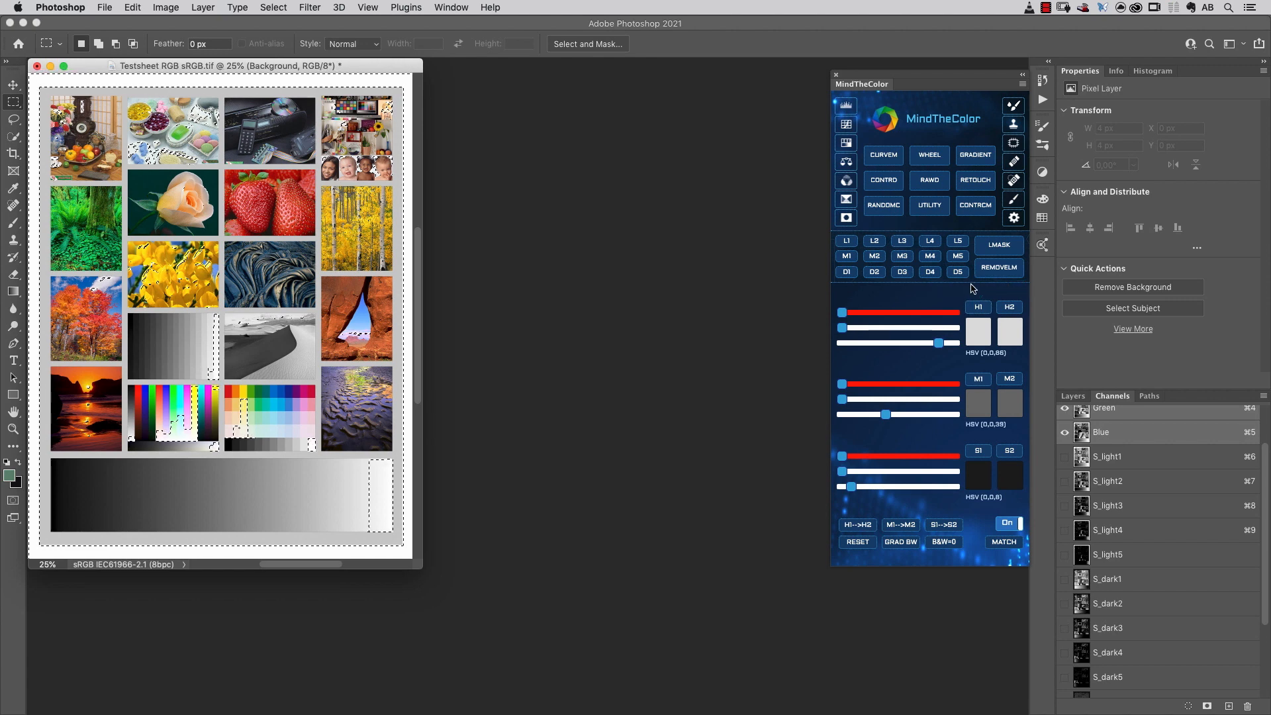
# View the S_light1 channel alone, load Lights1 and Darks1 masks, then return to the RGB composite.
pyautogui.click(1106, 456)
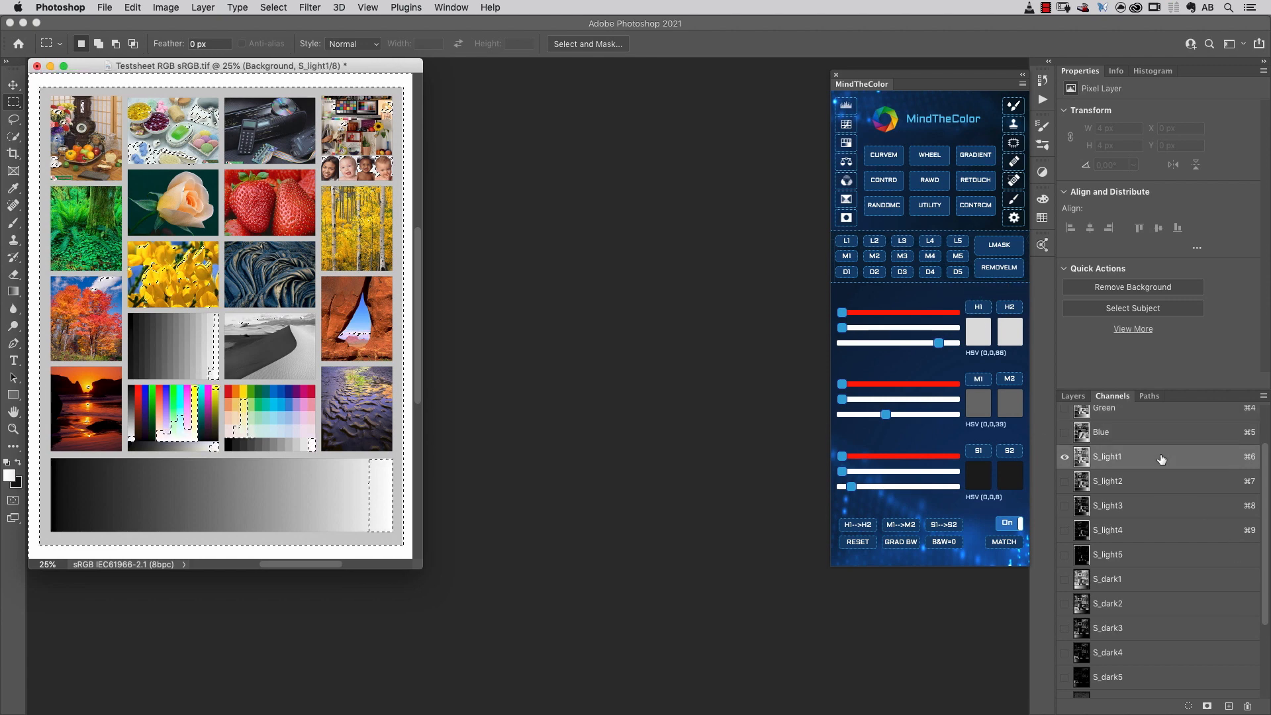
pyautogui.click(941, 542)
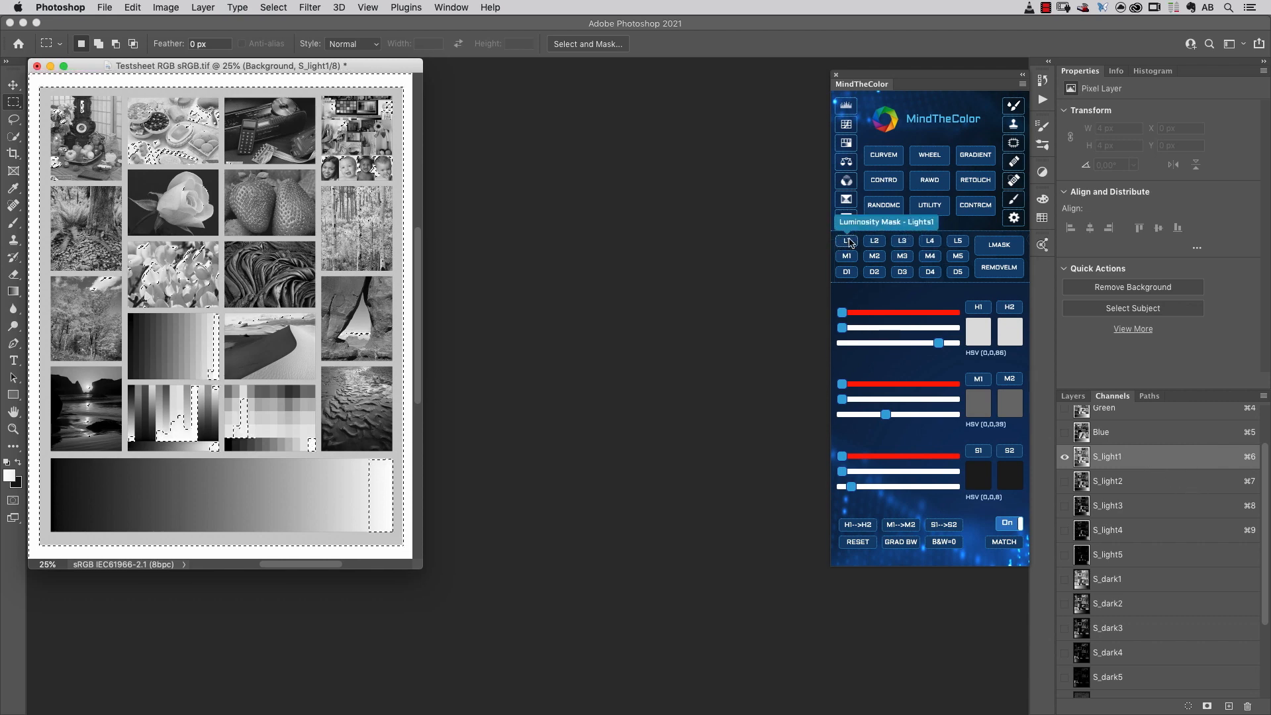
pyautogui.click(1107, 579)
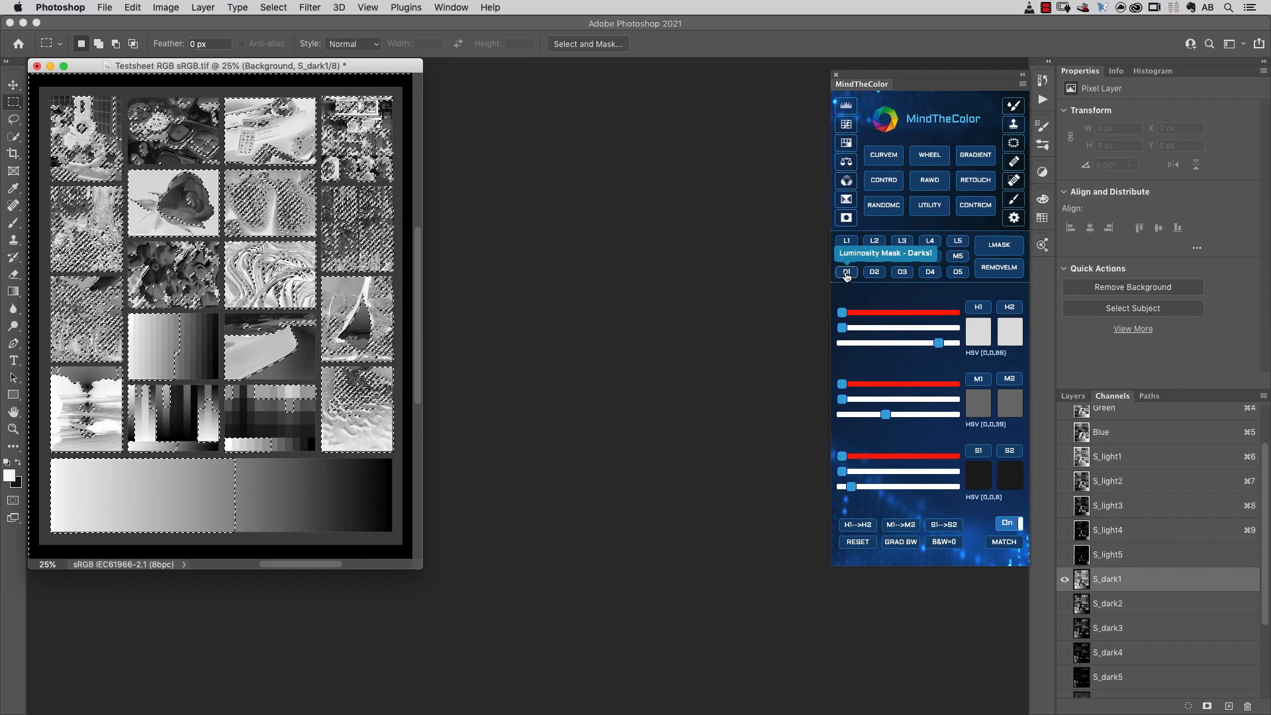
pyautogui.click(846, 271)
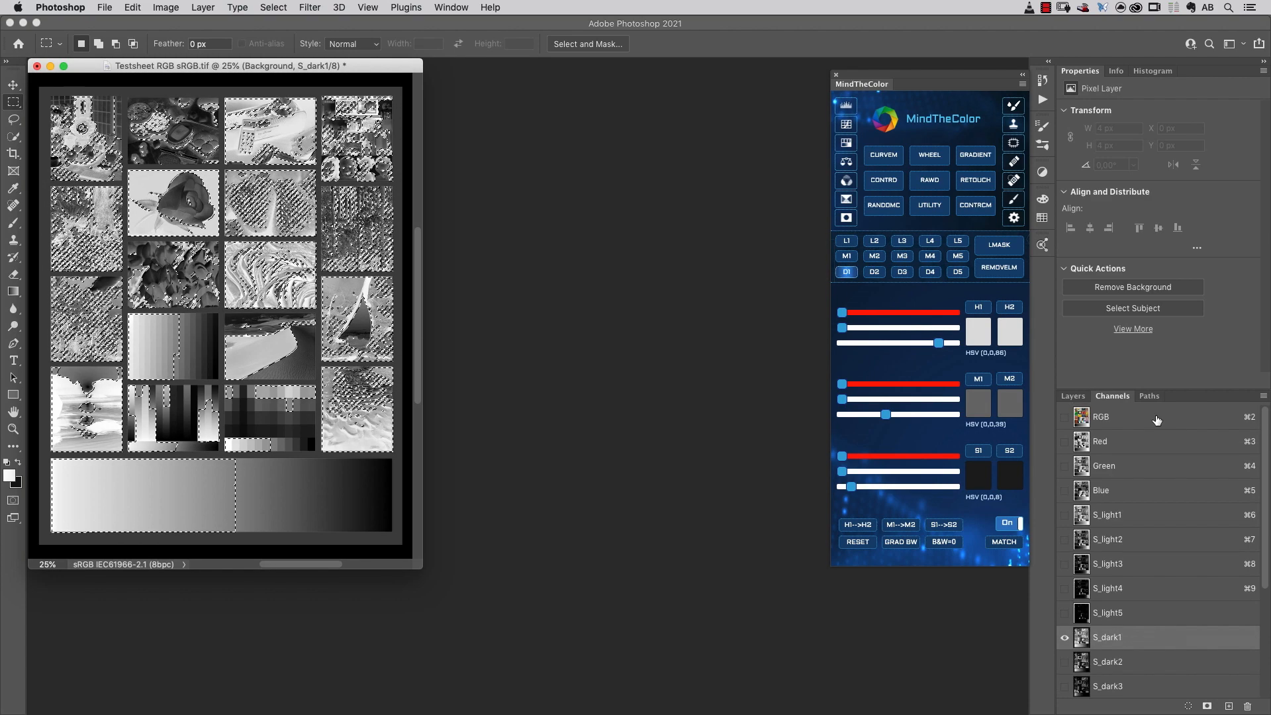
pyautogui.click(1100, 416)
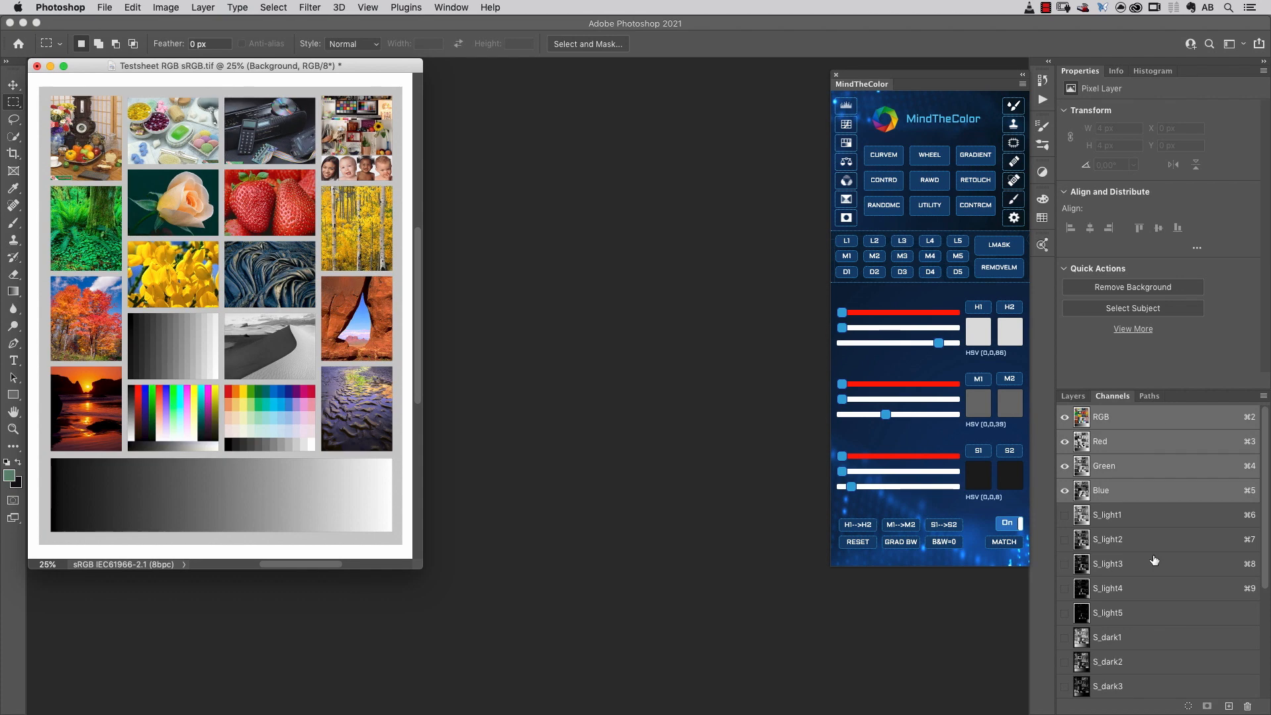
pyautogui.moveTo(957, 241)
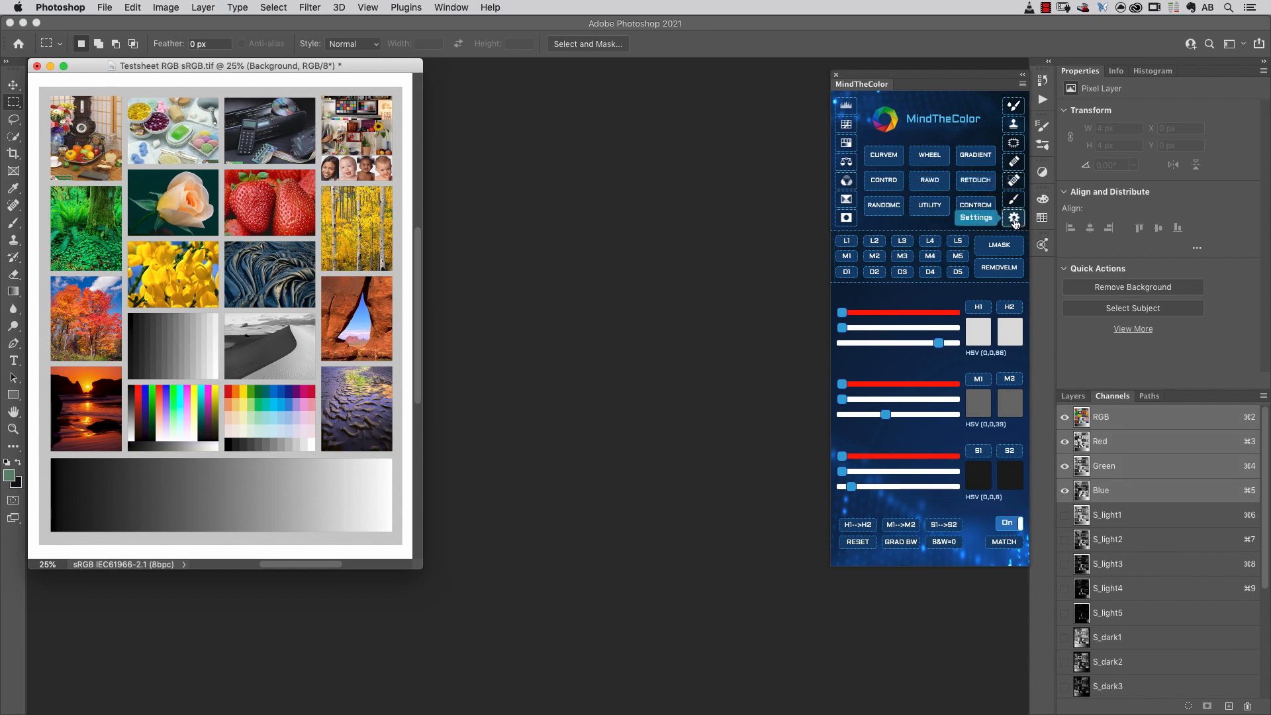
# Visit the MindTheColor settings, preview the per-colour hue/saturation sliders, and return to settings.
pyautogui.click(1013, 218)
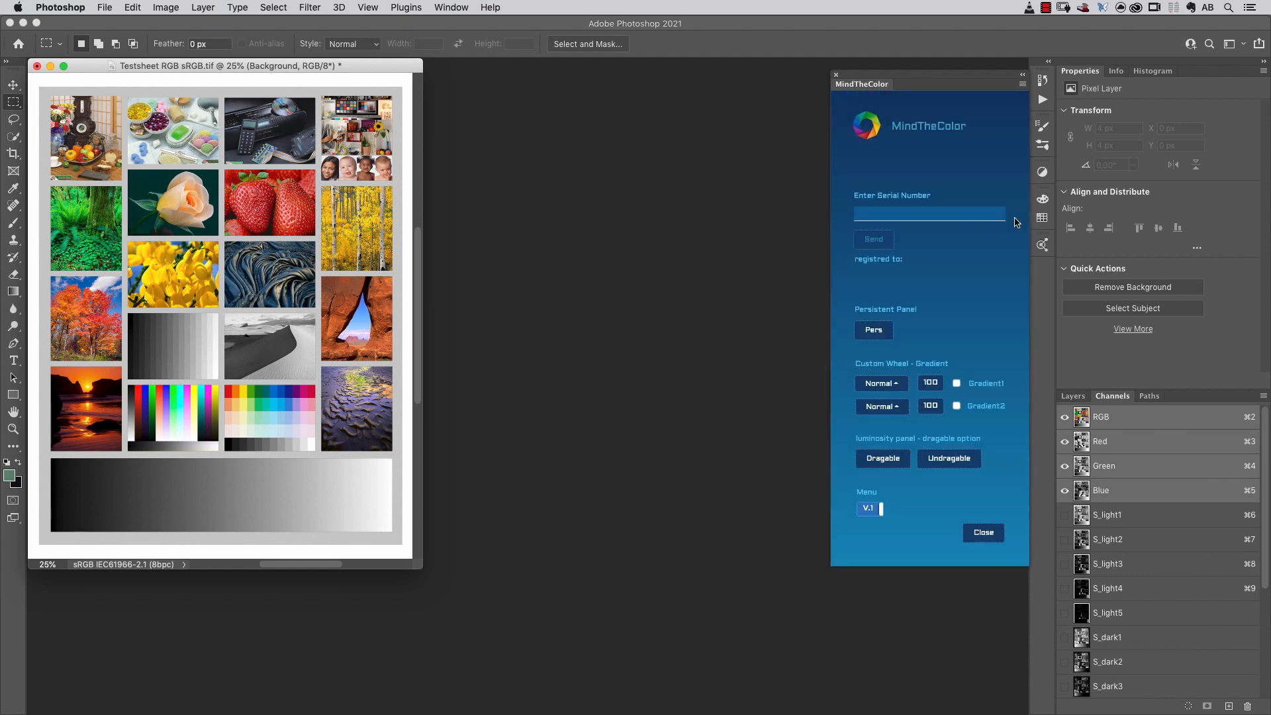
pyautogui.moveTo(883, 458)
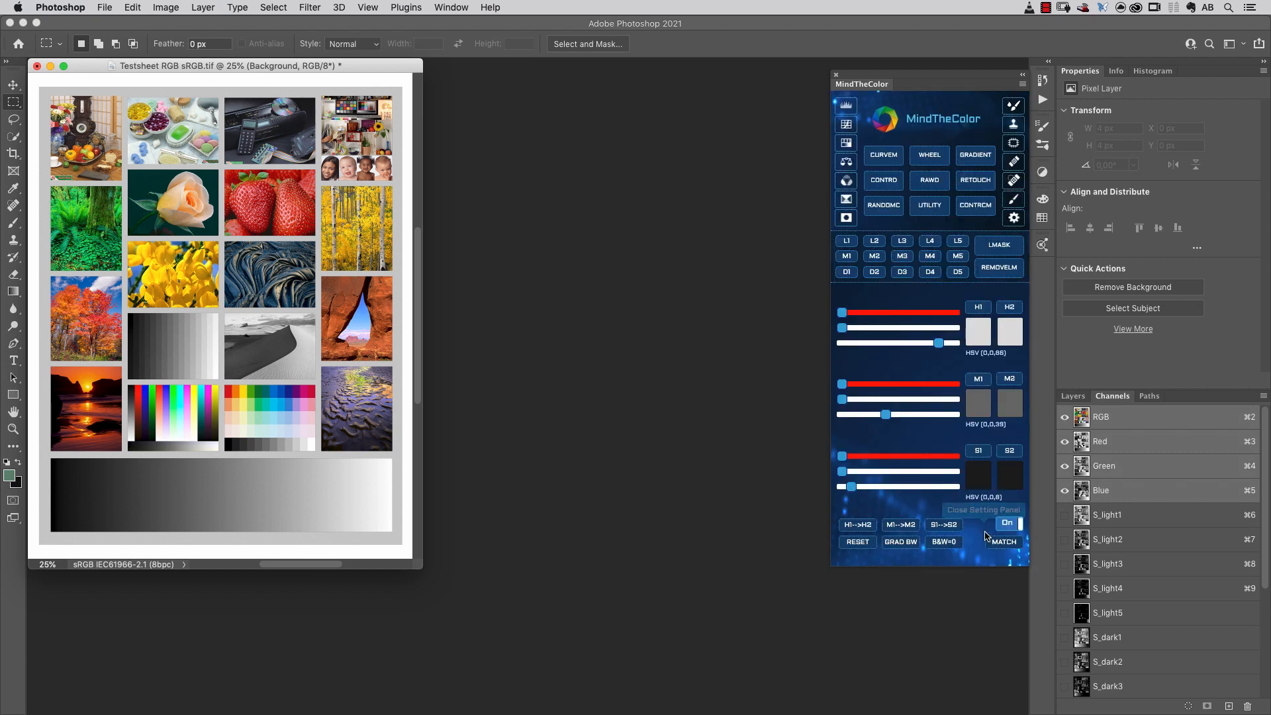
pyautogui.moveTo(875, 241)
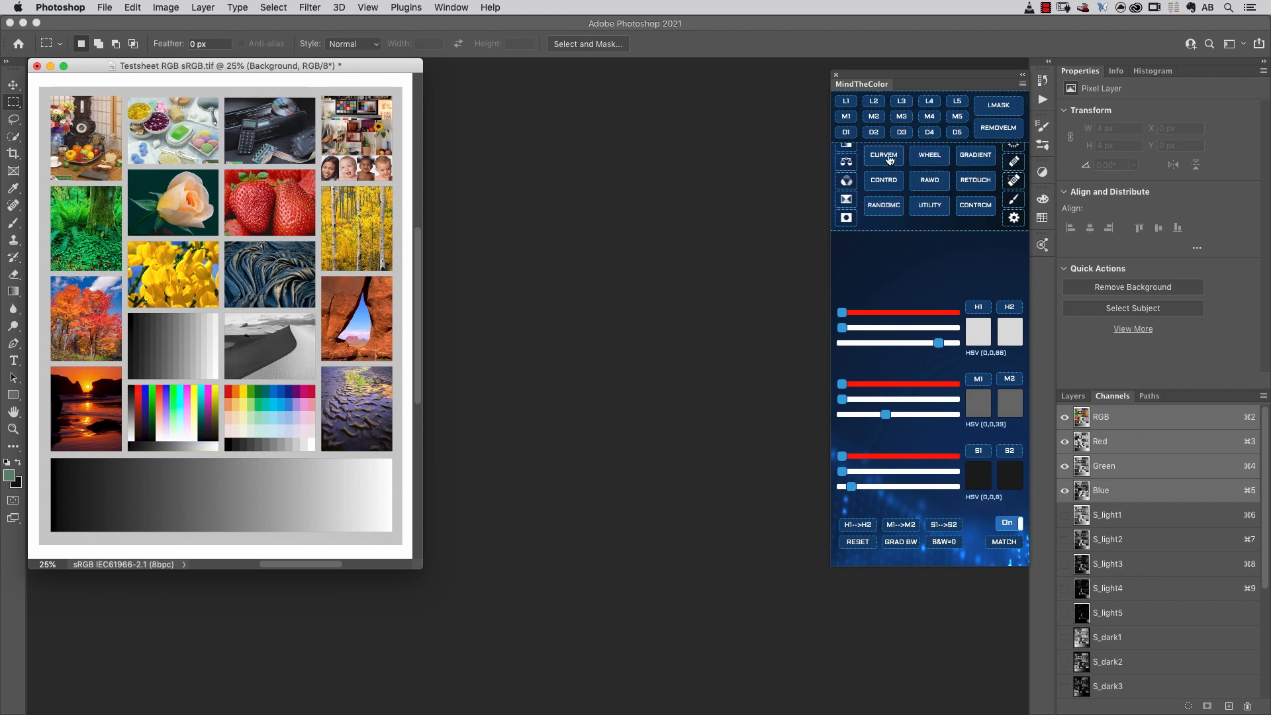
pyautogui.moveTo(929, 155)
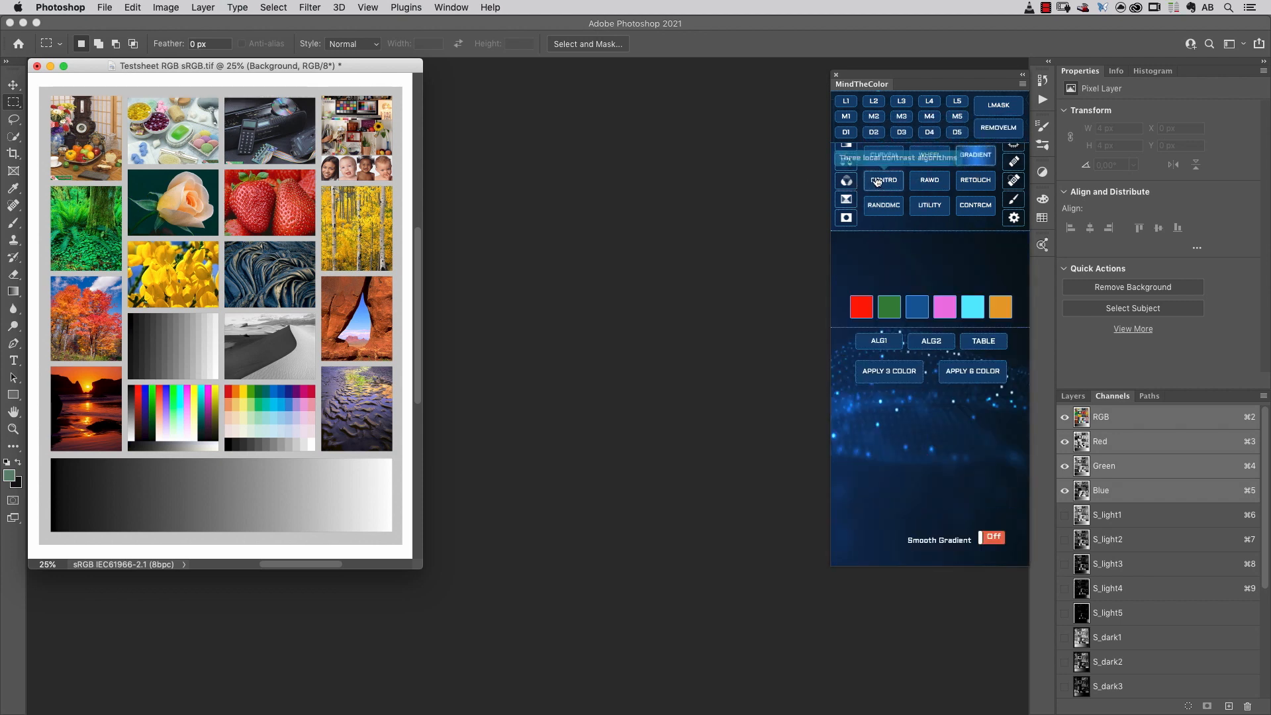
pyautogui.click(975, 180)
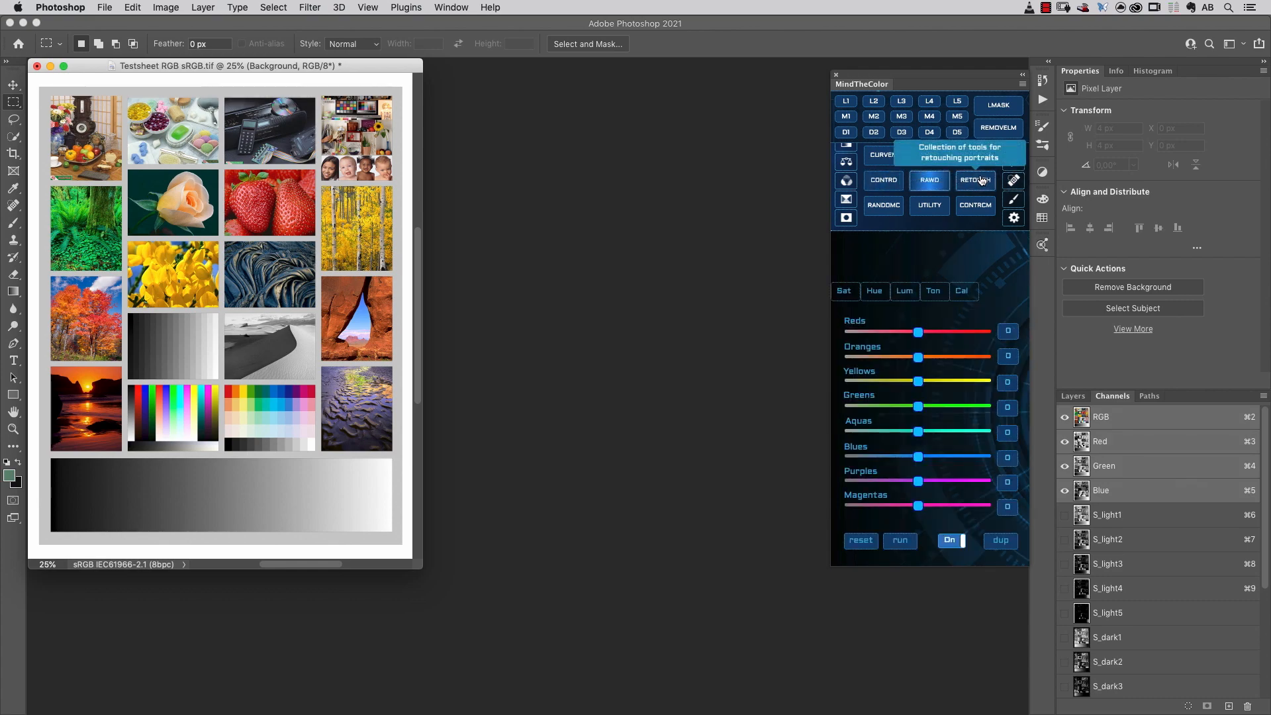
pyautogui.click(883, 155)
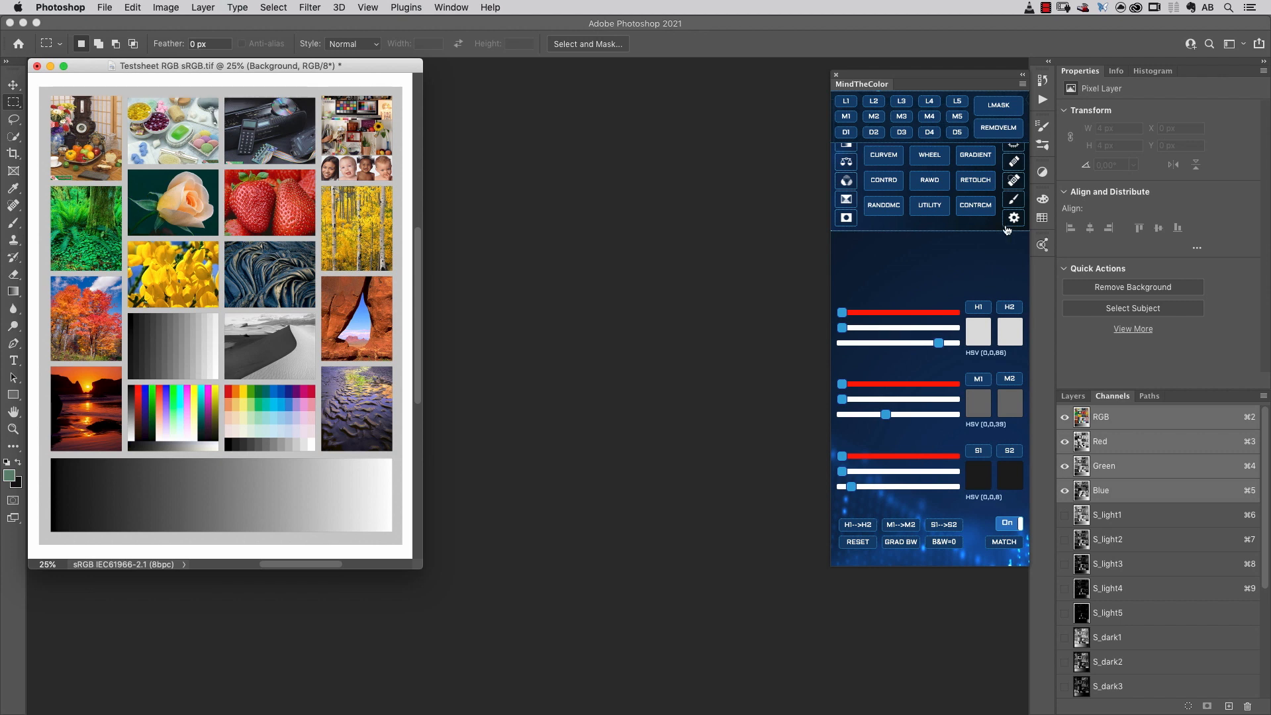
pyautogui.click(1012, 217)
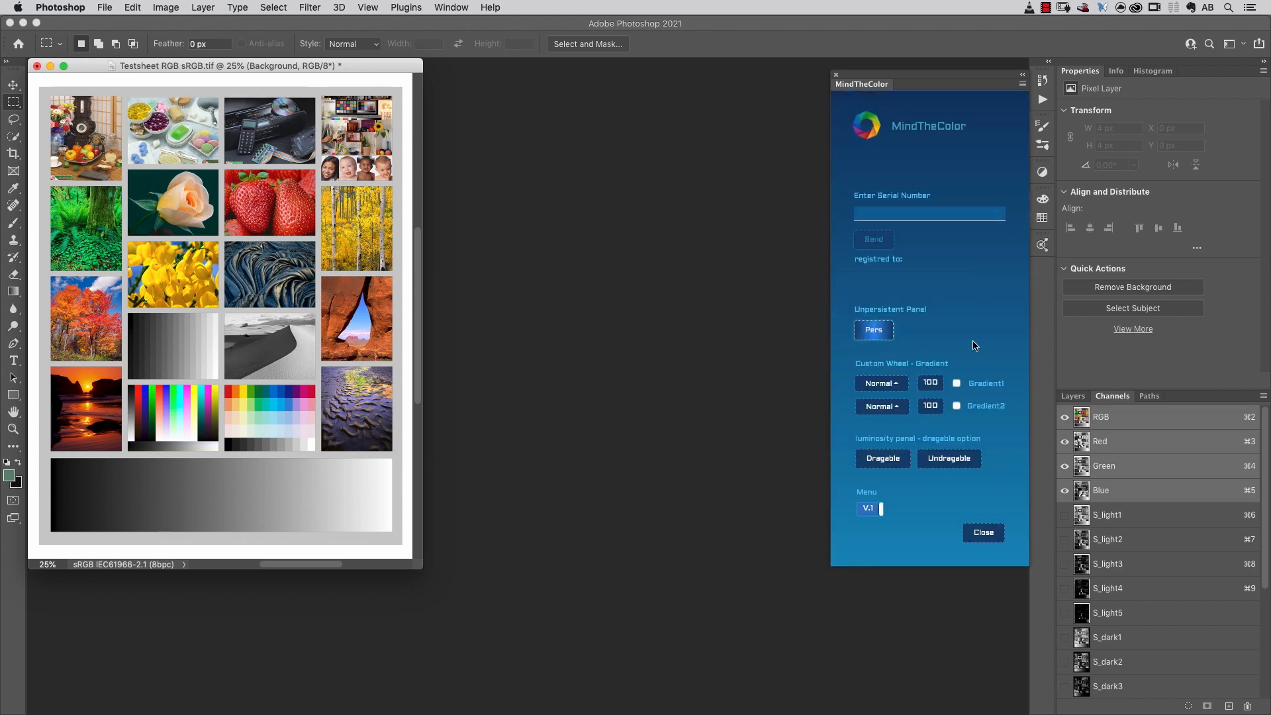
pyautogui.moveTo(949, 332)
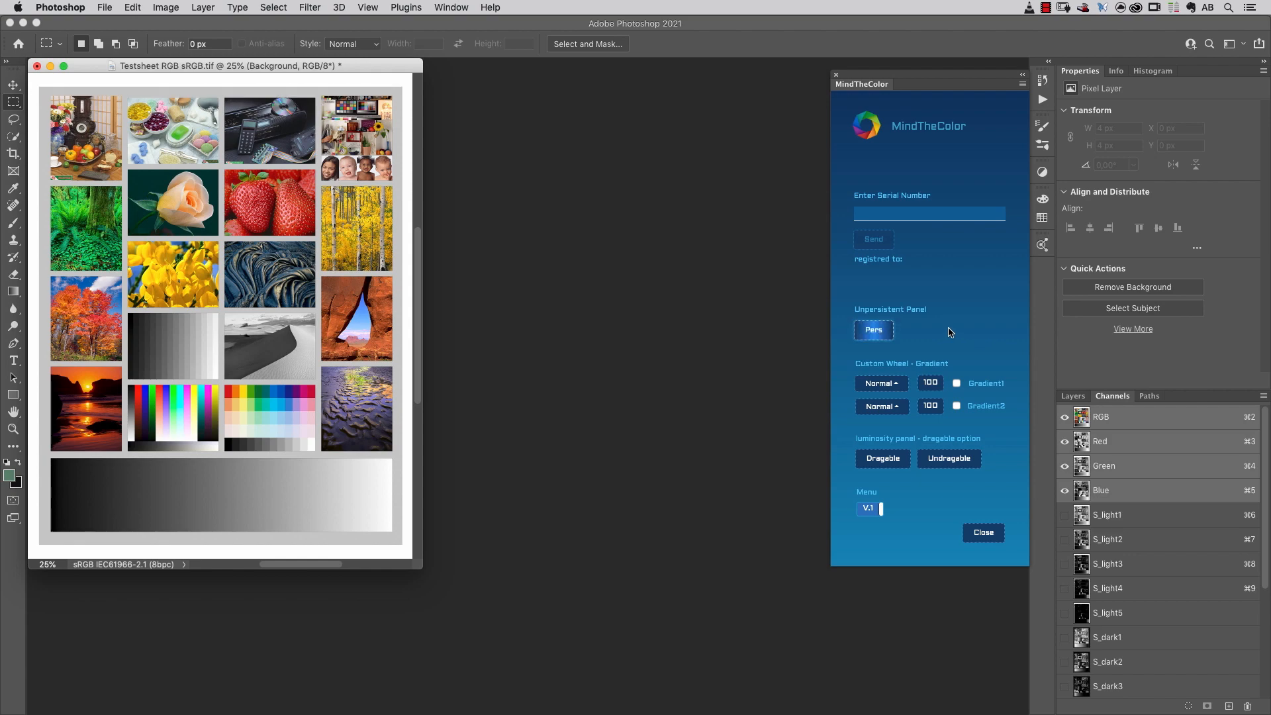
# Toggle the panel persistence option, close settings and show the shadows/midtones/highlights colour wheels.
pyautogui.click(872, 329)
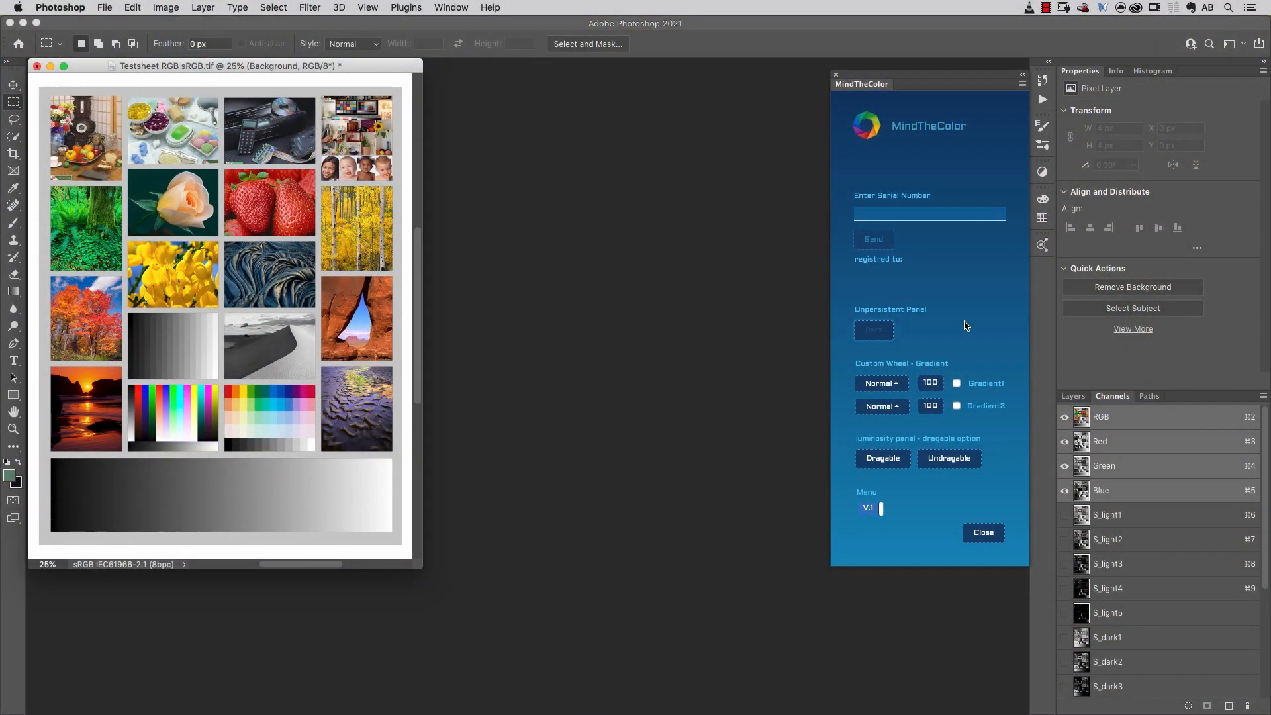
pyautogui.click(872, 330)
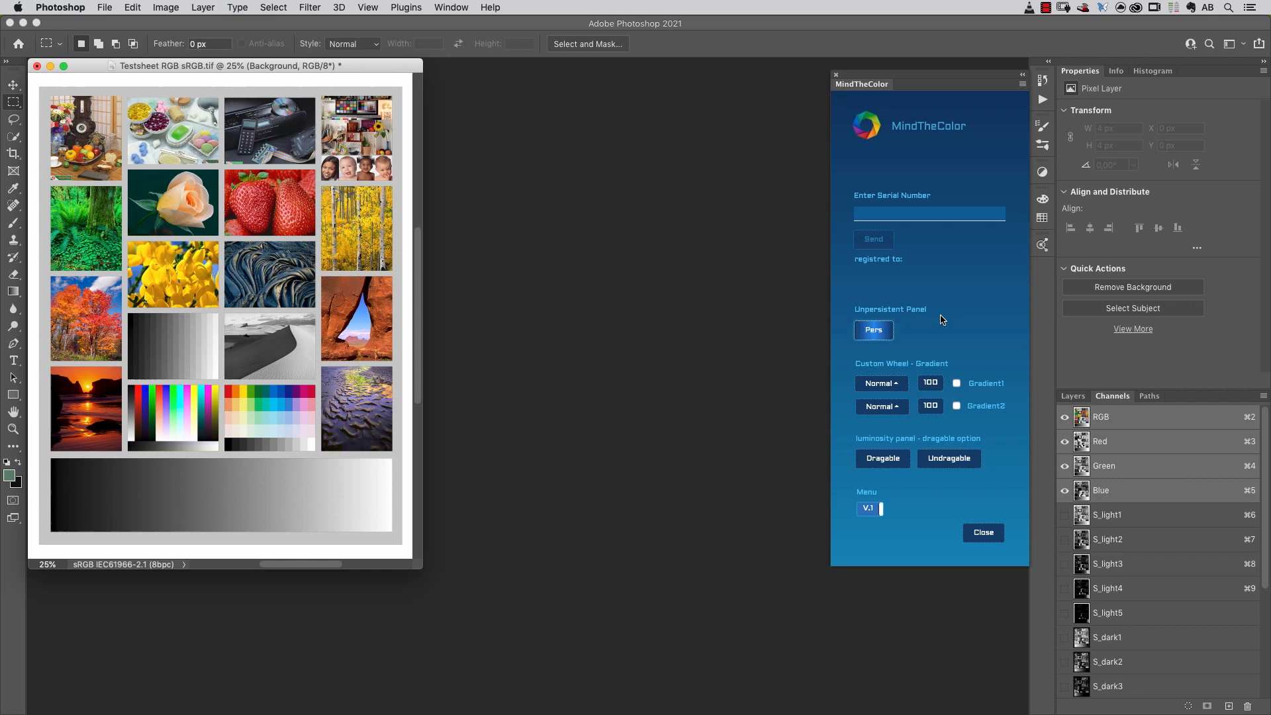
pyautogui.moveTo(982, 532)
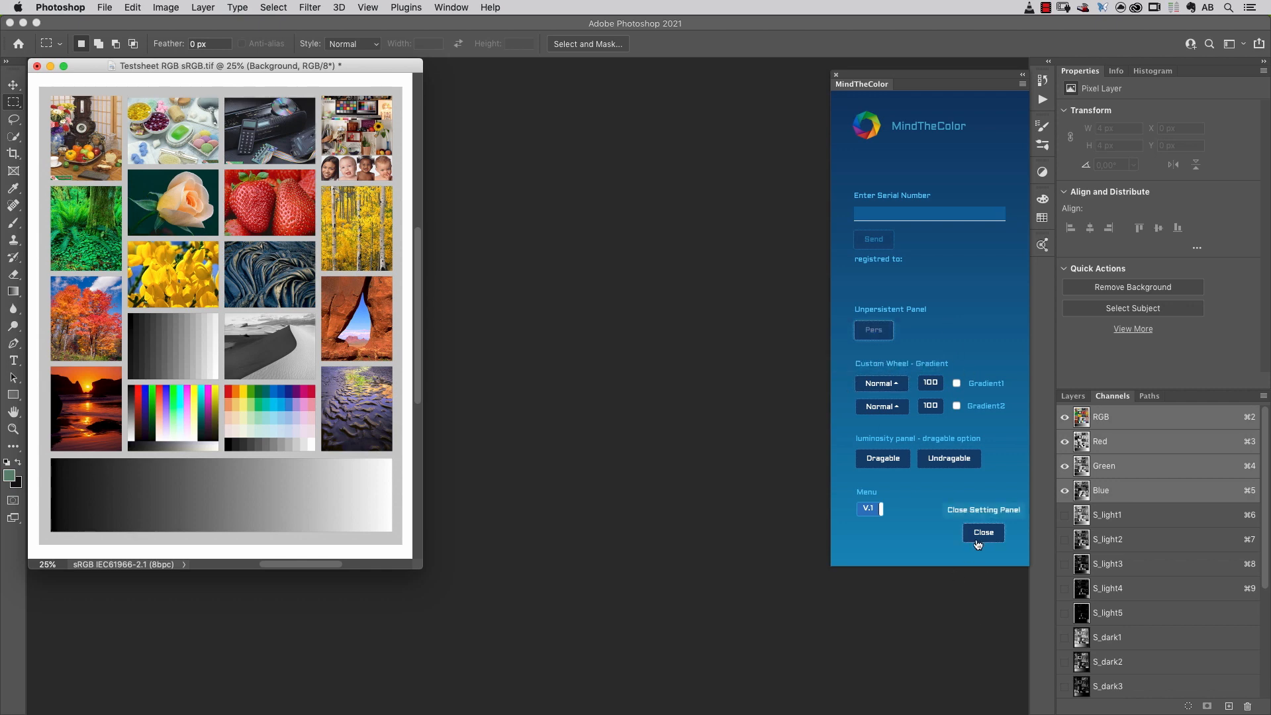
pyautogui.click(982, 532)
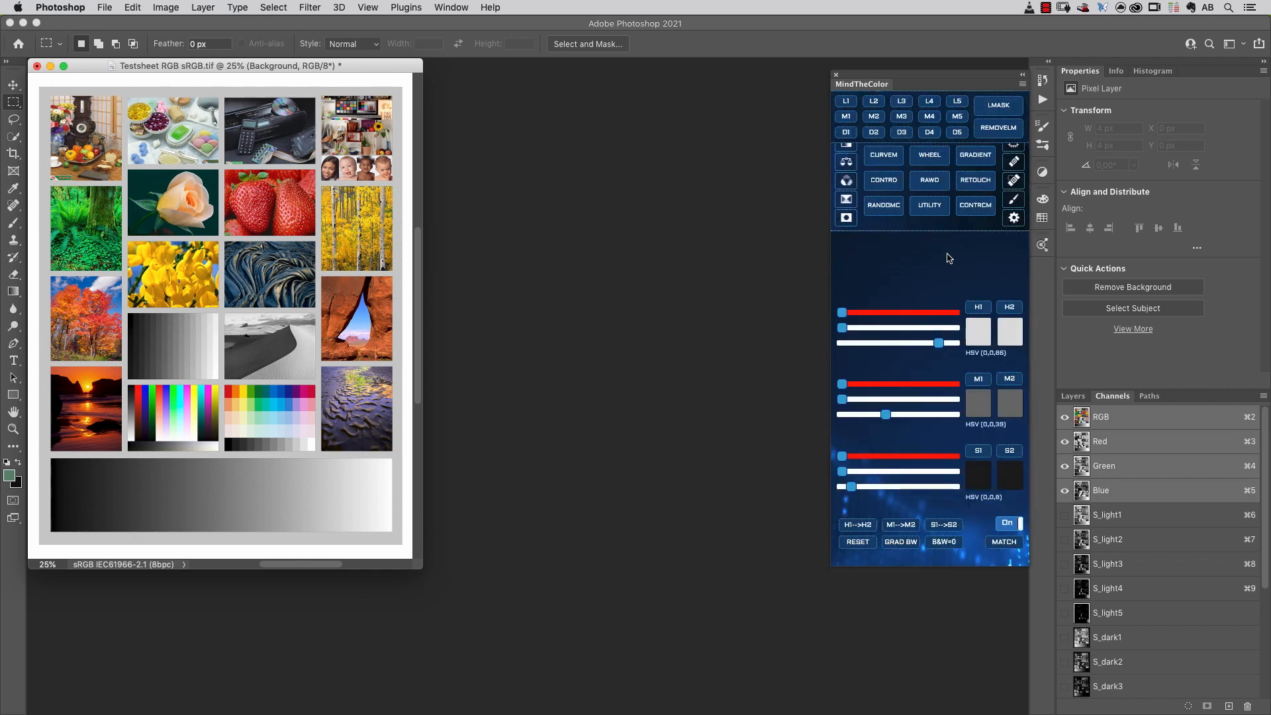
pyautogui.click(928, 155)
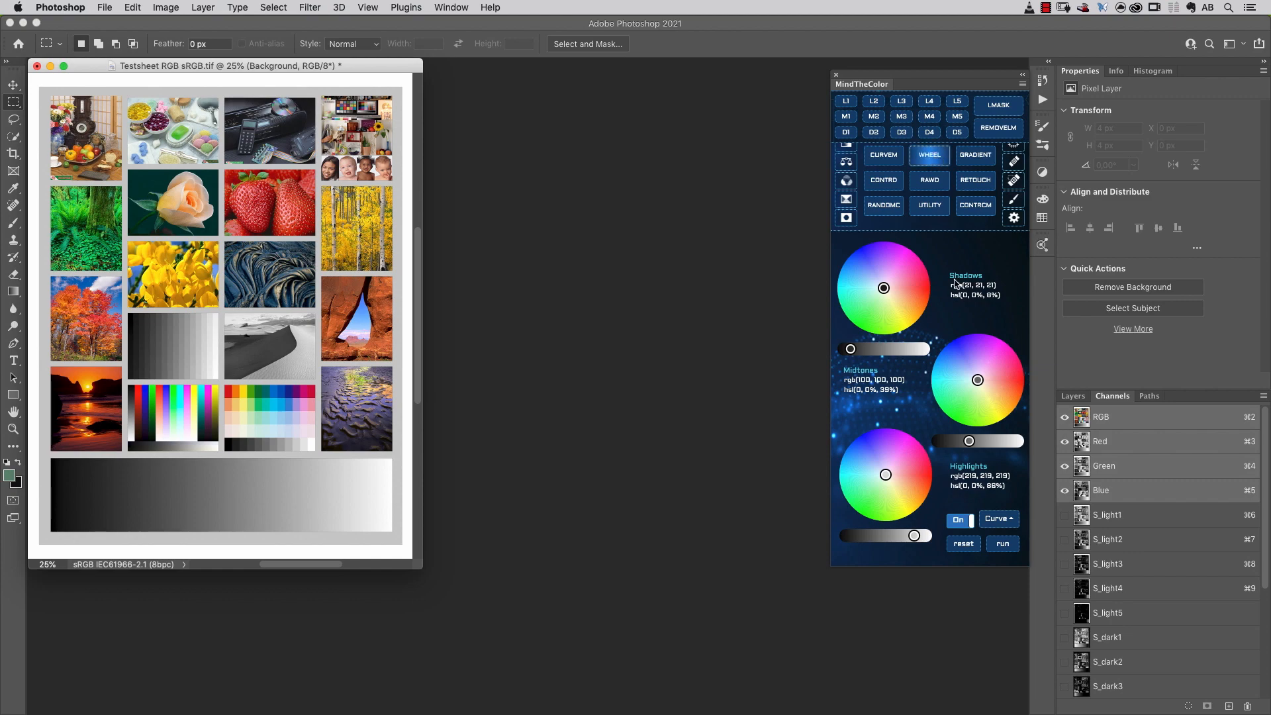
# Set the colour wheel algorithm to custom and go back to the MindTheColor settings.
pyautogui.click(998, 518)
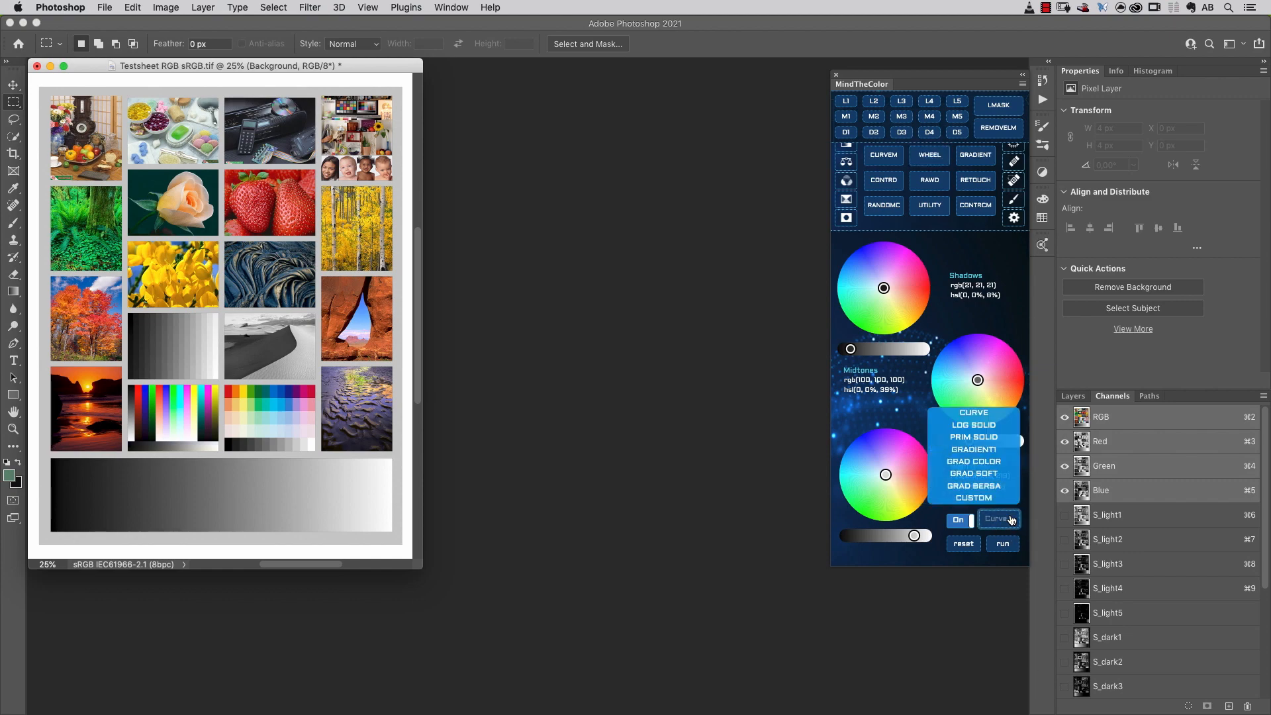
pyautogui.click(973, 496)
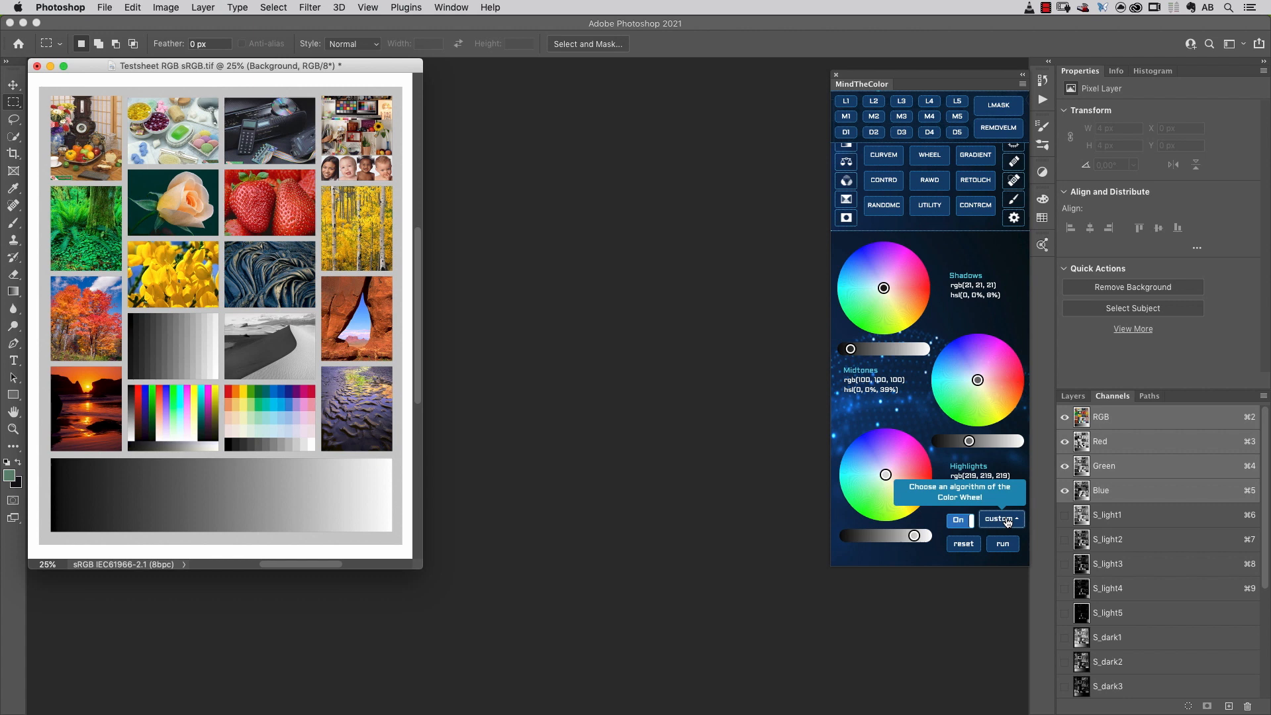
pyautogui.moveTo(1013, 217)
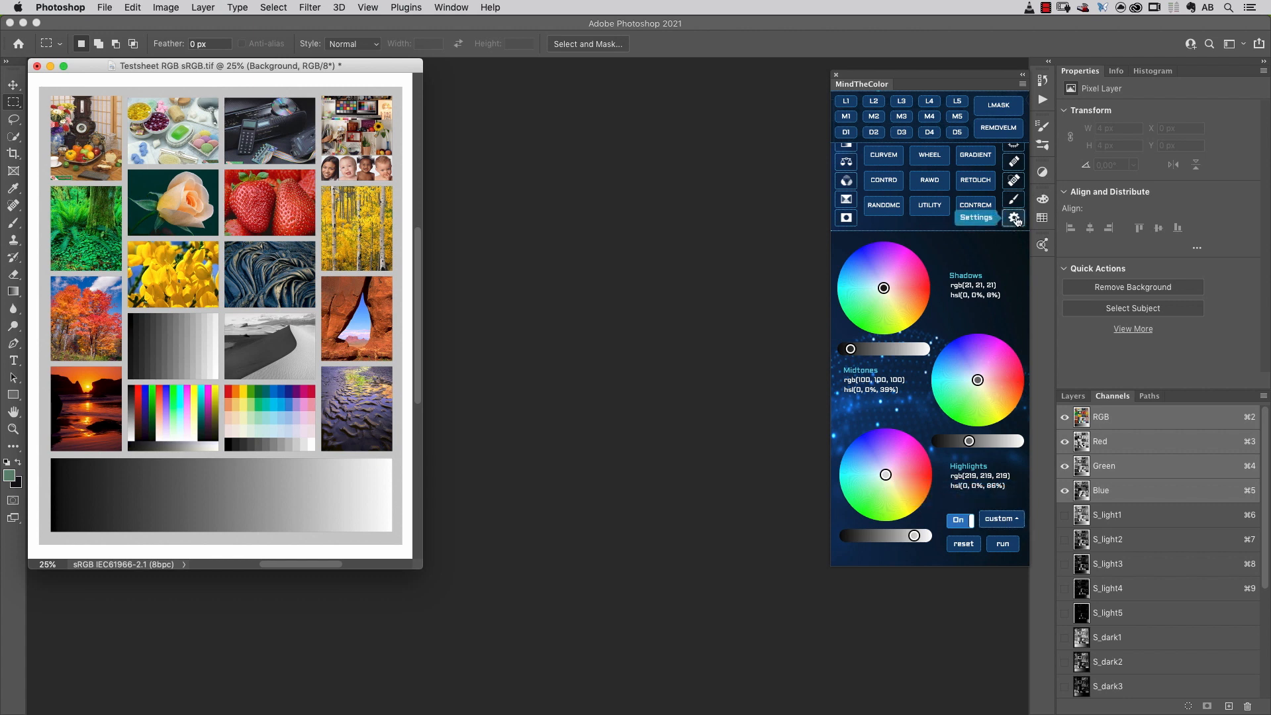
pyautogui.click(975, 217)
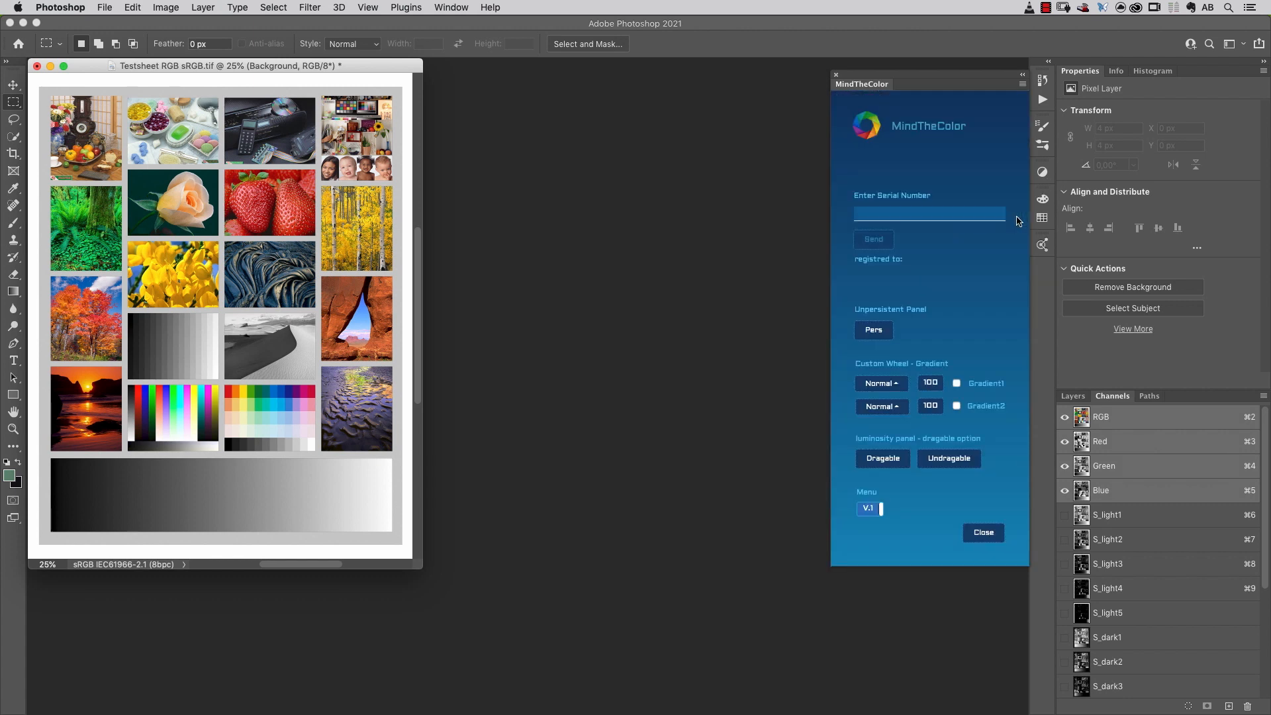
pyautogui.moveTo(881, 382)
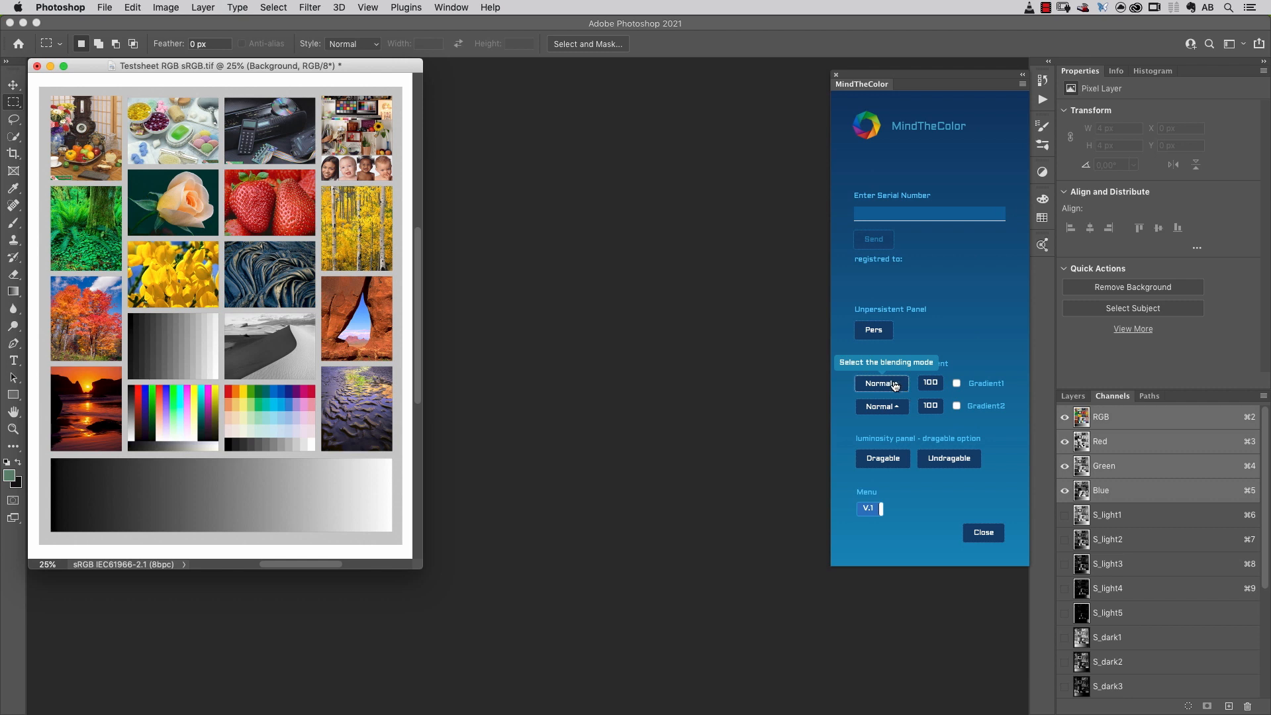
# Set Gradient1 blending to Darken and Gradient2 blending to Lighten for the custom wheel.
pyautogui.click(882, 382)
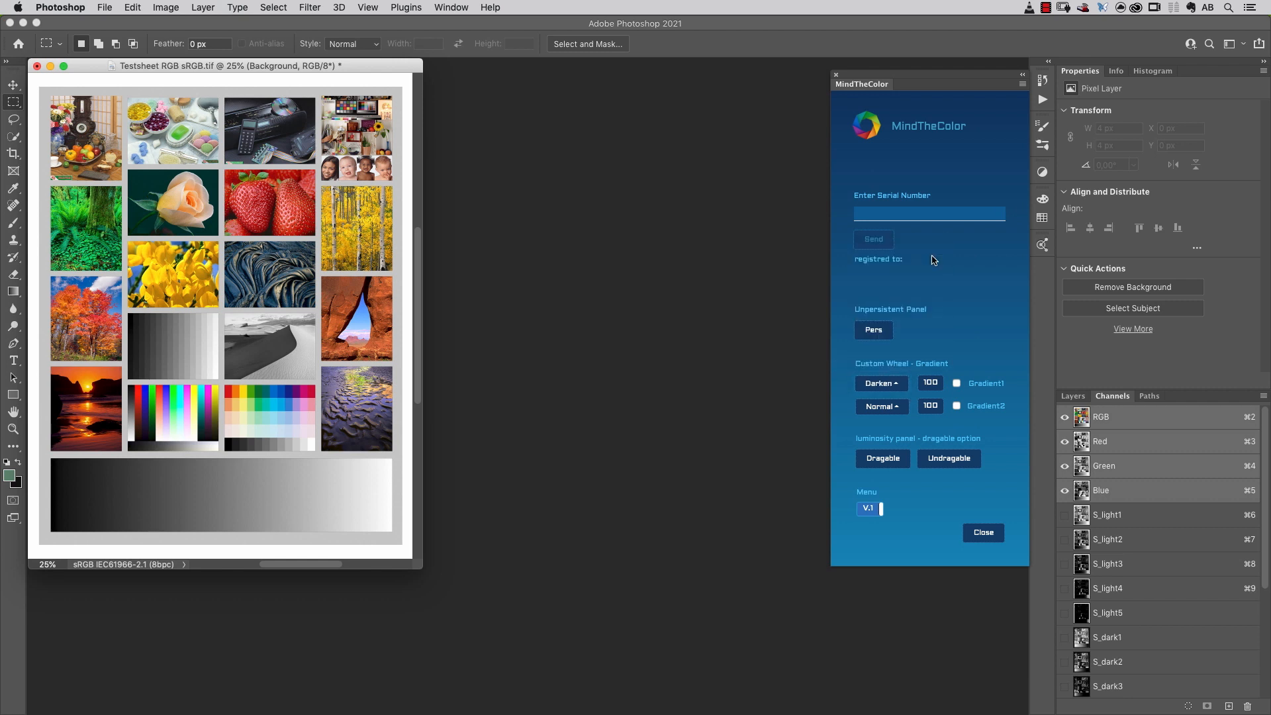
pyautogui.click(882, 407)
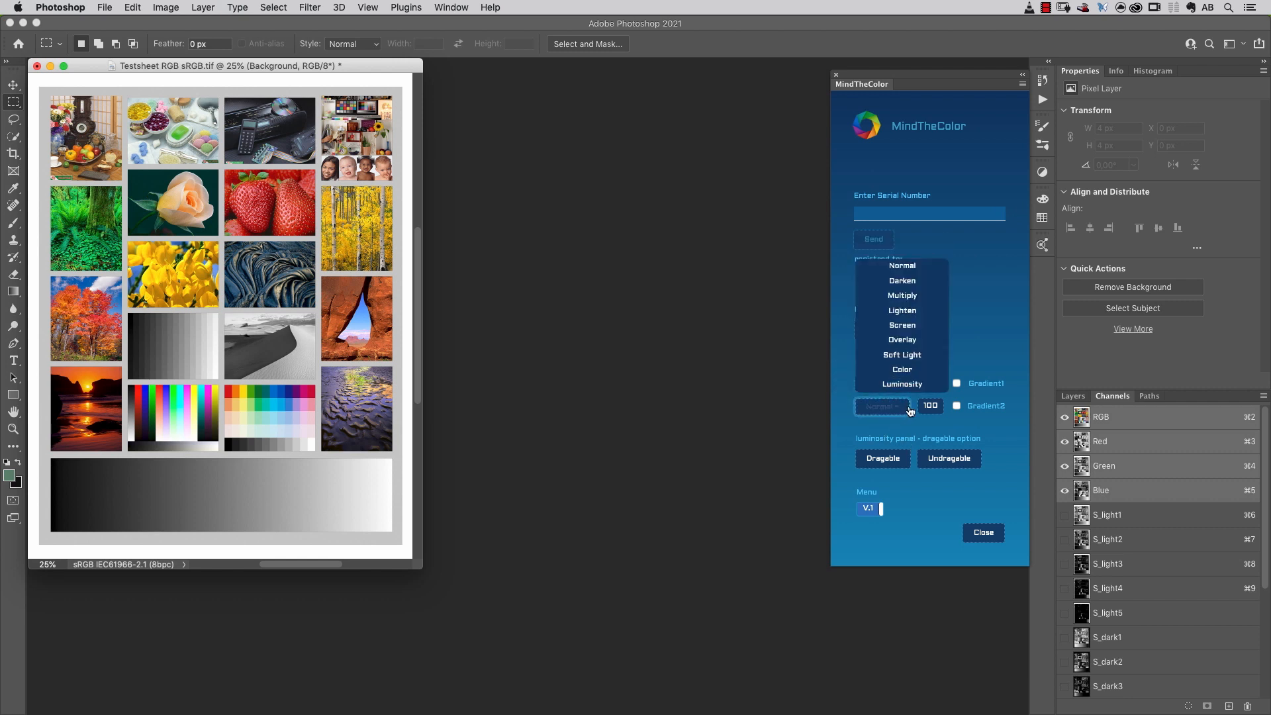
pyautogui.click(901, 279)
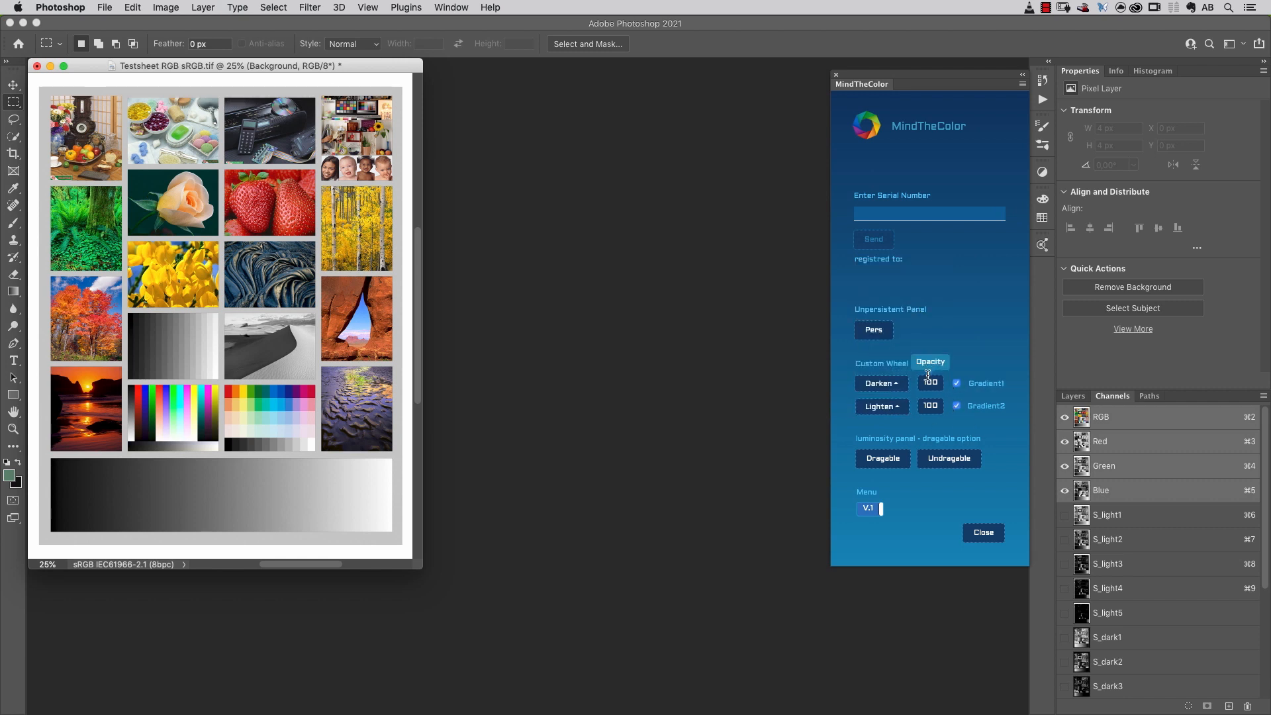
pyautogui.moveTo(973, 293)
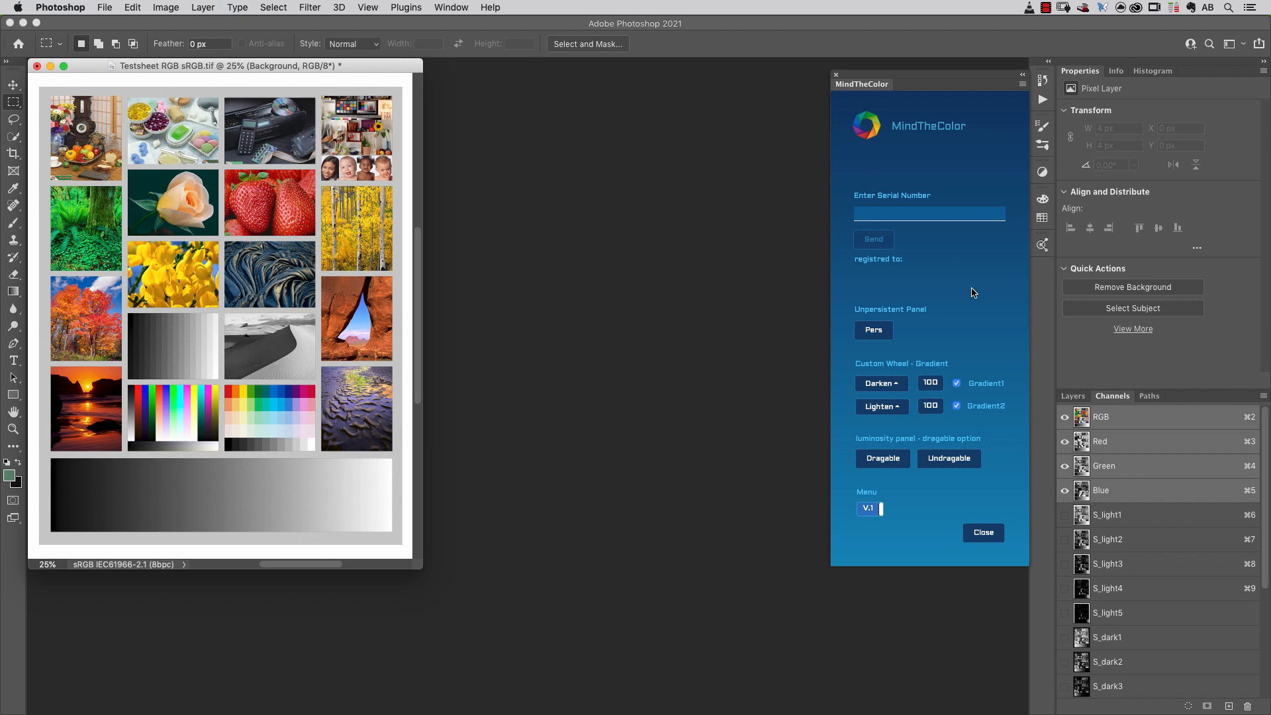
pyautogui.moveTo(977, 302)
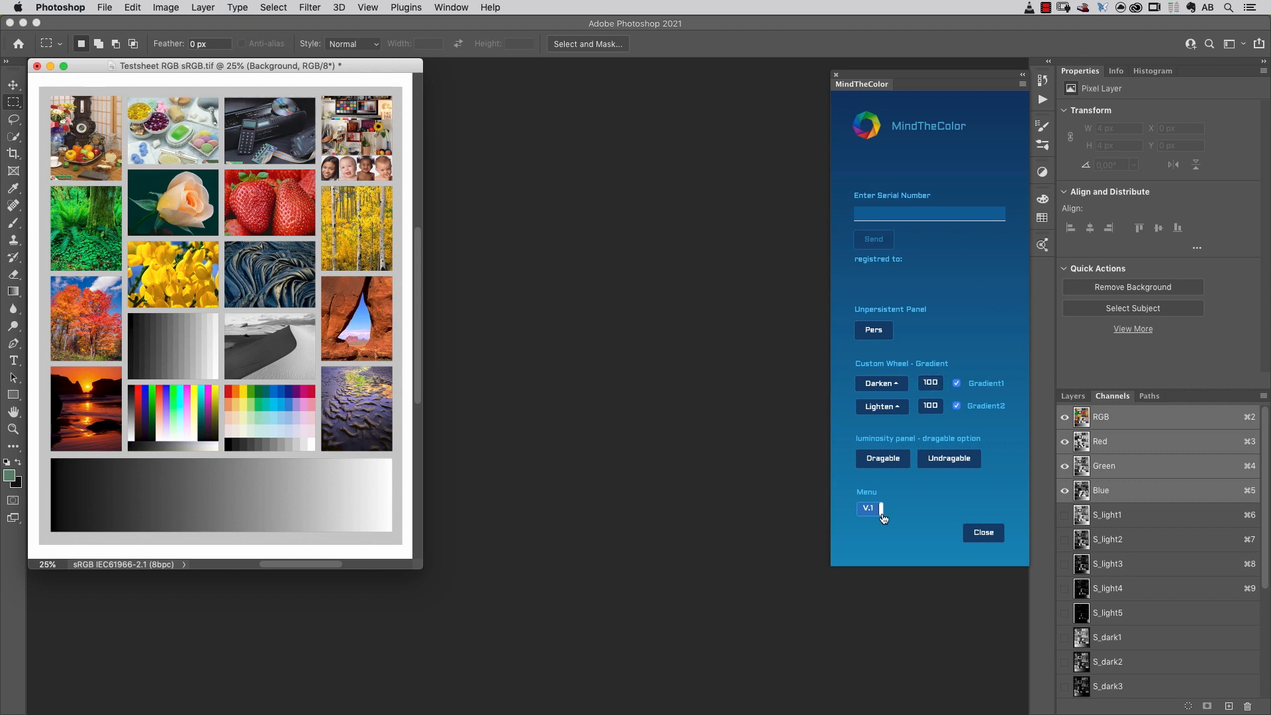
pyautogui.moveTo(867, 508)
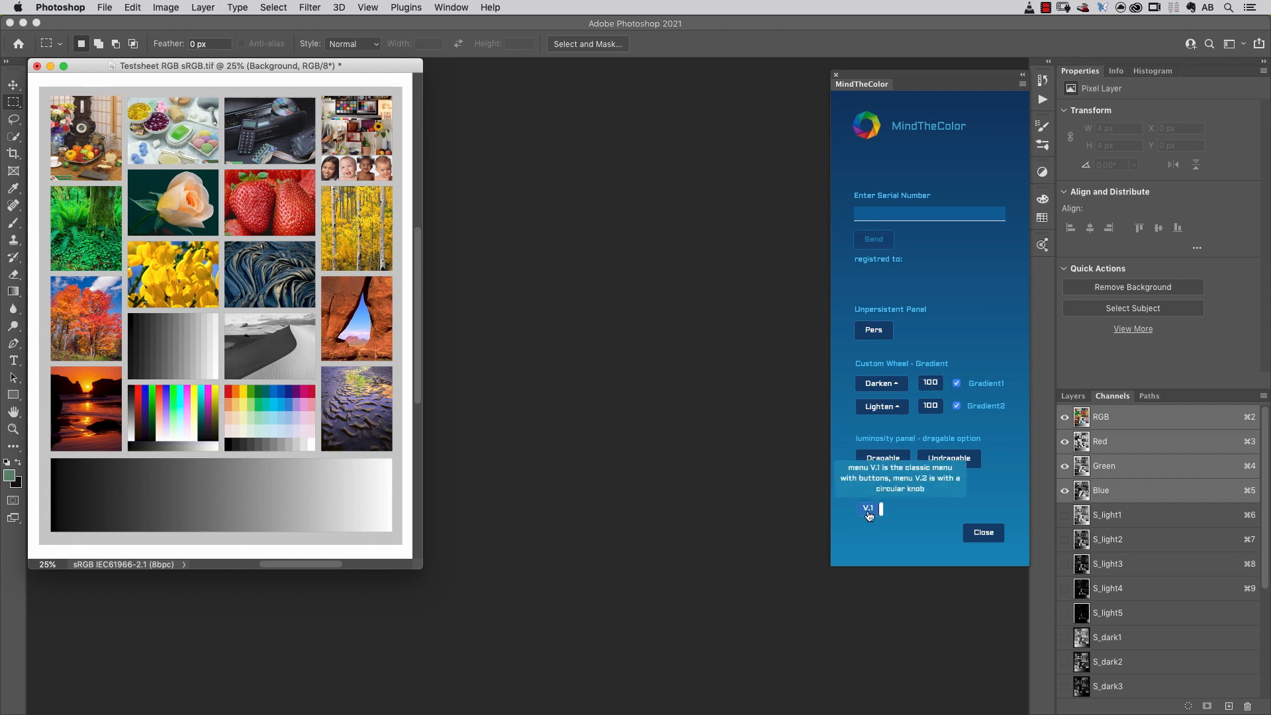
# Preview the V.2 knob menu style, then switch the menu style back to V.1 in settings.
pyautogui.click(868, 508)
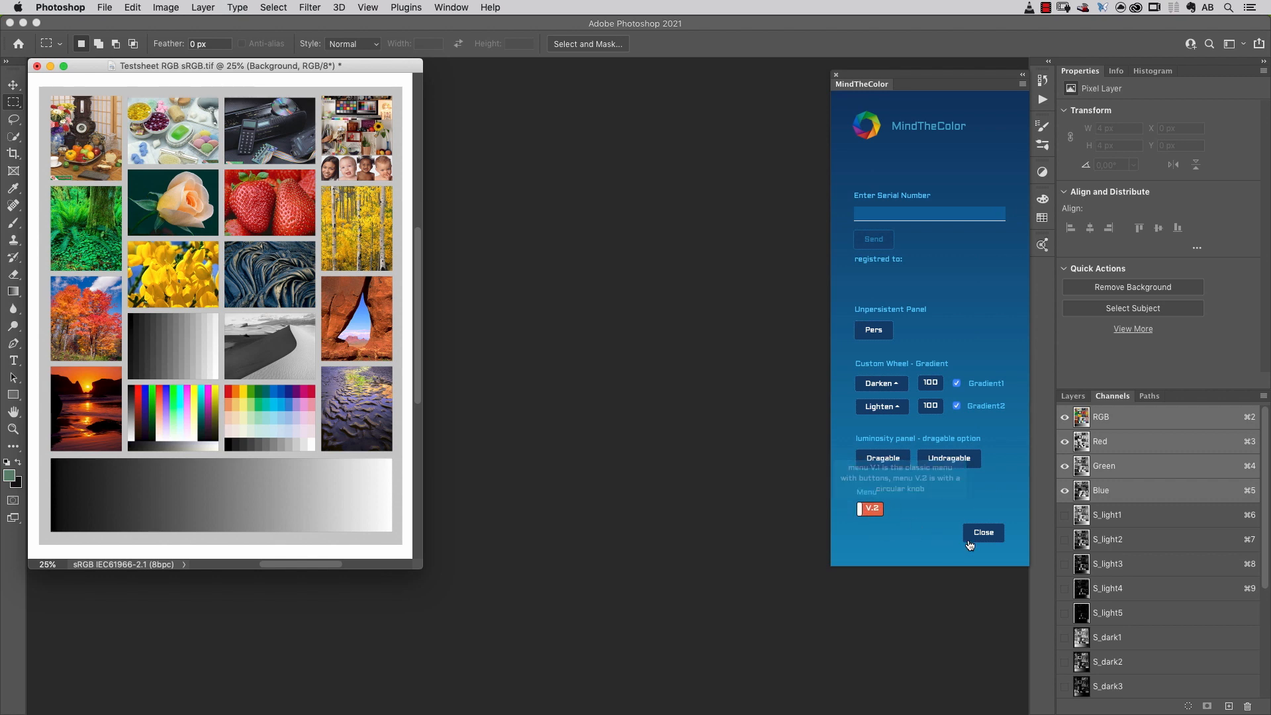
pyautogui.click(984, 532)
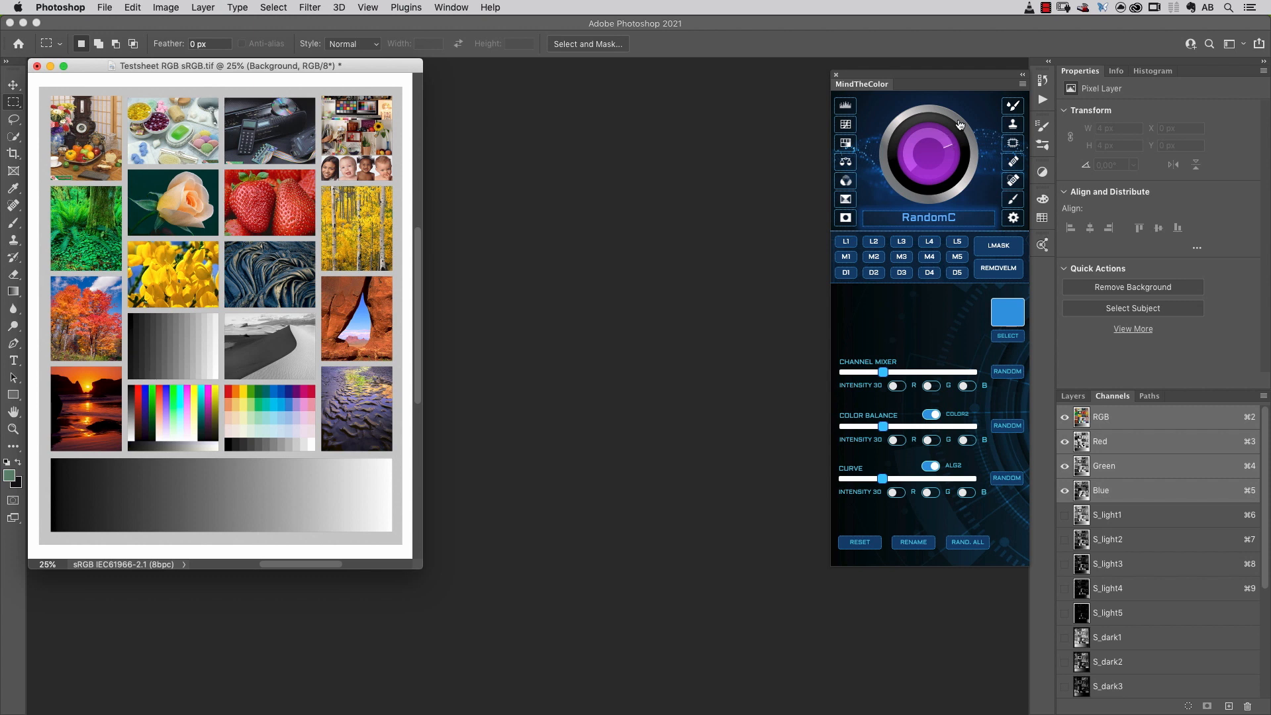
pyautogui.click(1012, 217)
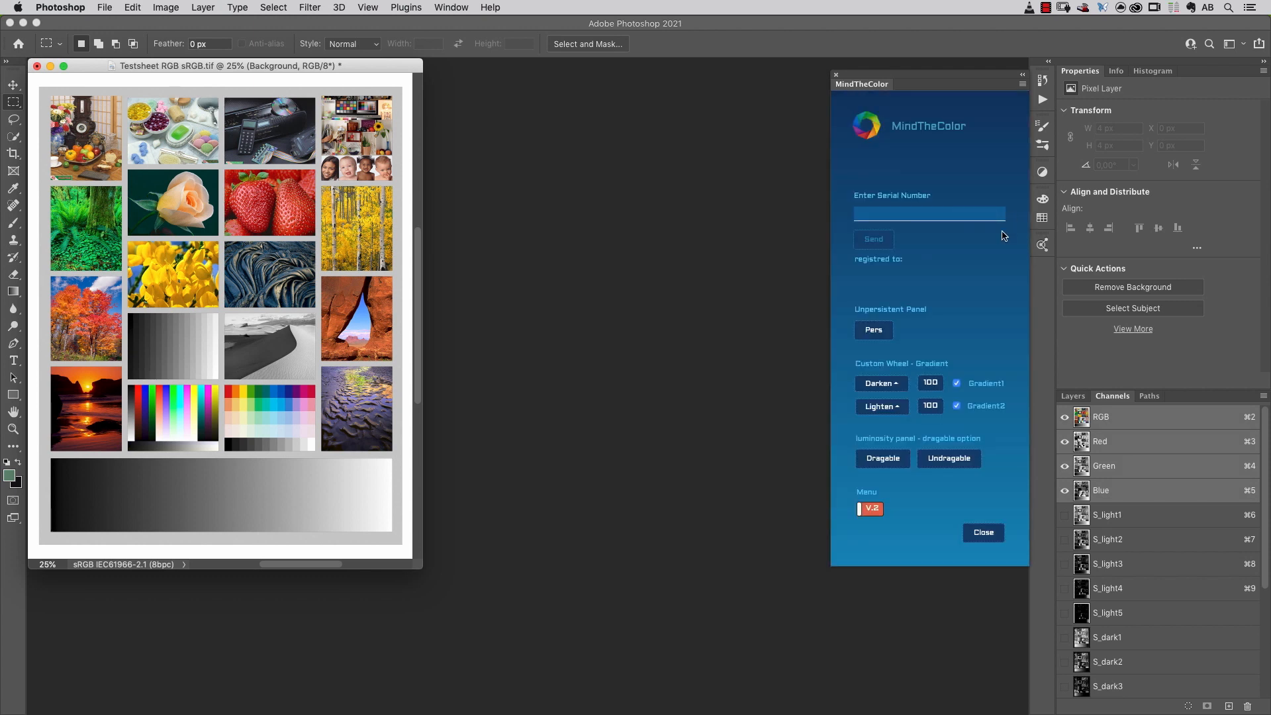
pyautogui.click(868, 508)
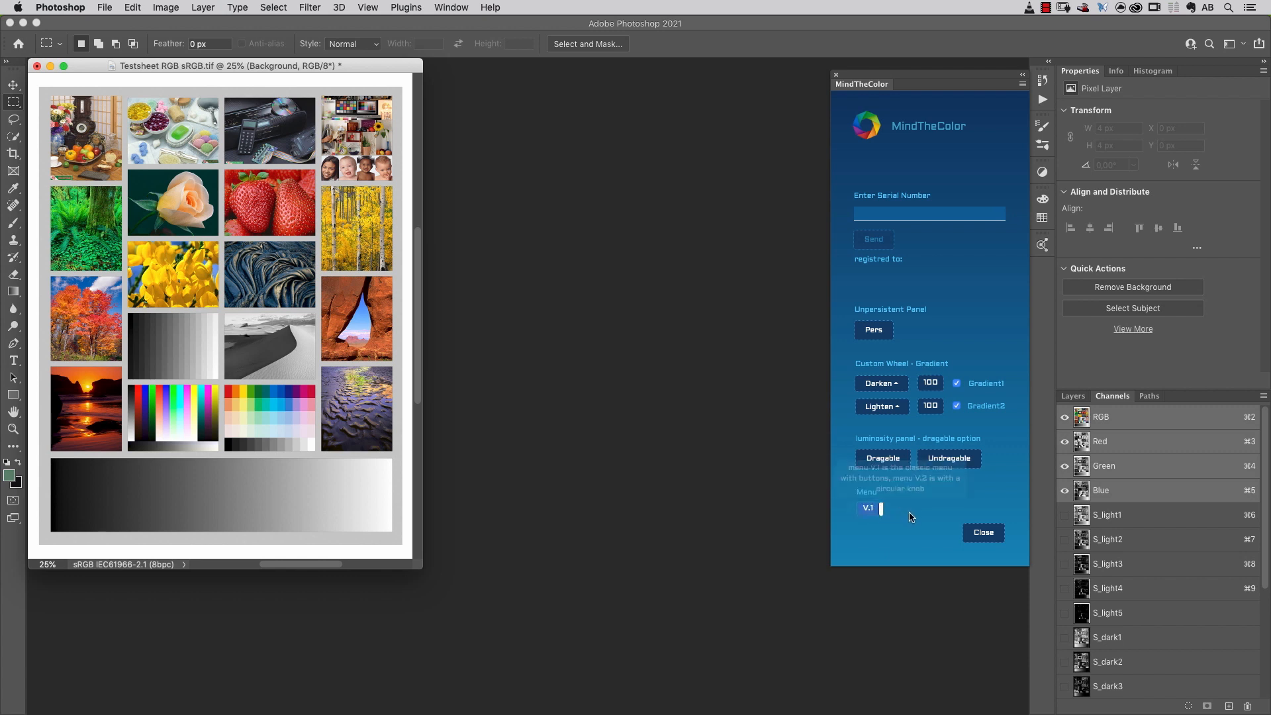
pyautogui.moveTo(910, 522)
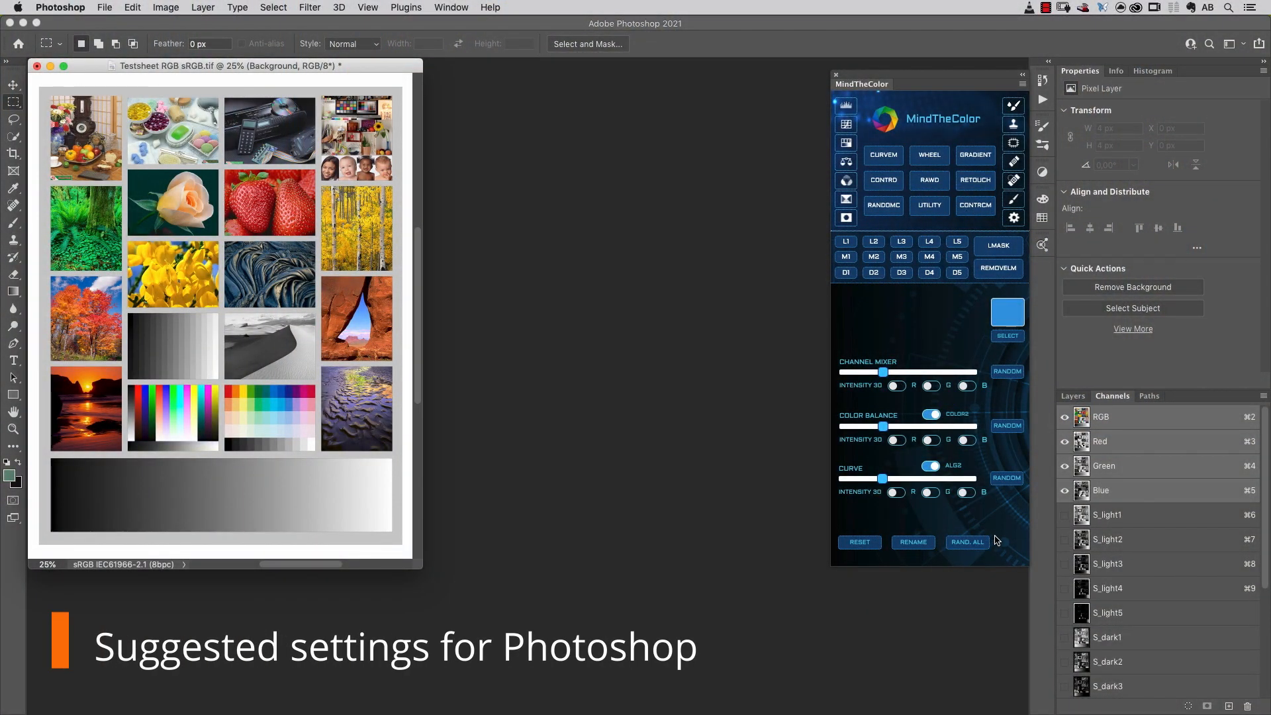
# Set Performance preferences to 200 history states and cache levels 8, then confirm.
pyautogui.click(60, 8)
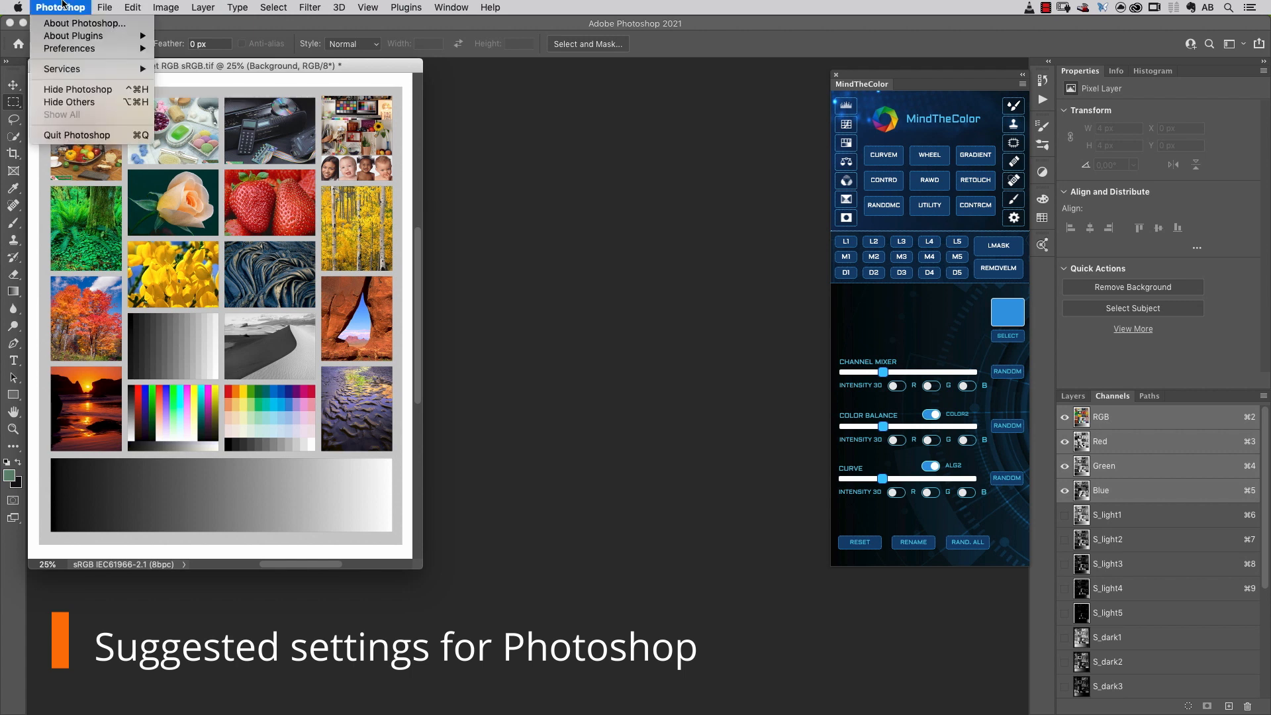
pyautogui.moveTo(70, 48)
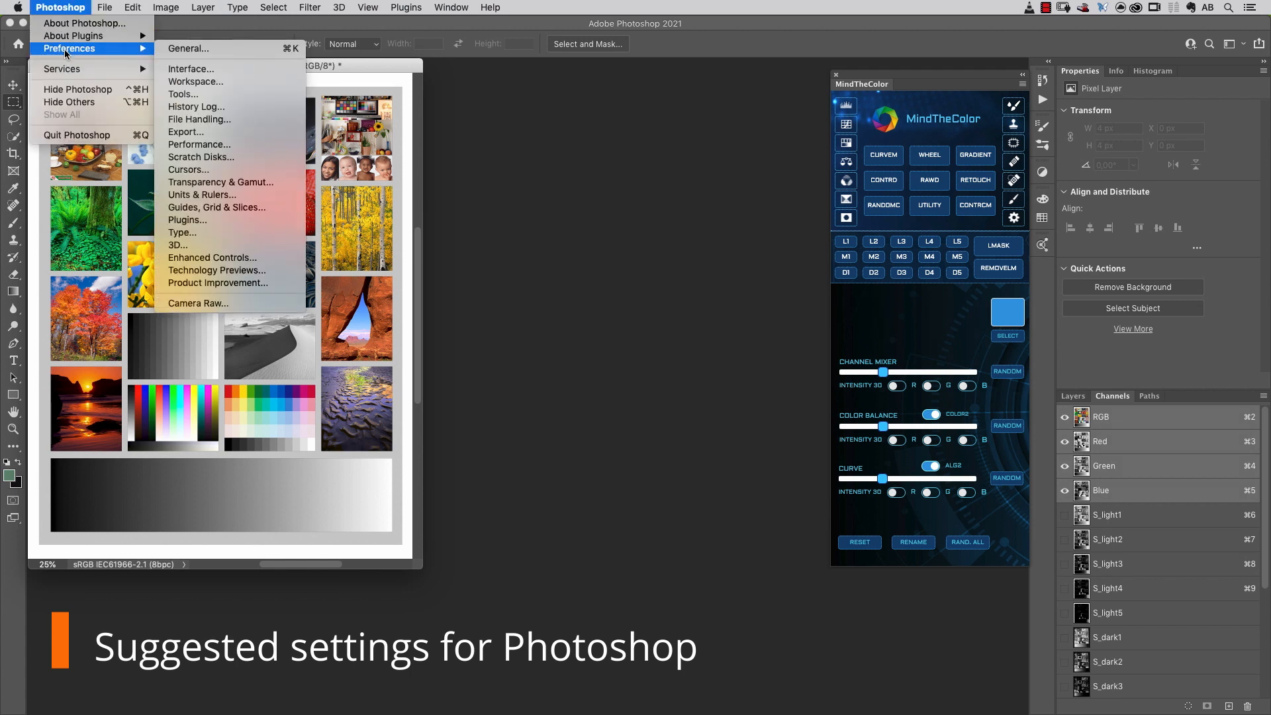
pyautogui.moveTo(199, 119)
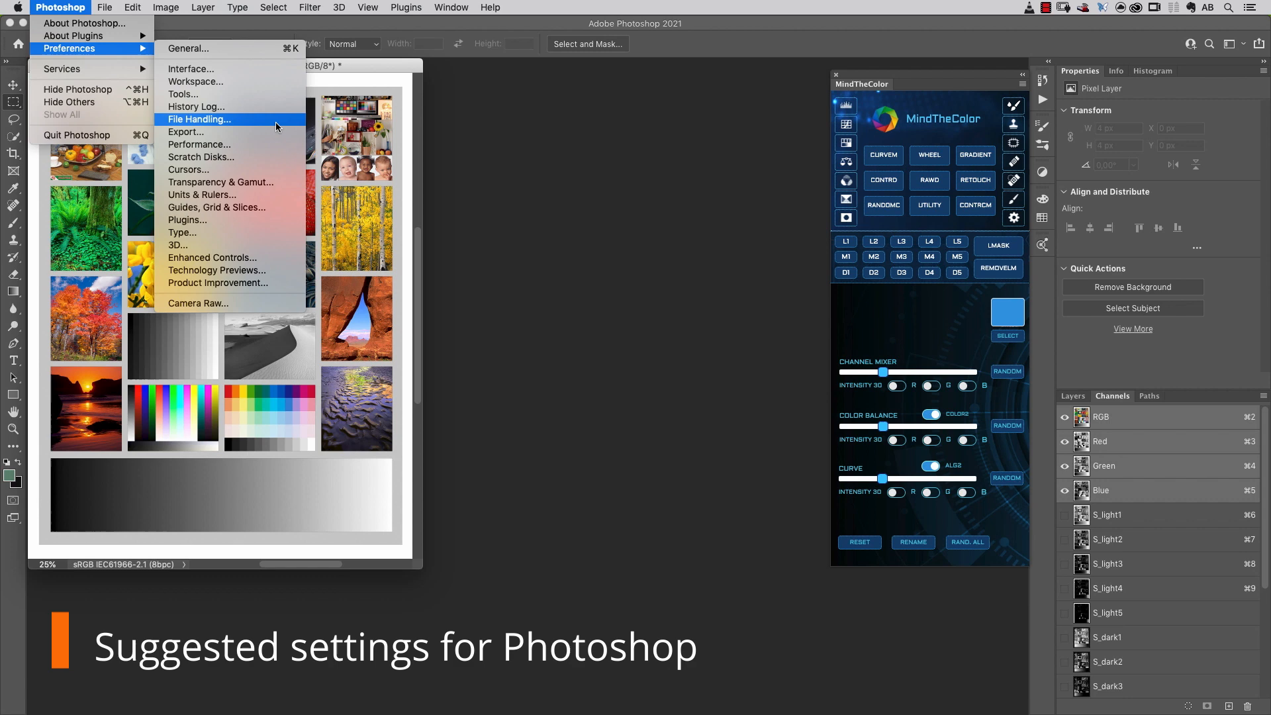
pyautogui.click(200, 144)
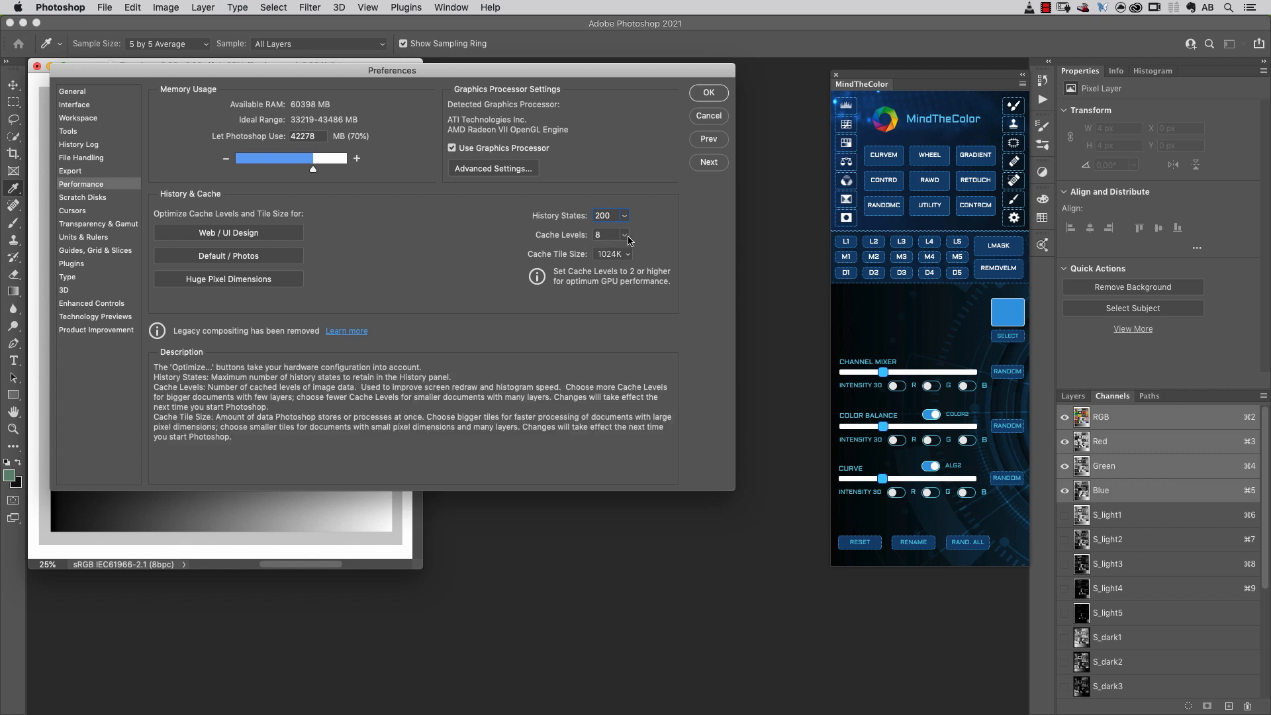
pyautogui.click(624, 234)
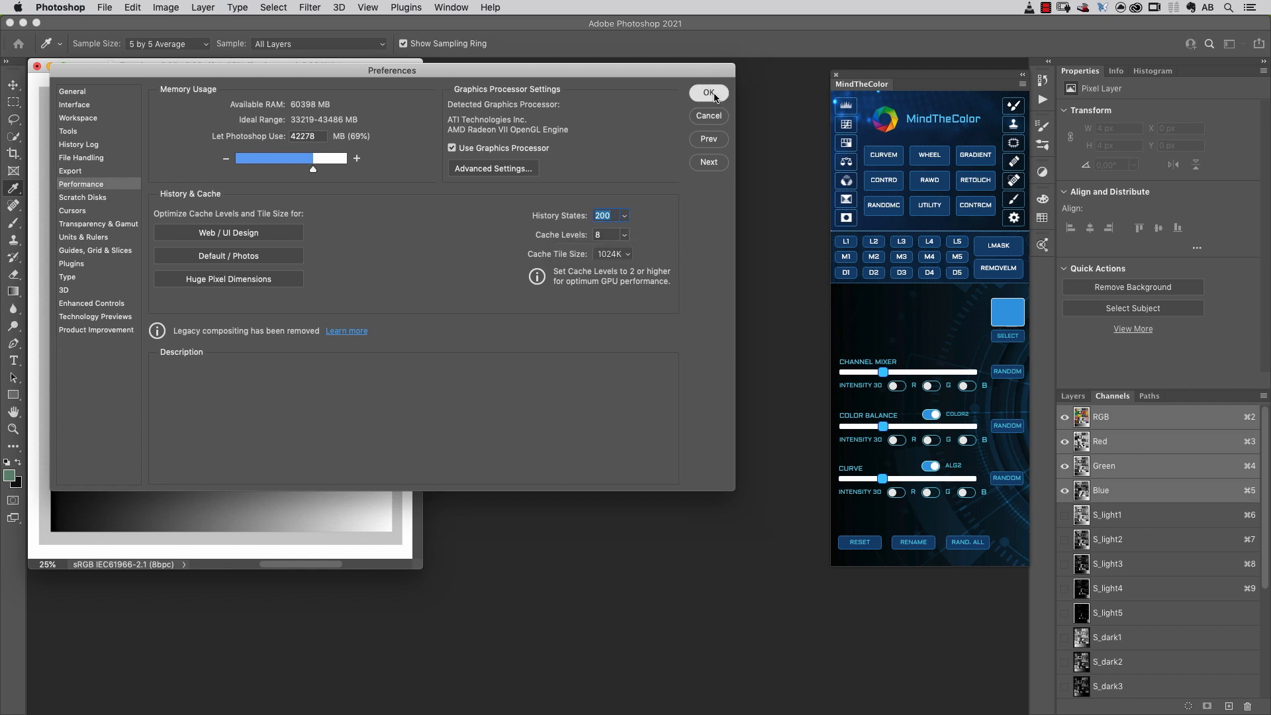
pyautogui.click(707, 91)
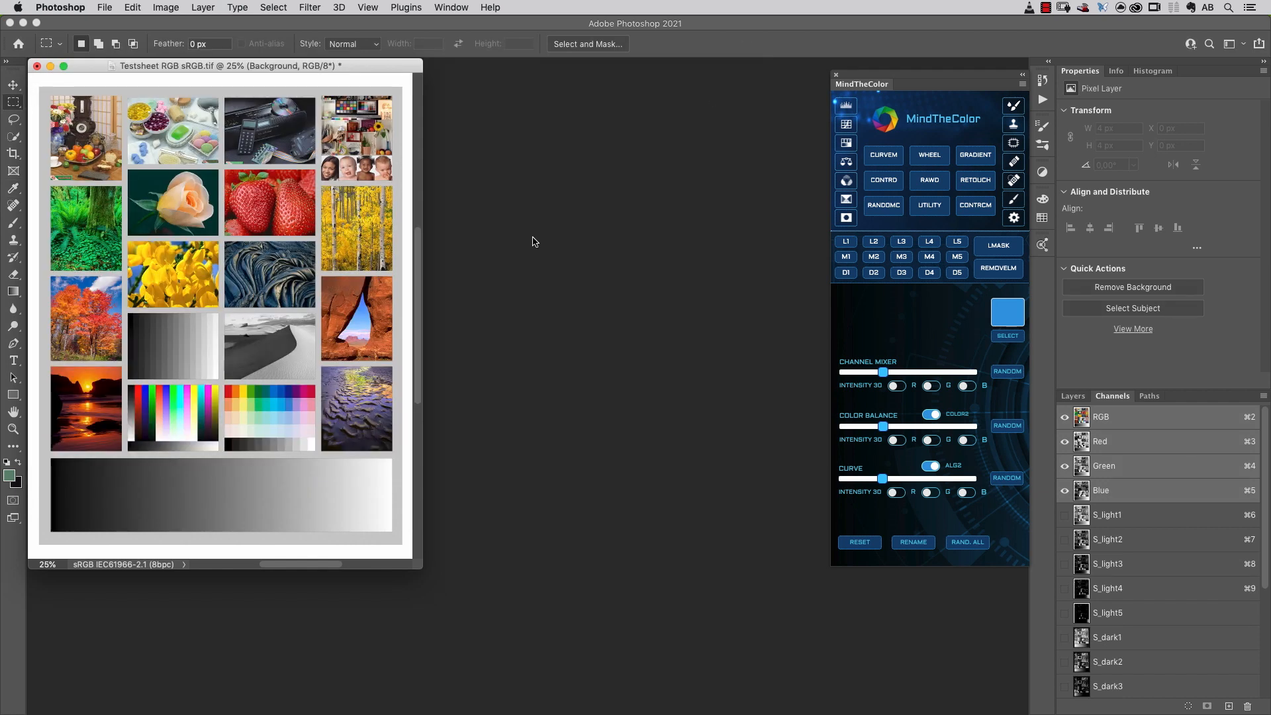
pyautogui.moveTo(699, 313)
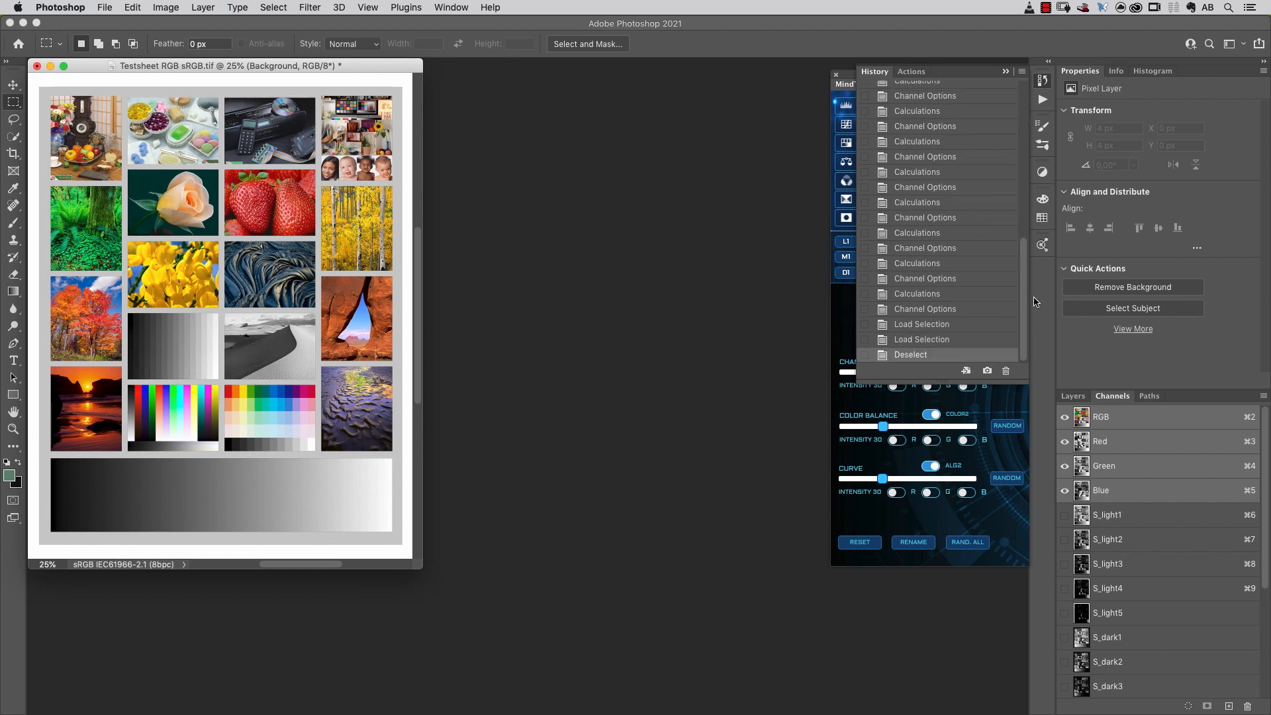
pyautogui.moveTo(1161, 489)
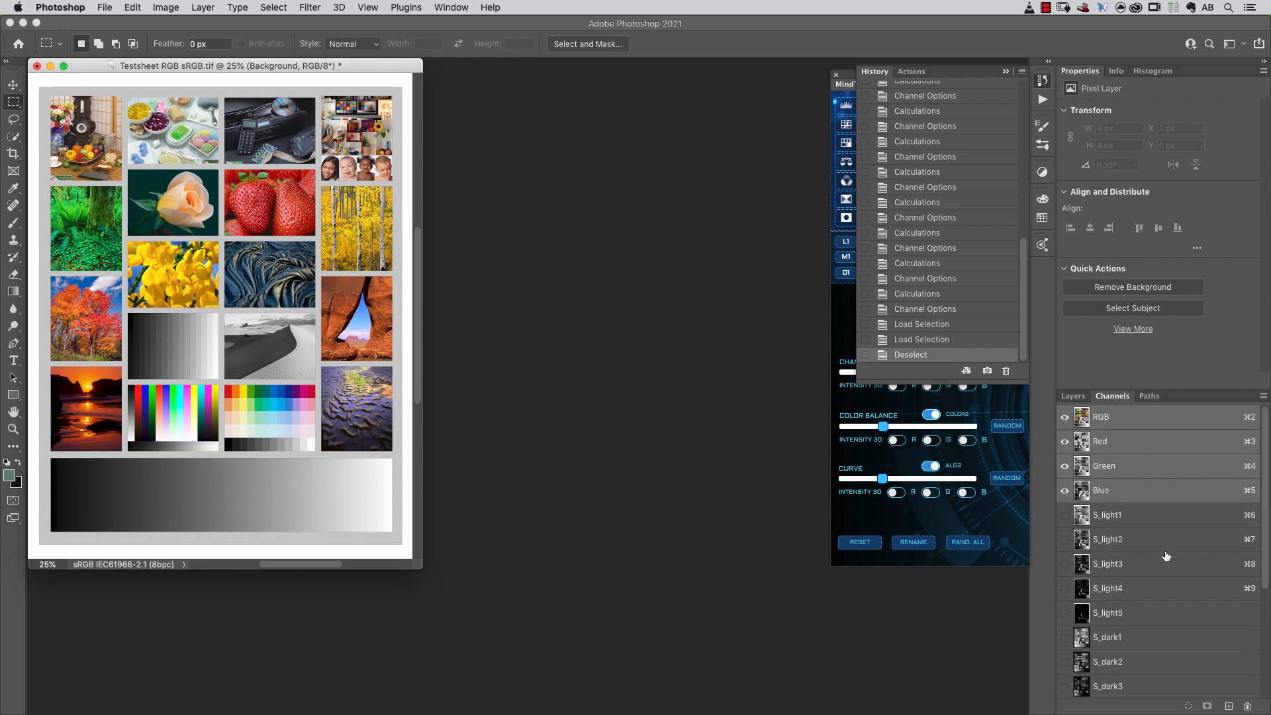
pyautogui.moveTo(1037, 91)
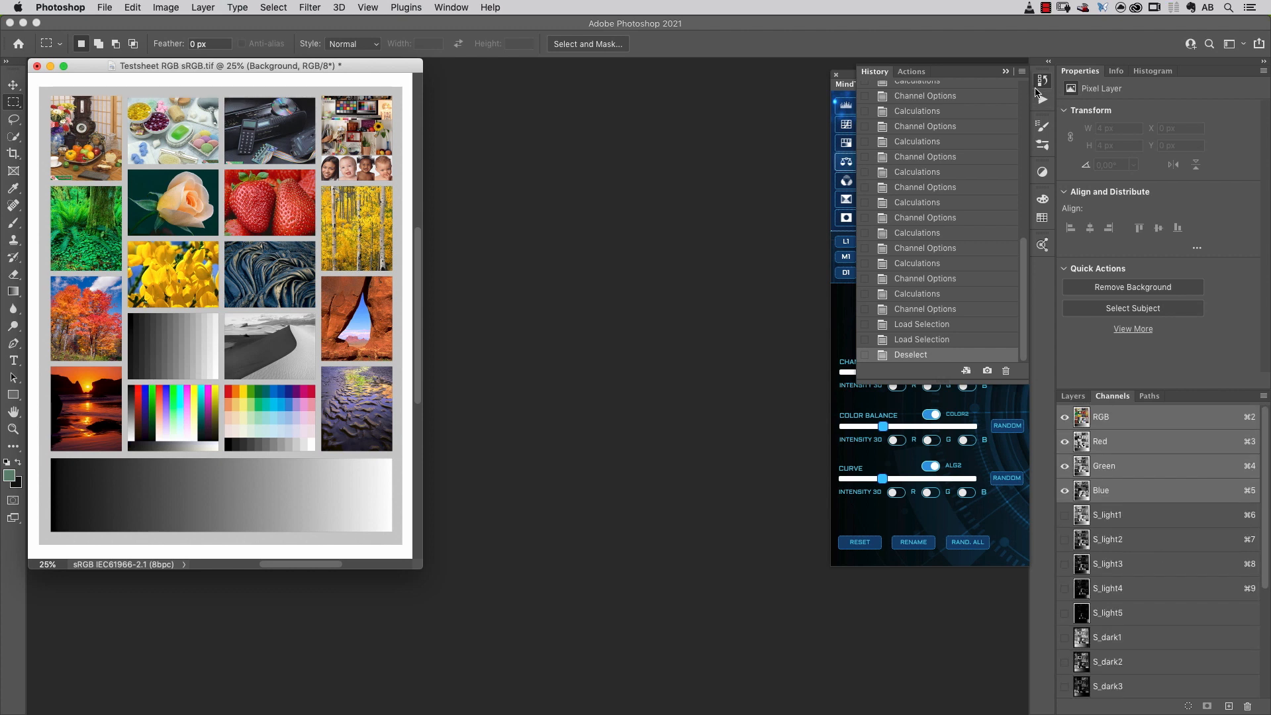
# Bring up History Options from the History panel's flyout menu.
pyautogui.click(1020, 71)
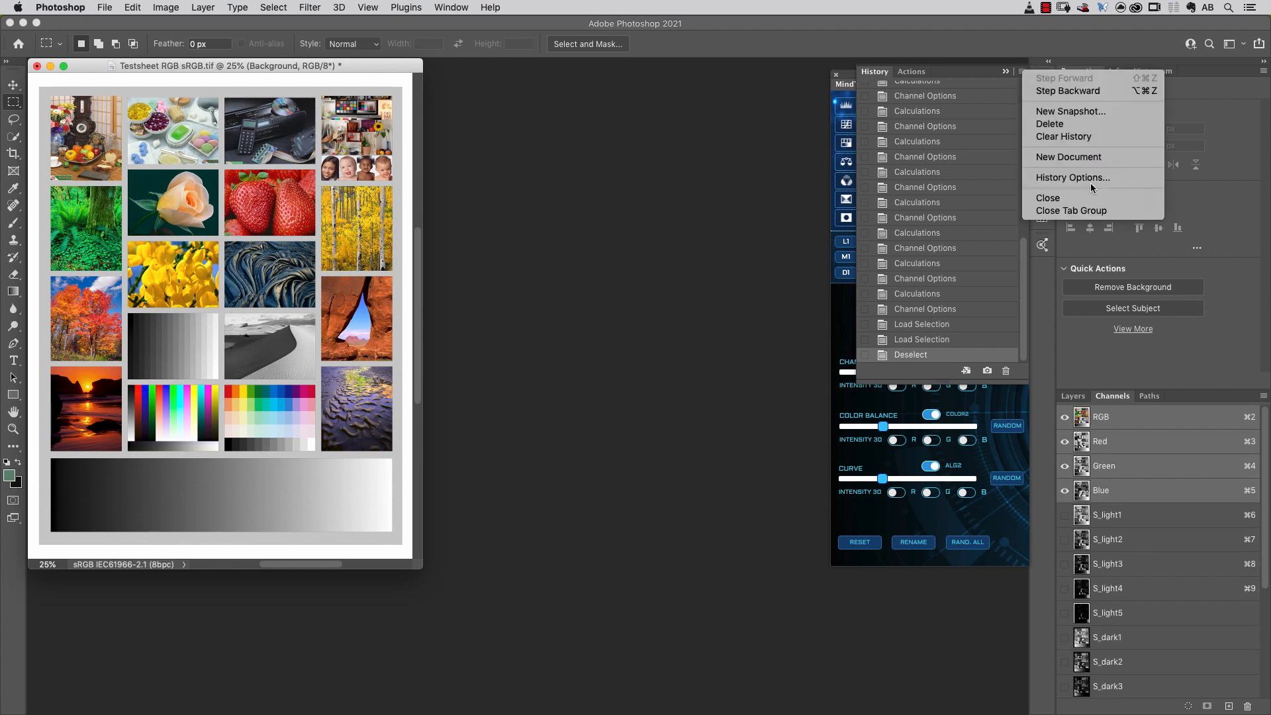
pyautogui.click(1073, 176)
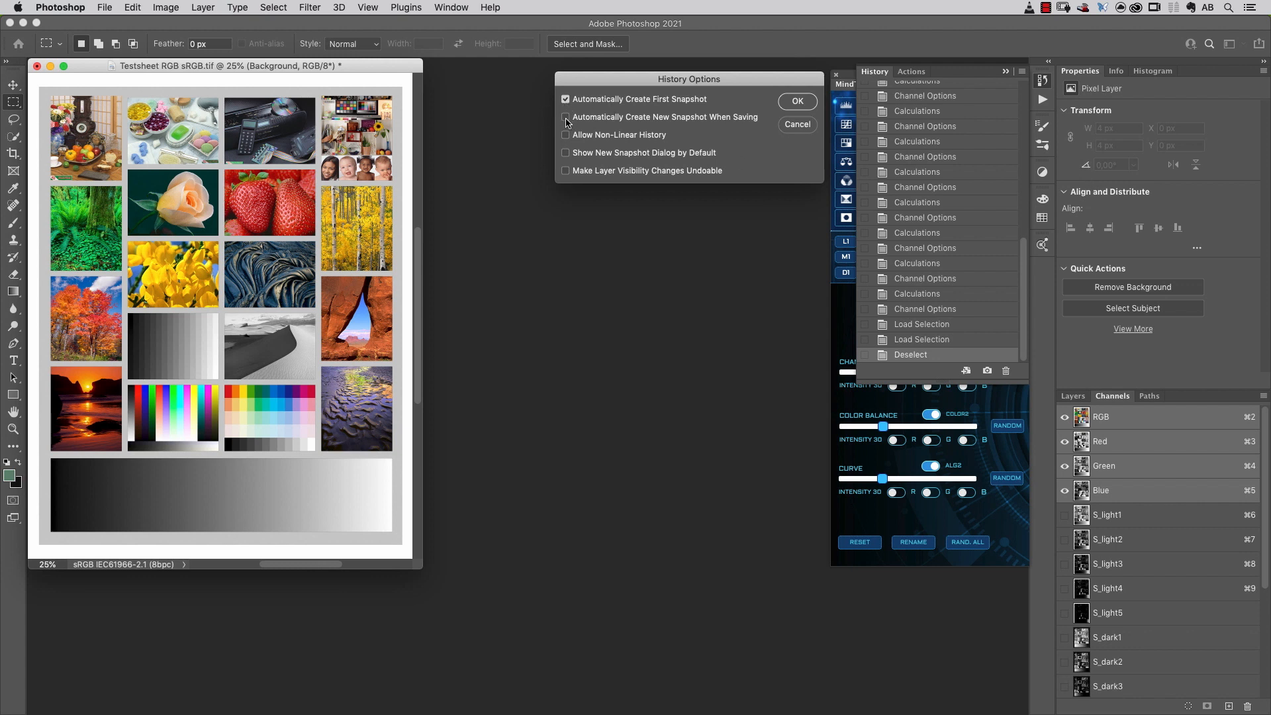
# Enable automatic new snapshot when saving in History Options and close the dialog.
pyautogui.click(565, 116)
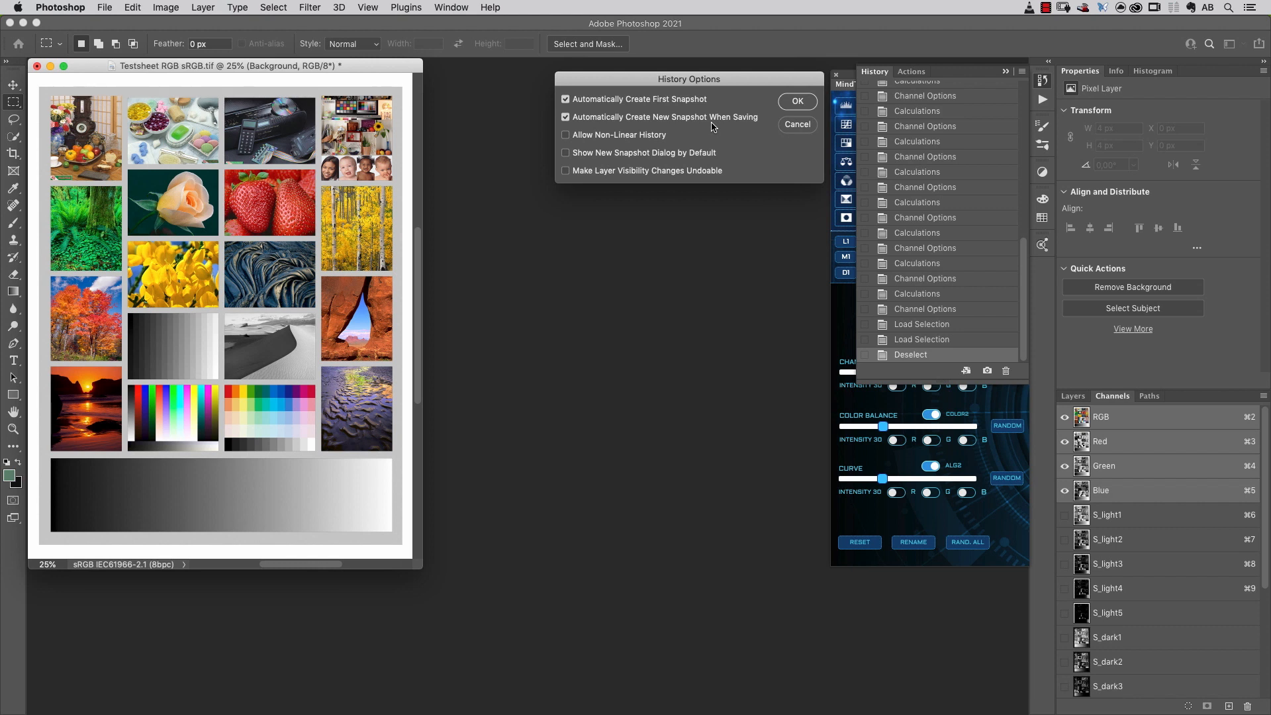
pyautogui.click(565, 135)
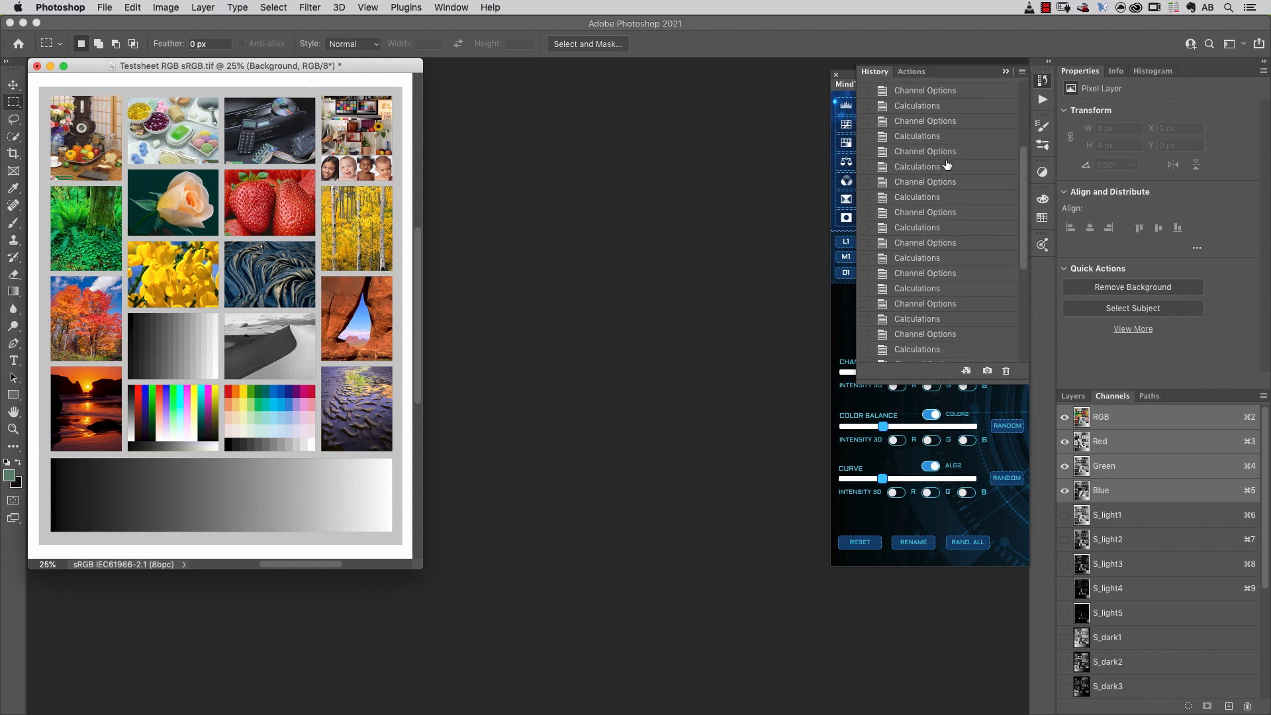
# Return the document to an earlier Calculations state, review the history list, then reach the Edit menu.
pyautogui.click(916, 166)
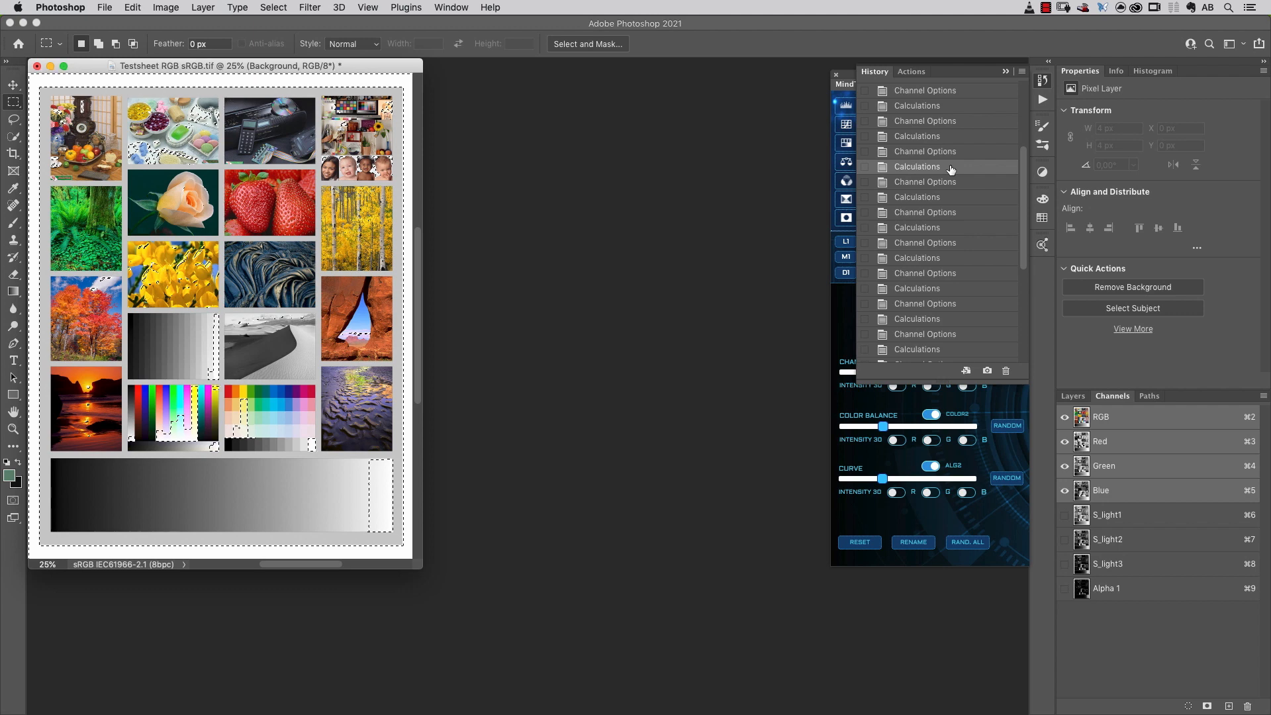
pyautogui.scroll(-3)
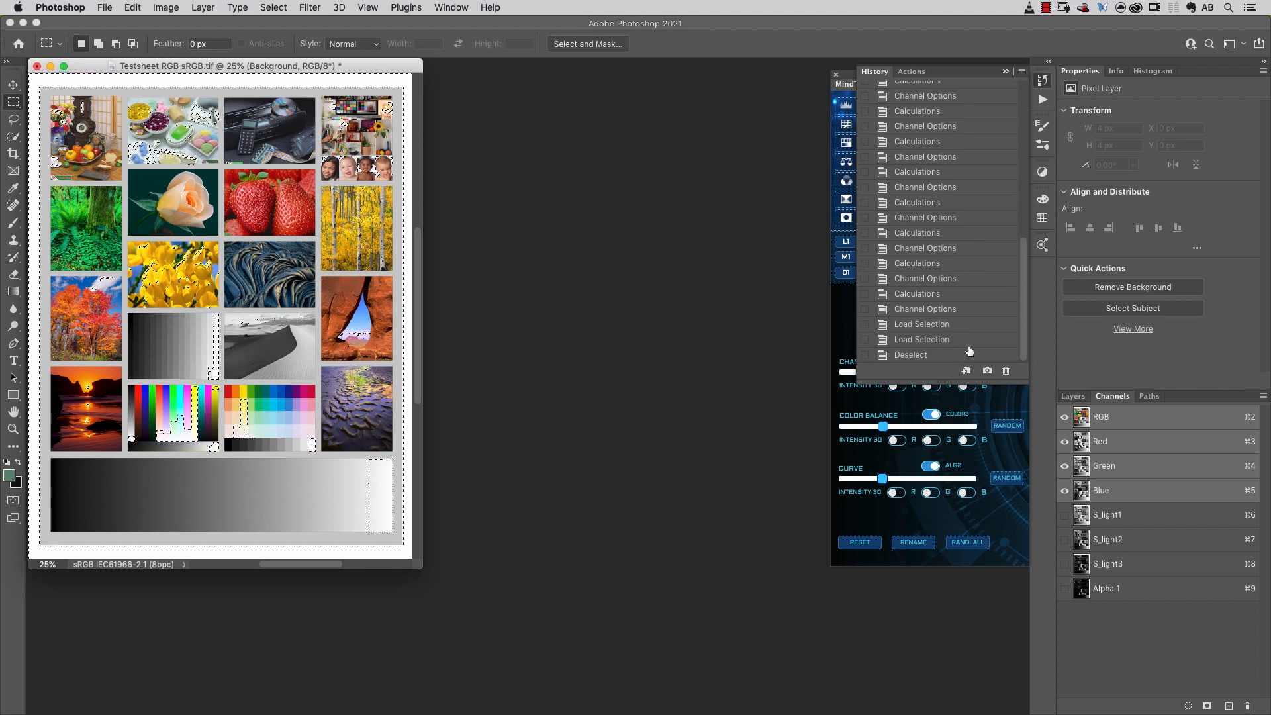
pyautogui.scroll(3)
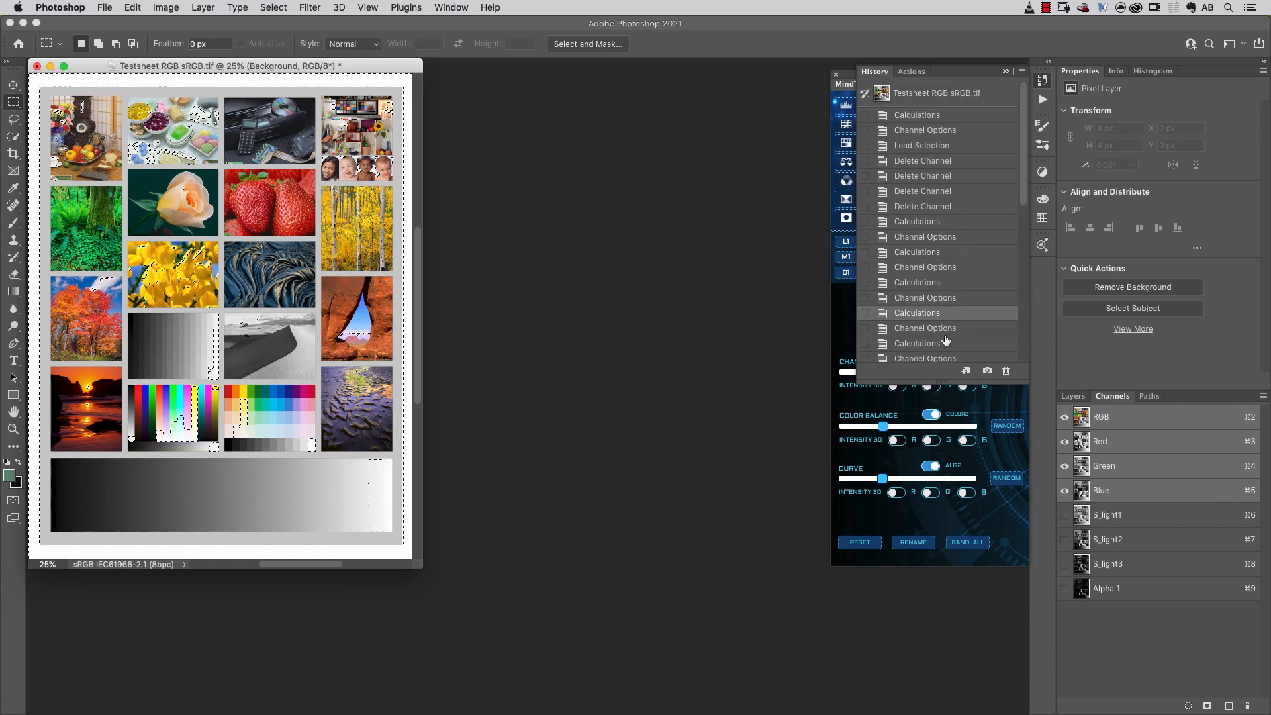
pyautogui.click(132, 8)
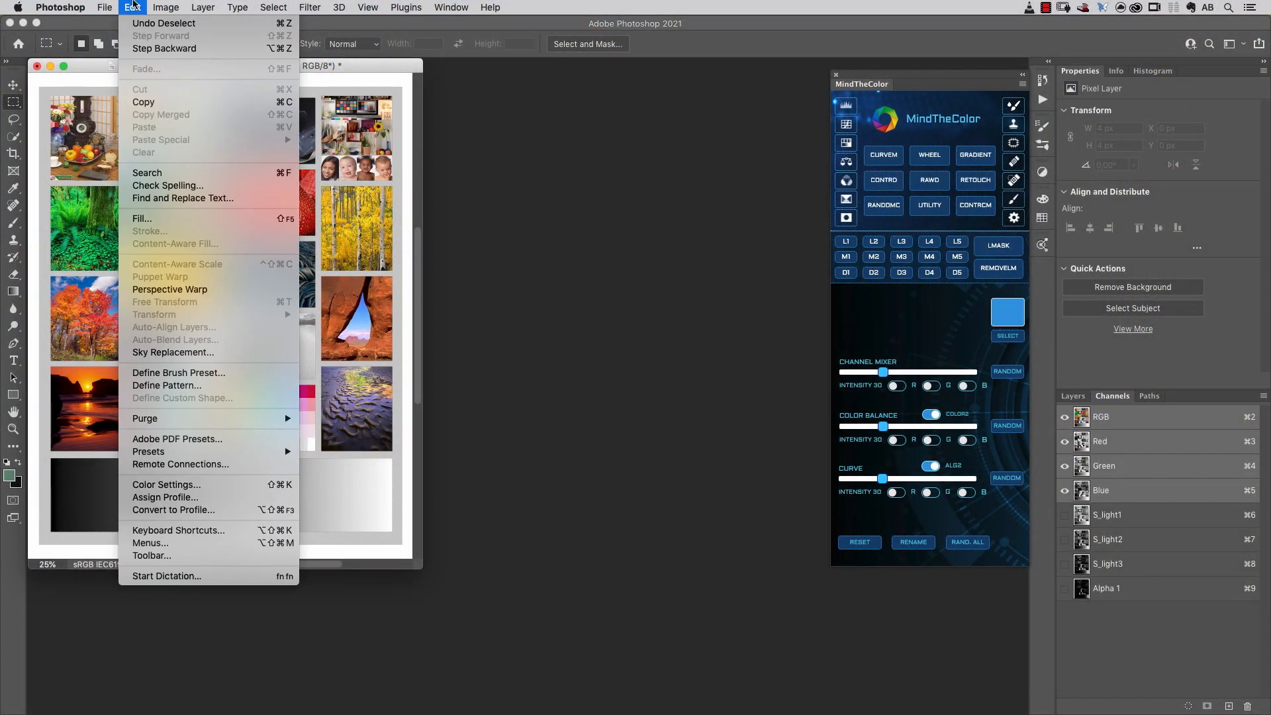
pyautogui.moveTo(165, 484)
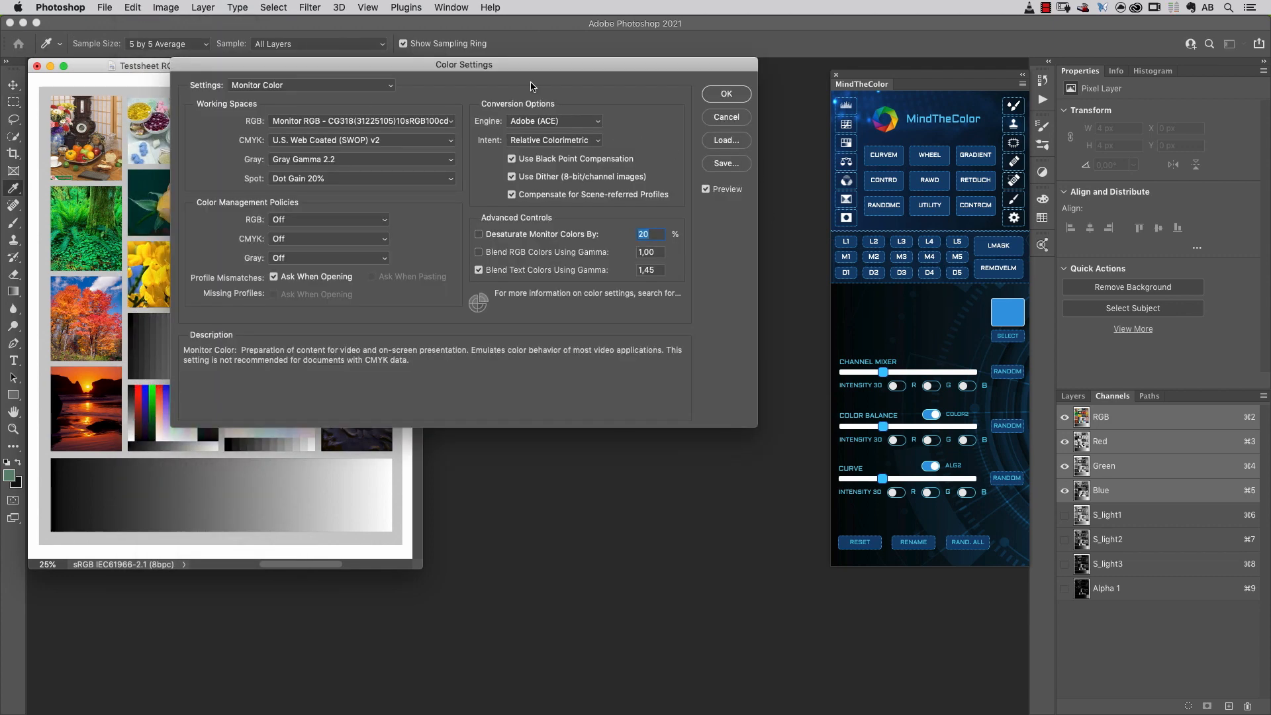
pyautogui.moveTo(398, 89)
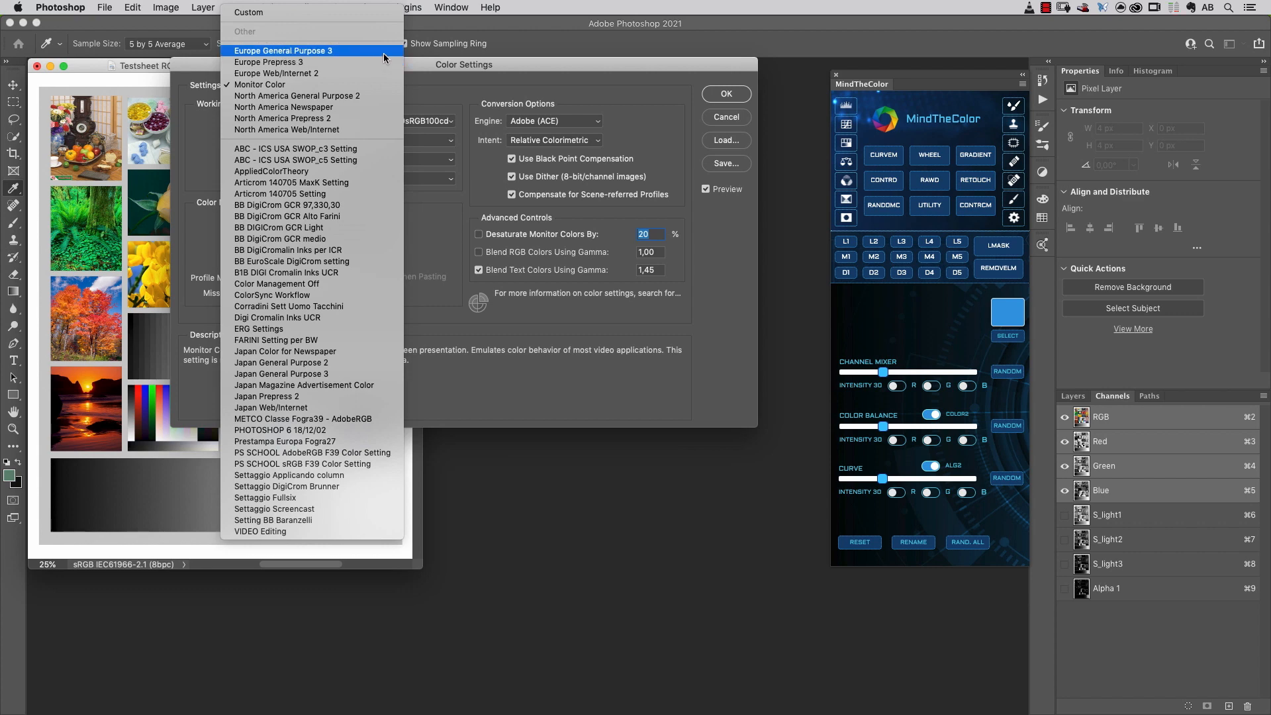
# Try Europe General Purpose 3 and Europe Prepress 3, then settle on North America General Purpose 2.
pyautogui.click(283, 51)
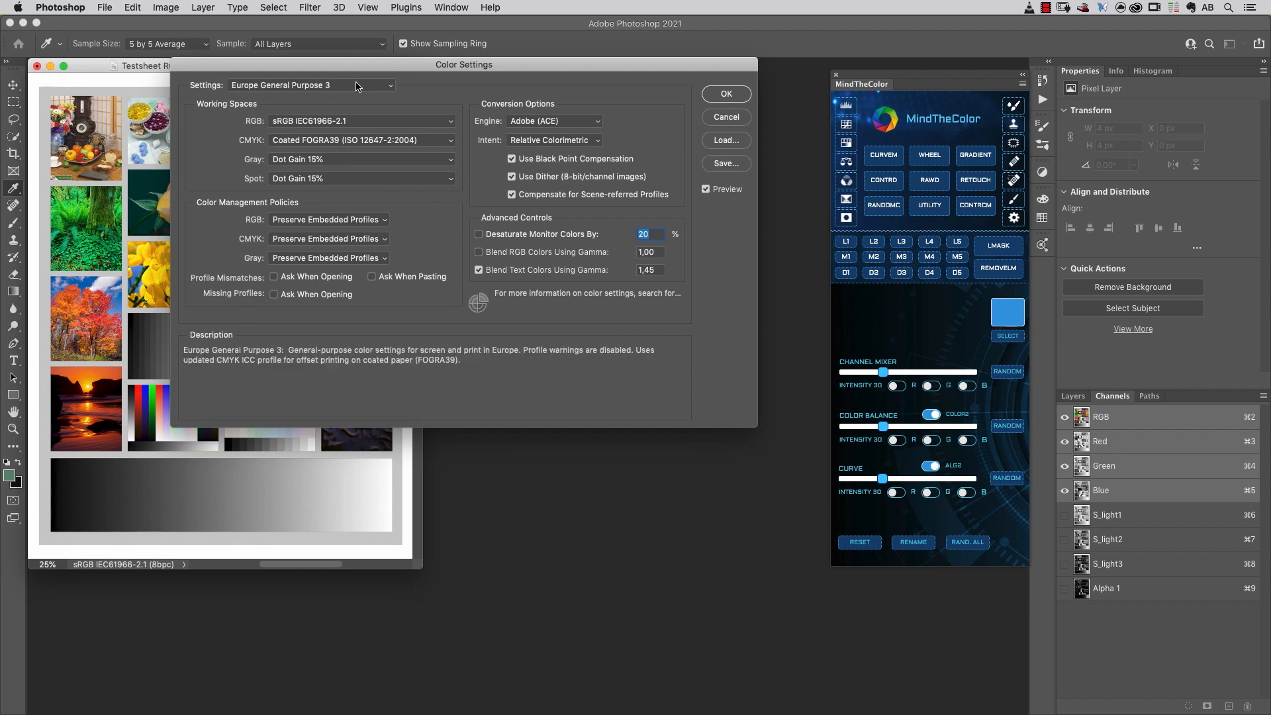
pyautogui.moveTo(391, 82)
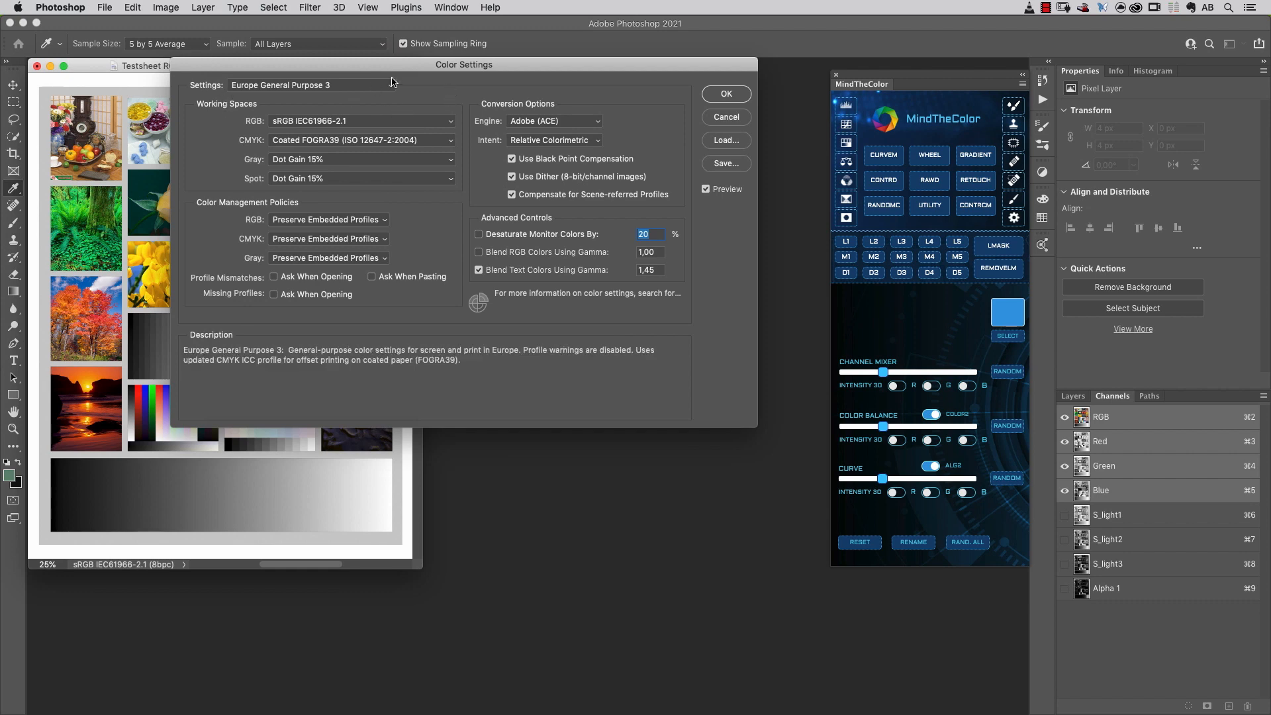
pyautogui.click(310, 85)
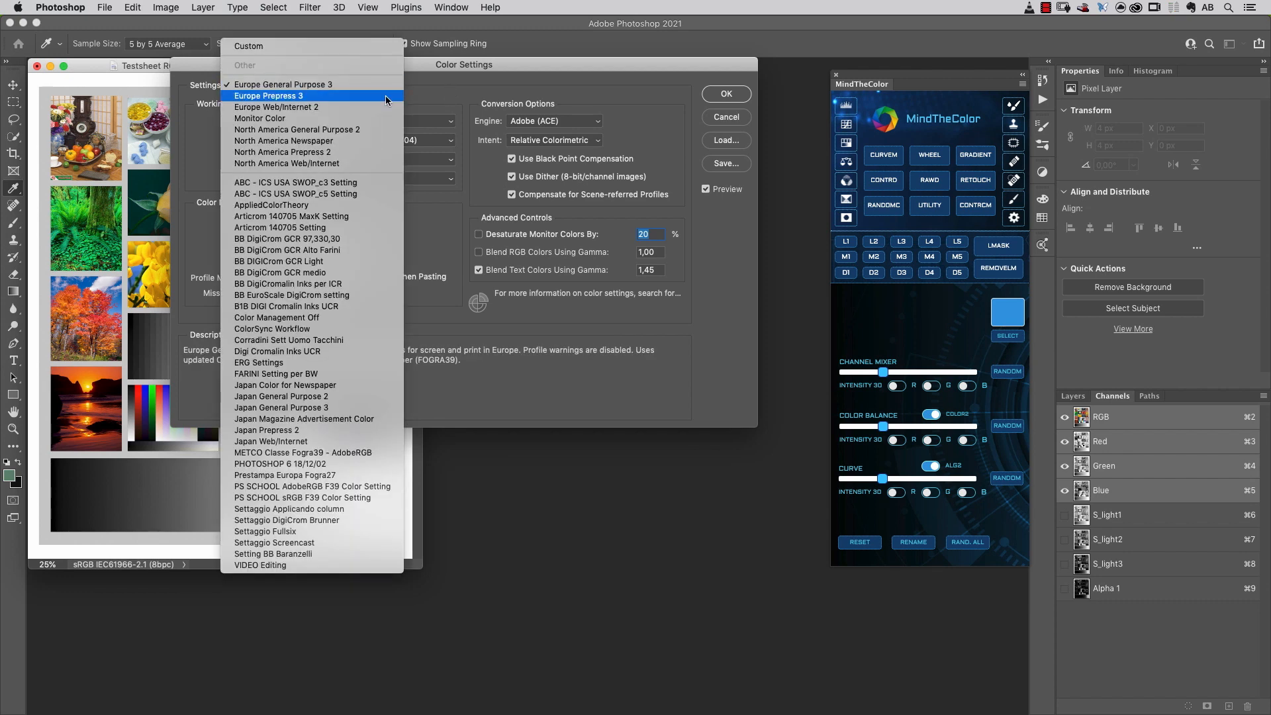
pyautogui.click(269, 95)
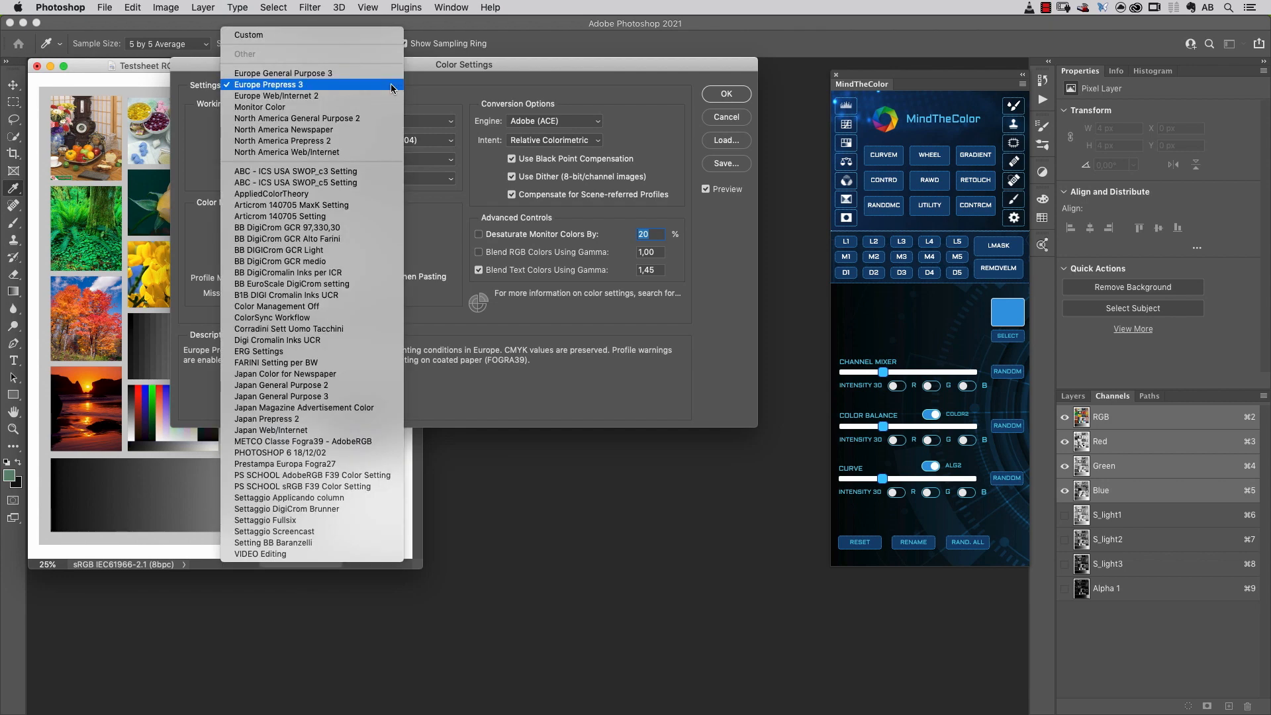
pyautogui.moveTo(378, 118)
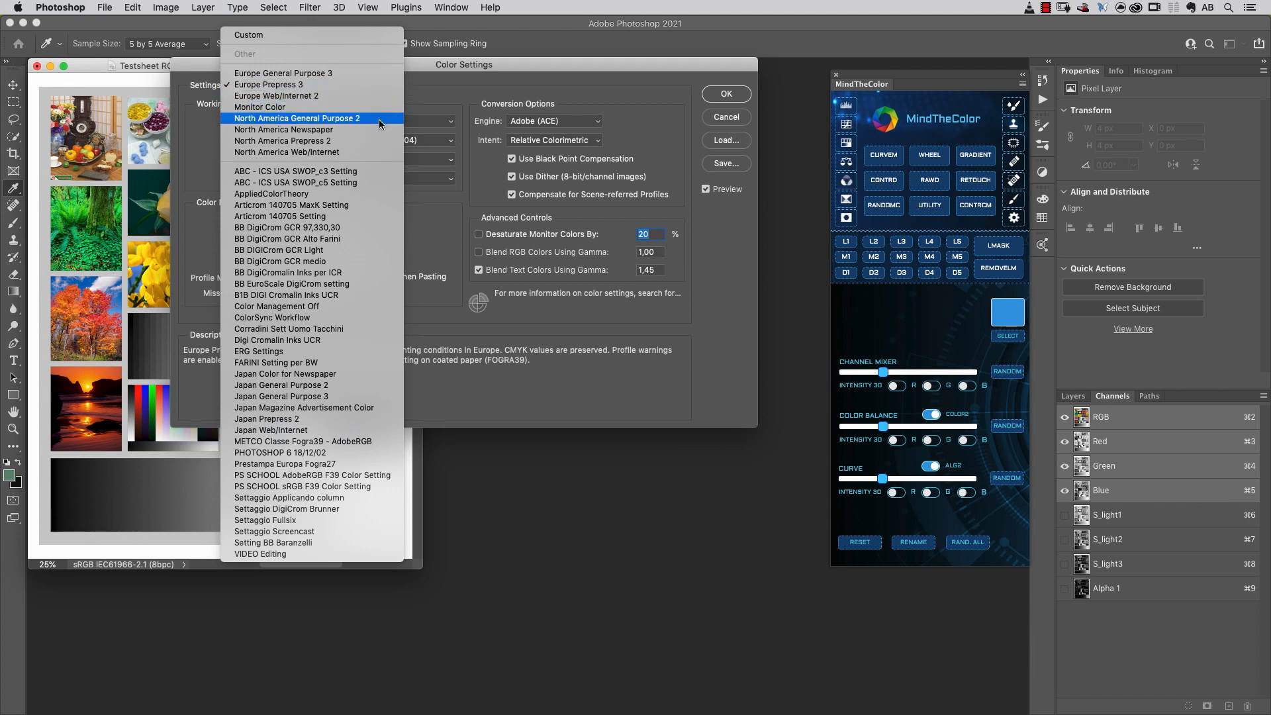
pyautogui.click(297, 118)
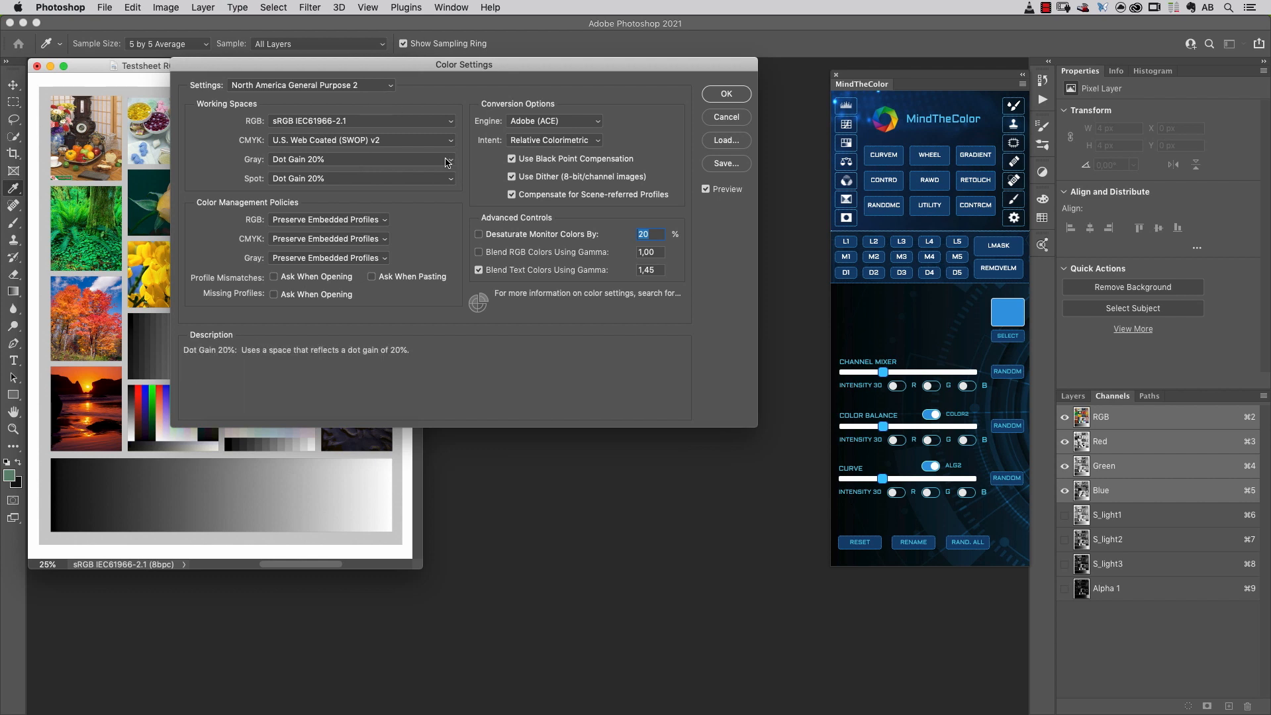
# Set gray to Gray Gamma 2.2, keep sRGB IEC61966-2.1 RGB, and ask when opening files missing profiles.
pyautogui.click(360, 159)
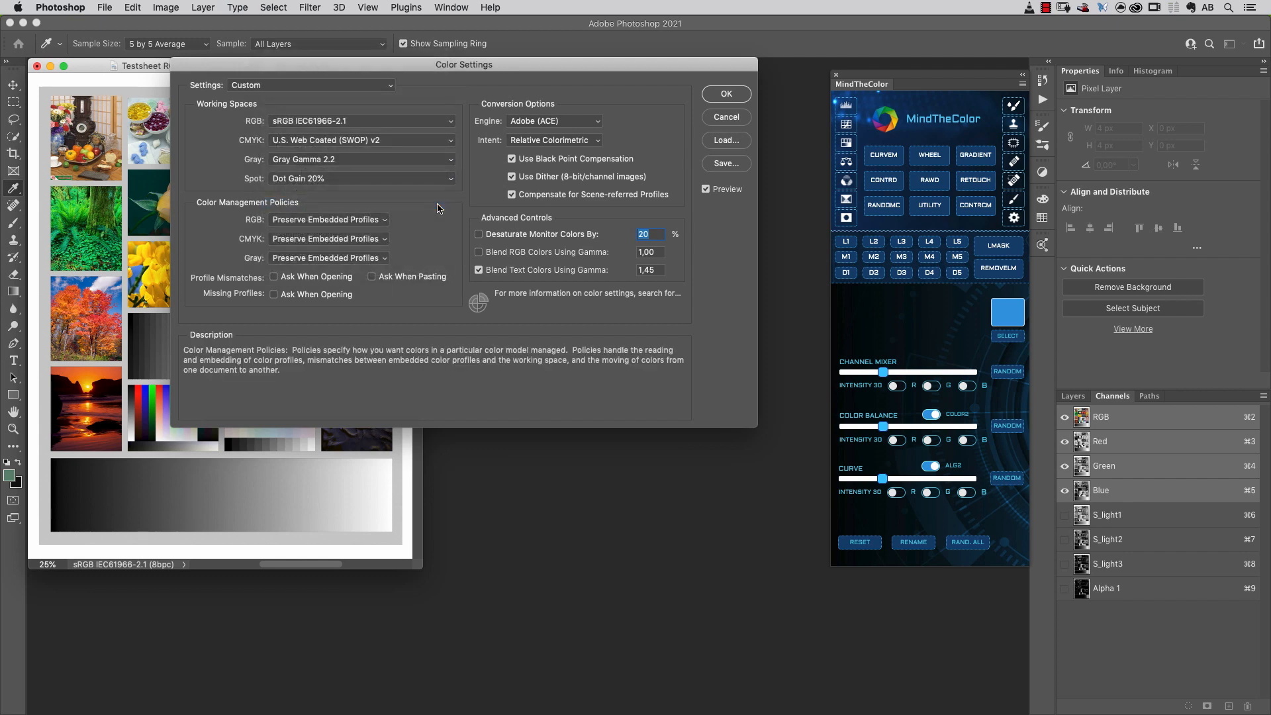
pyautogui.moveTo(373, 171)
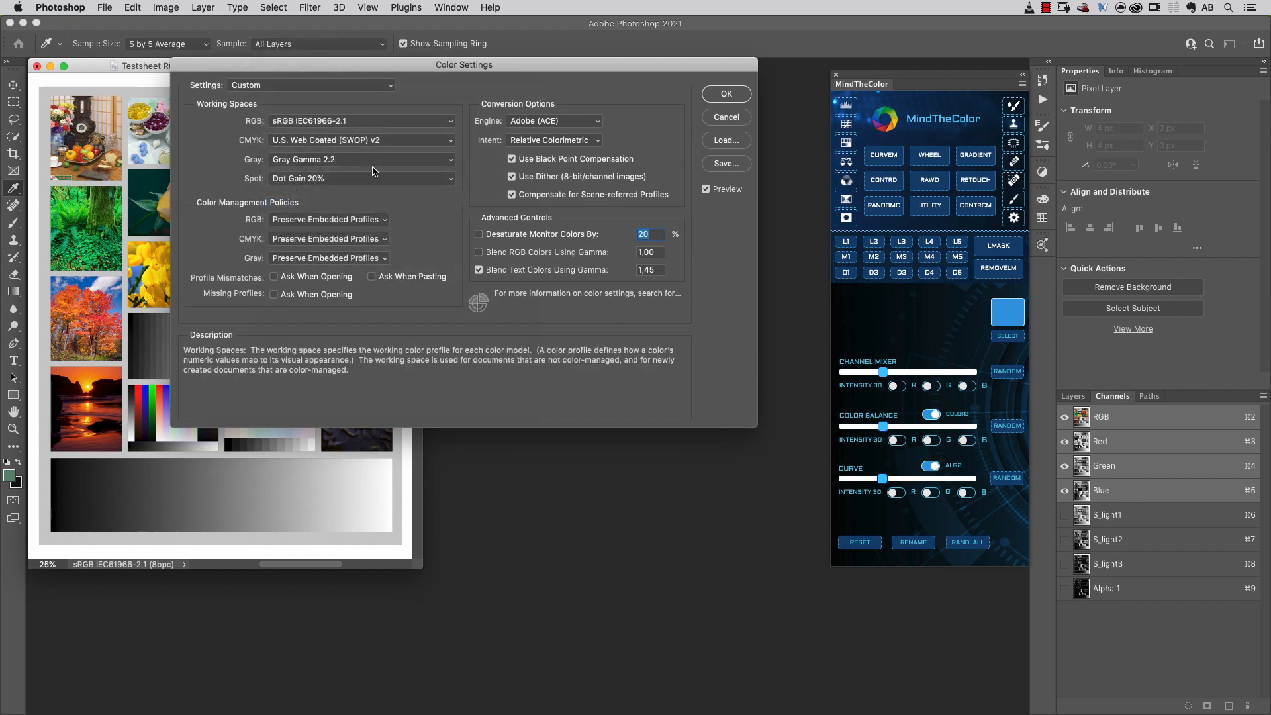
pyautogui.moveTo(405, 120)
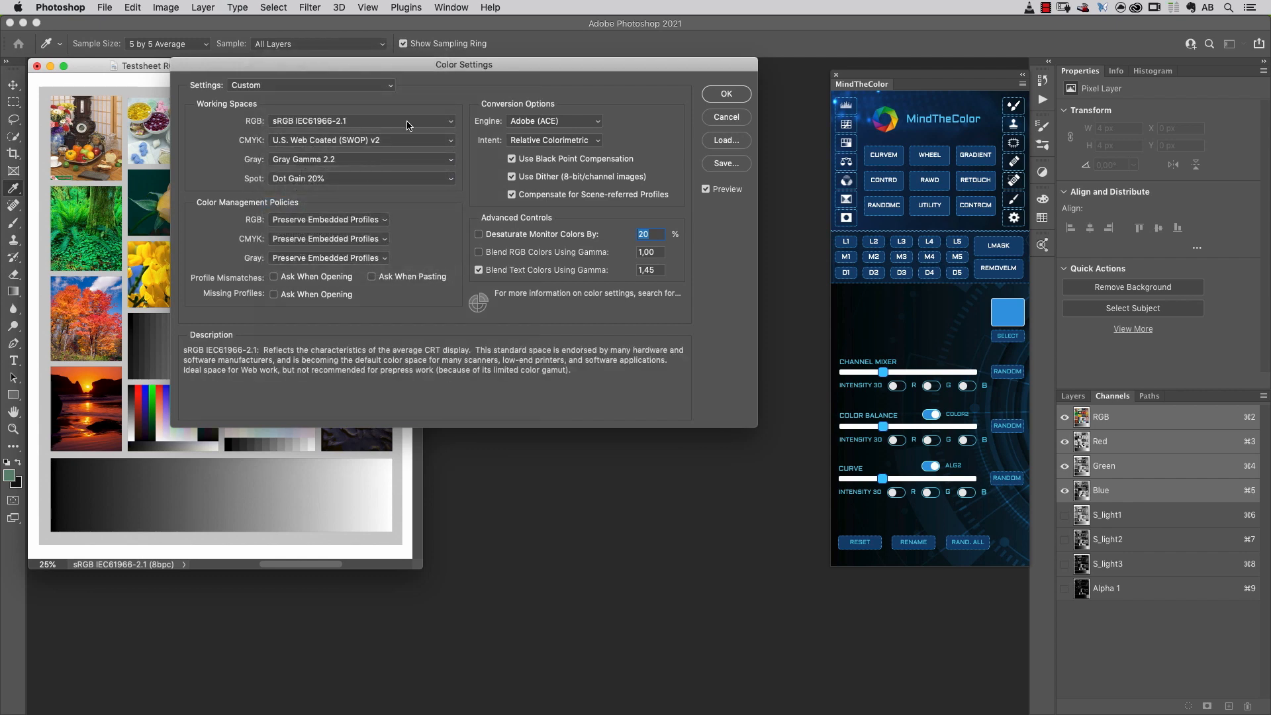
pyautogui.click(363, 120)
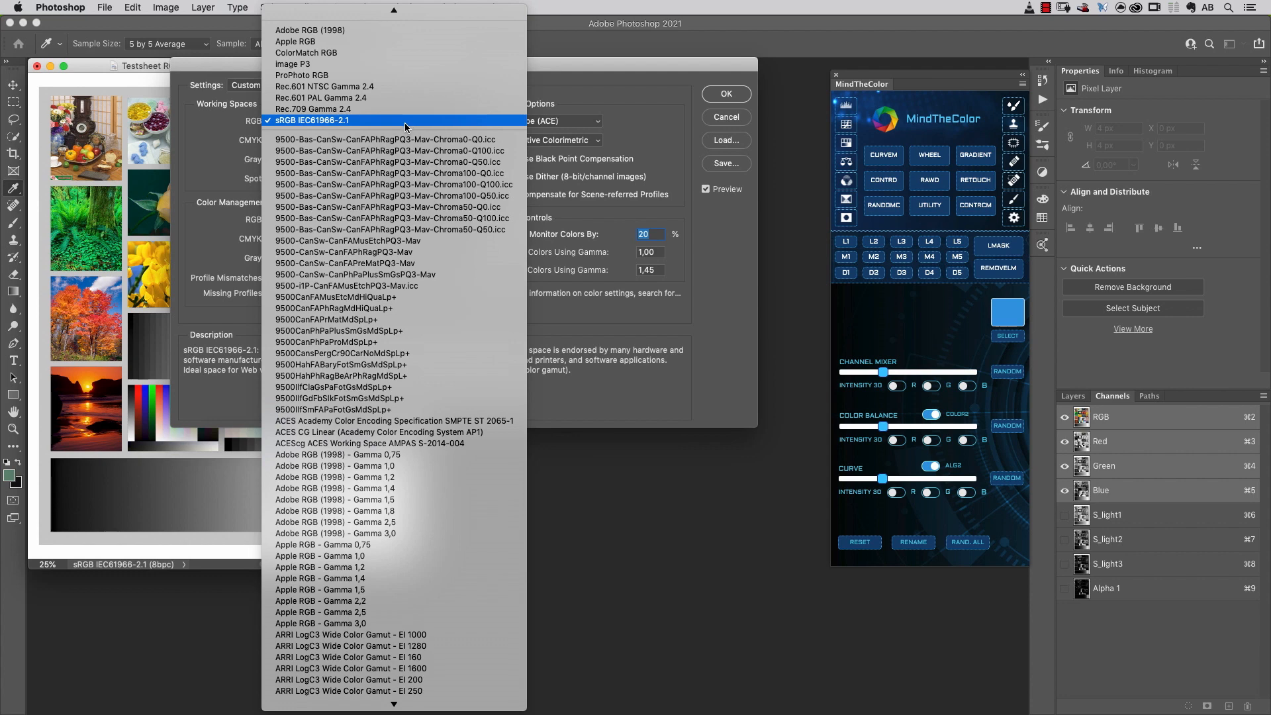
pyautogui.moveTo(439, 74)
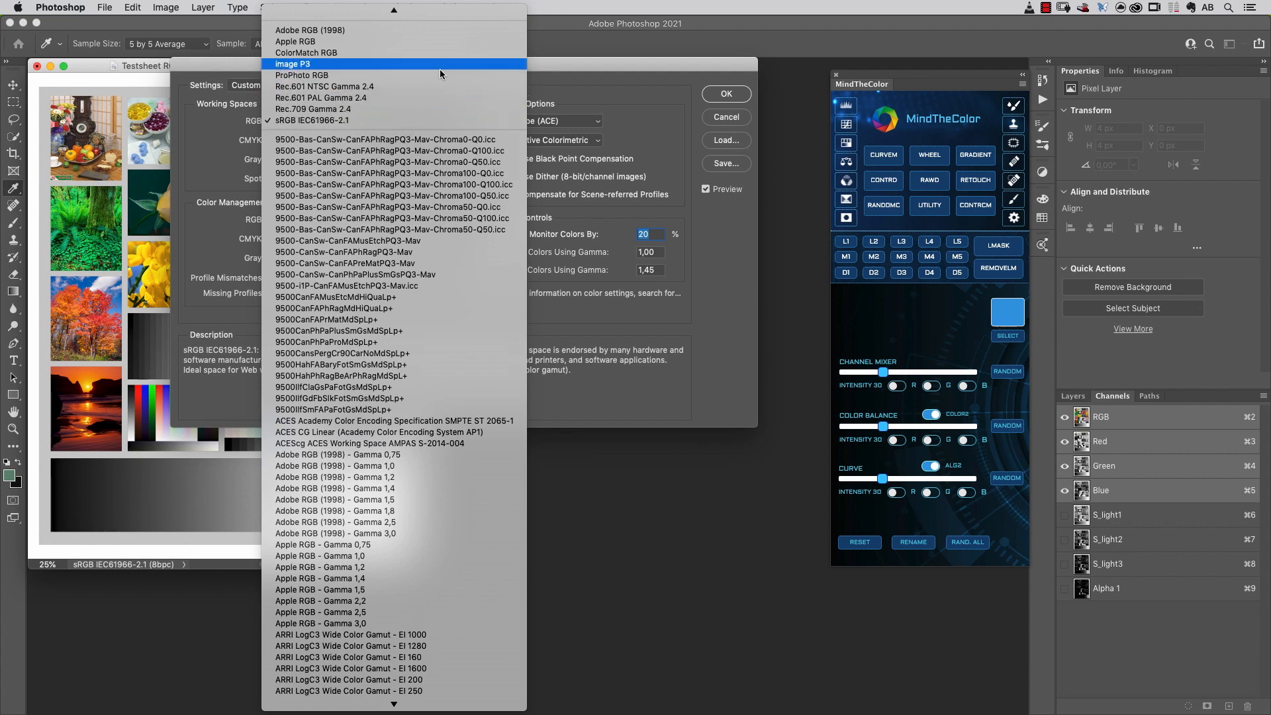
pyautogui.click(312, 121)
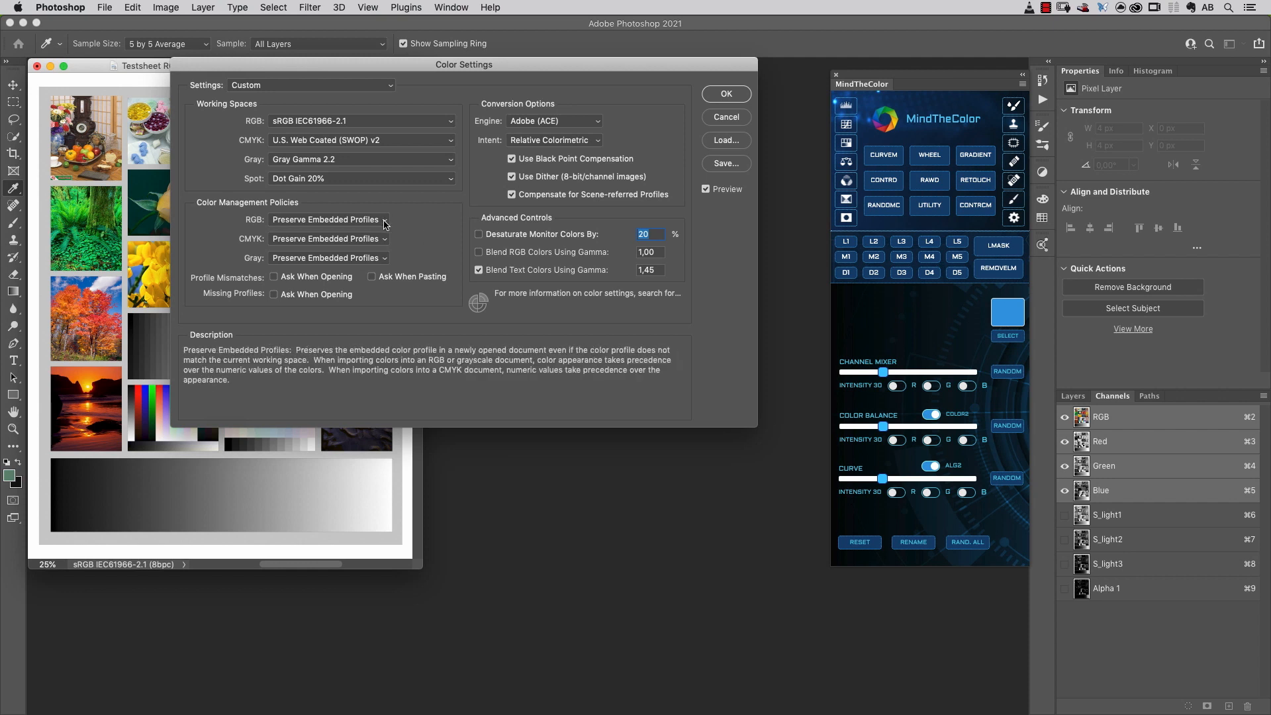
pyautogui.moveTo(248, 201)
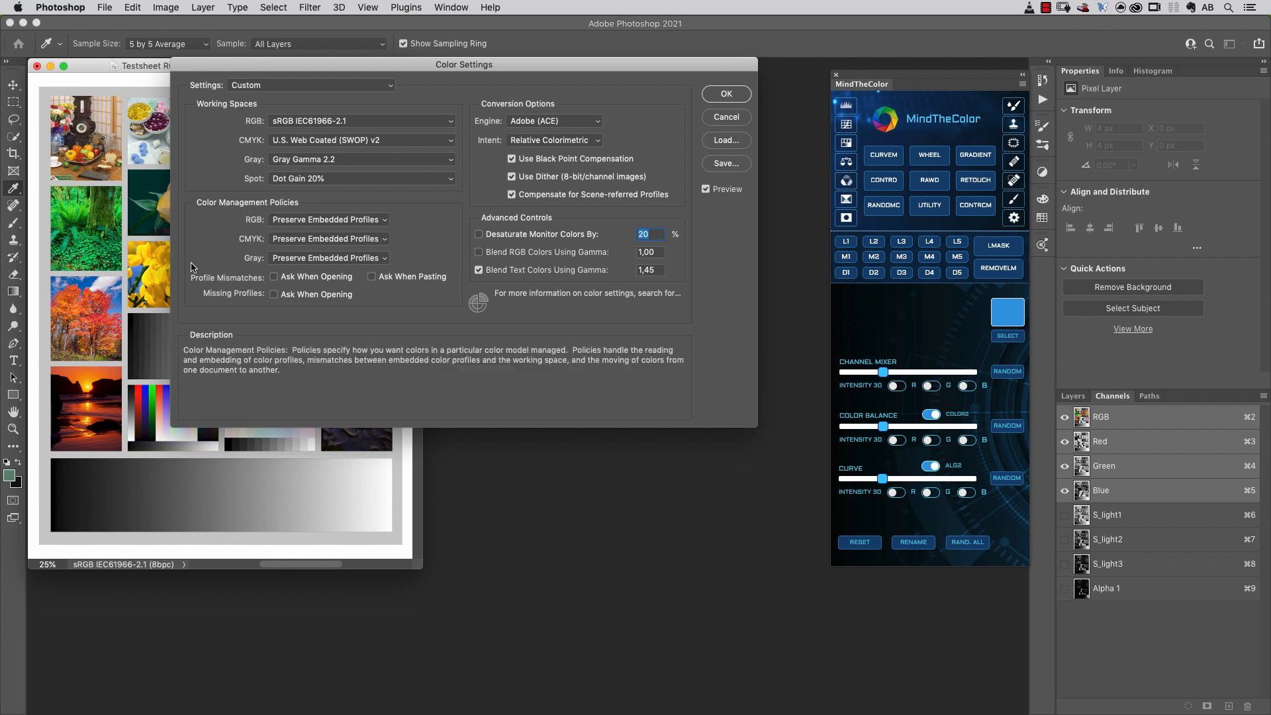
pyautogui.moveTo(193, 298)
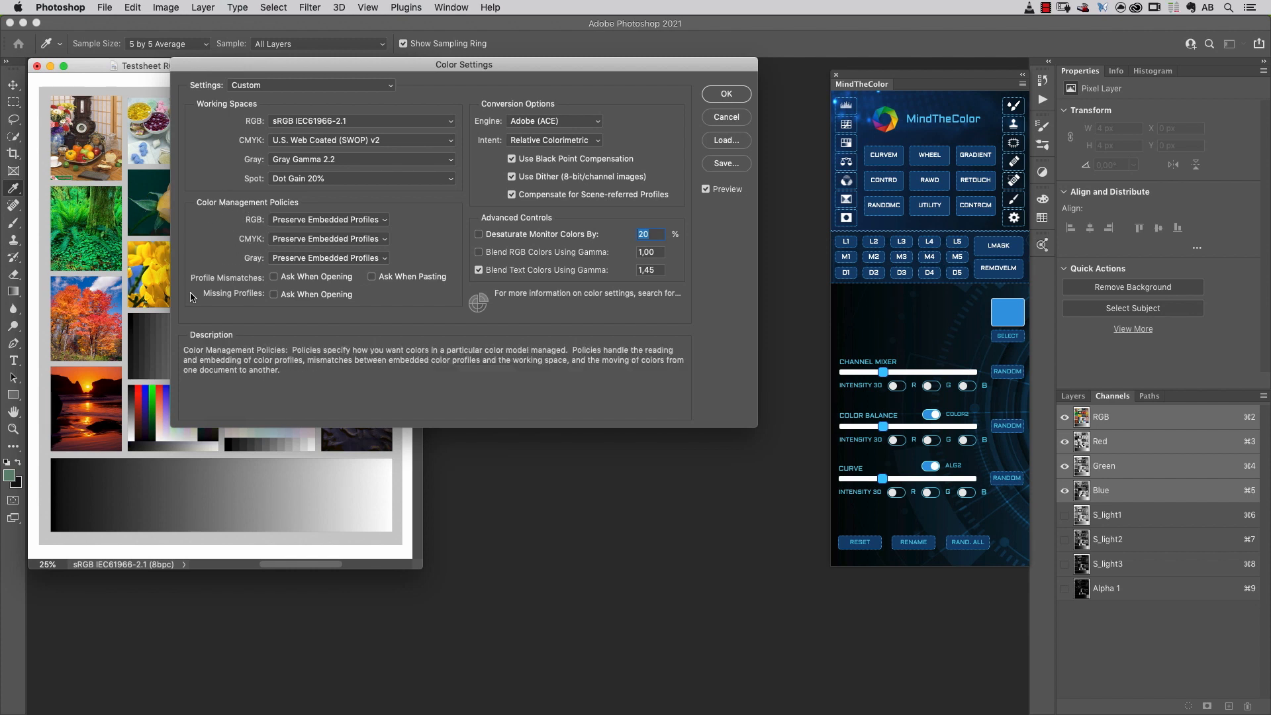
pyautogui.moveTo(274, 294)
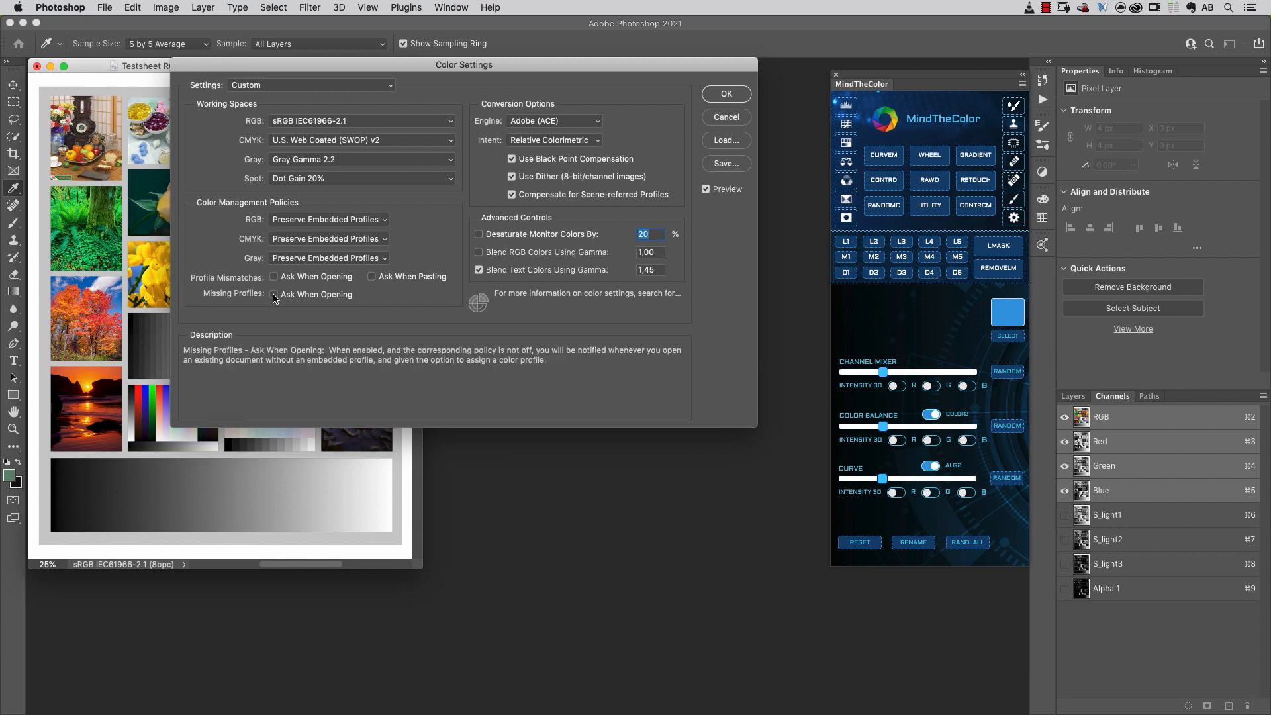
pyautogui.click(272, 294)
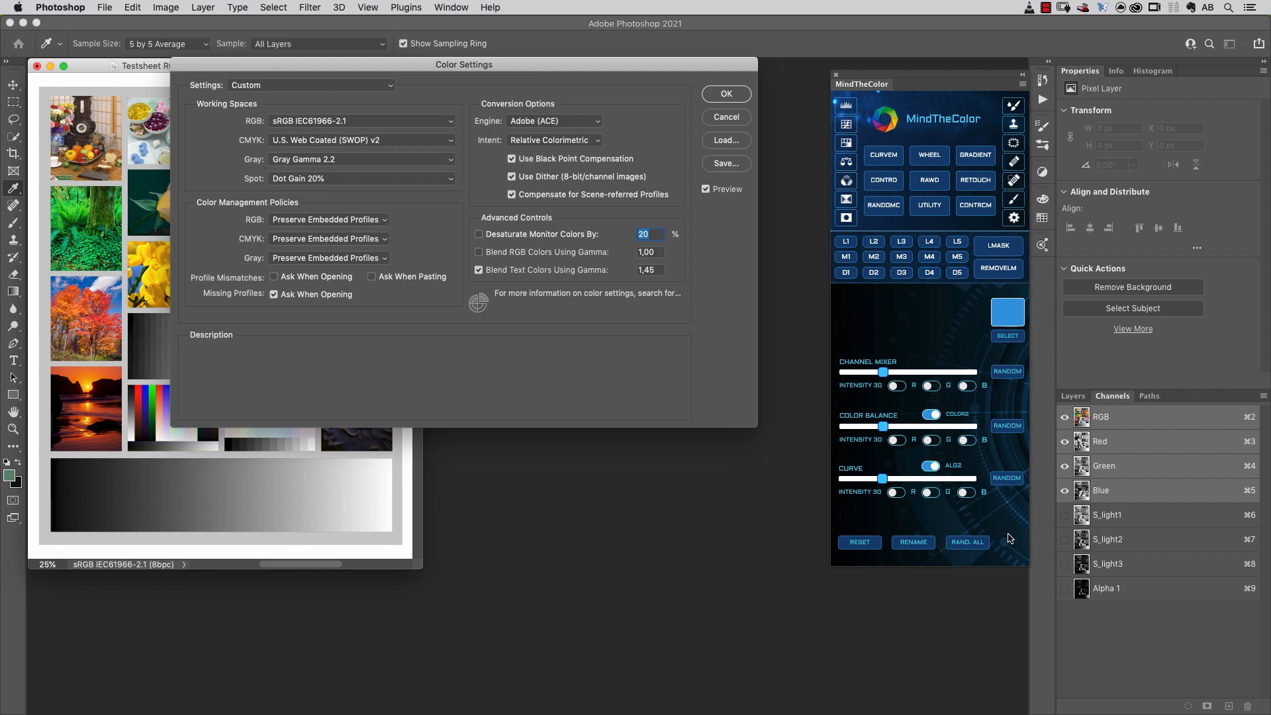
pyautogui.moveTo(716, 181)
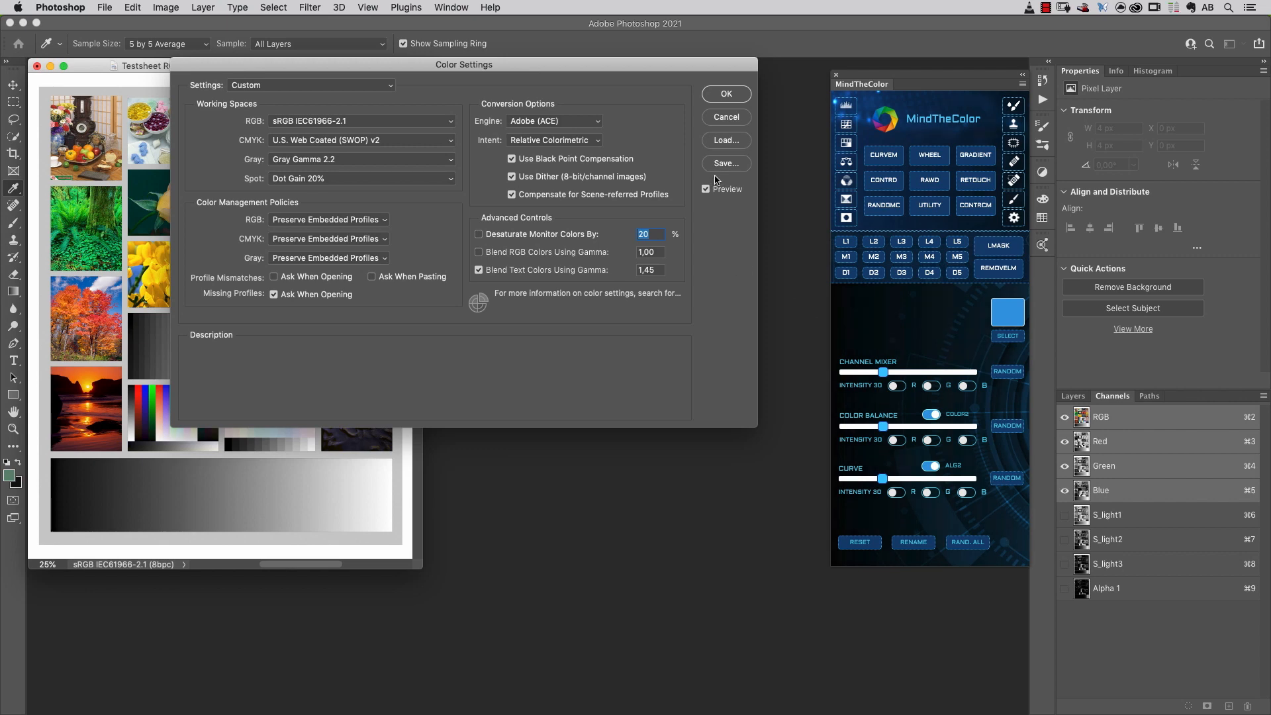
# Save the custom settings as 'Mind the Color Settings', accept the description, and keep it as the preset.
pyautogui.click(726, 162)
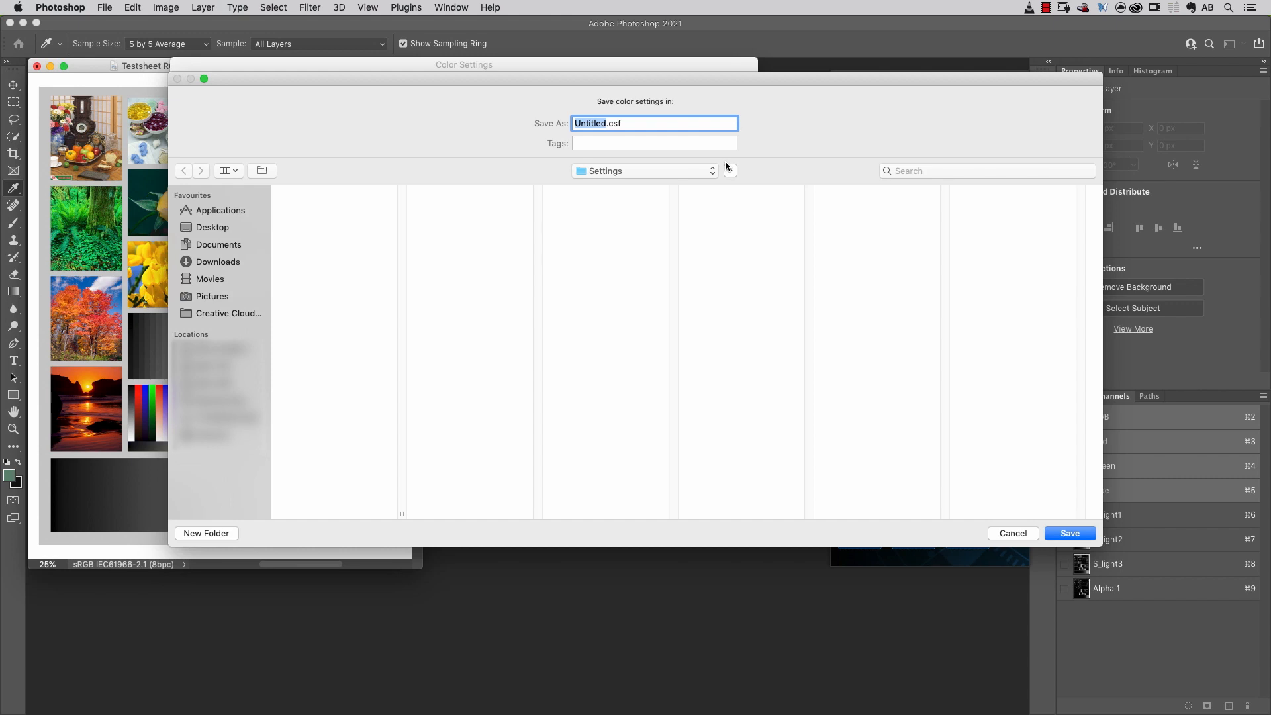
pyautogui.write('Mind the Color S')
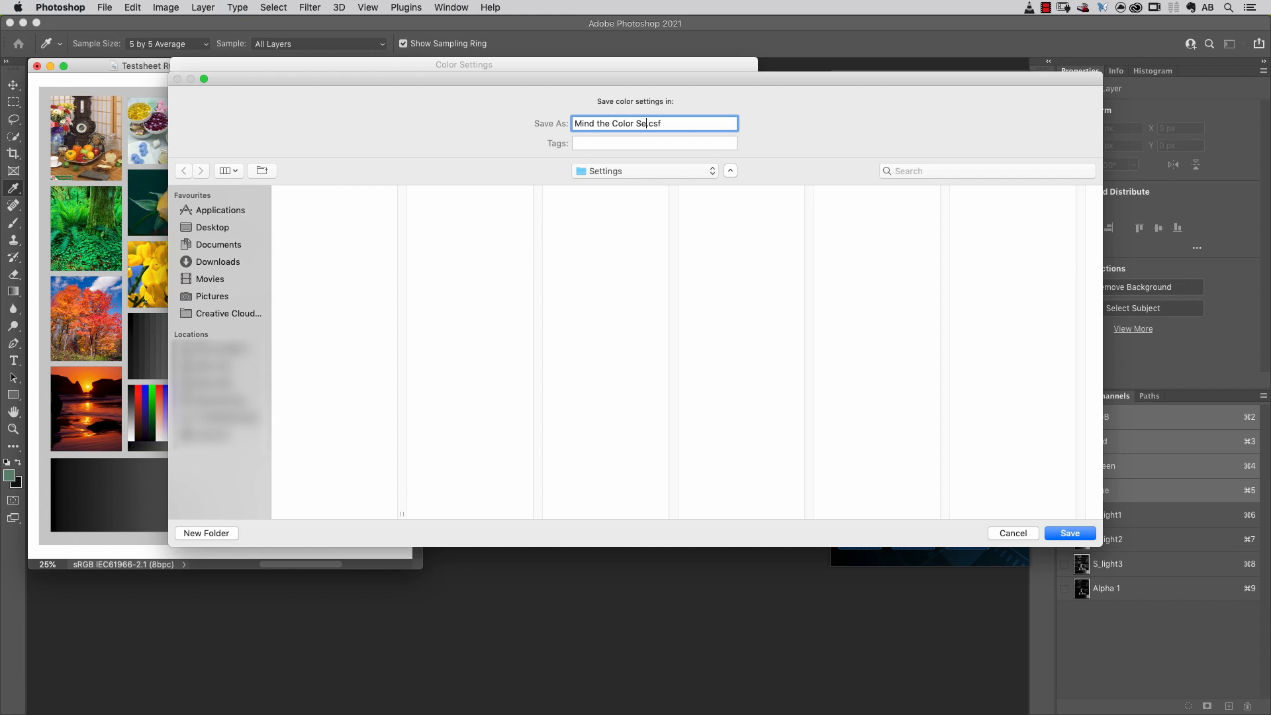
pyautogui.click(1070, 532)
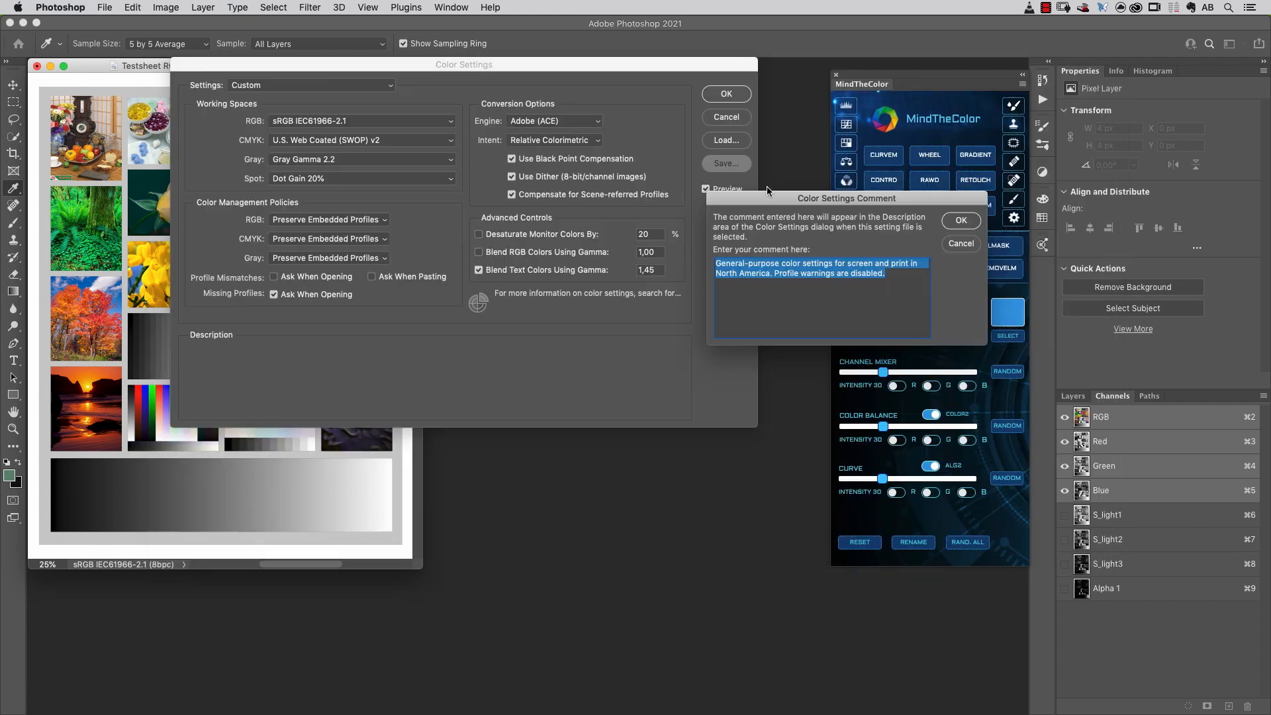
pyautogui.click(961, 220)
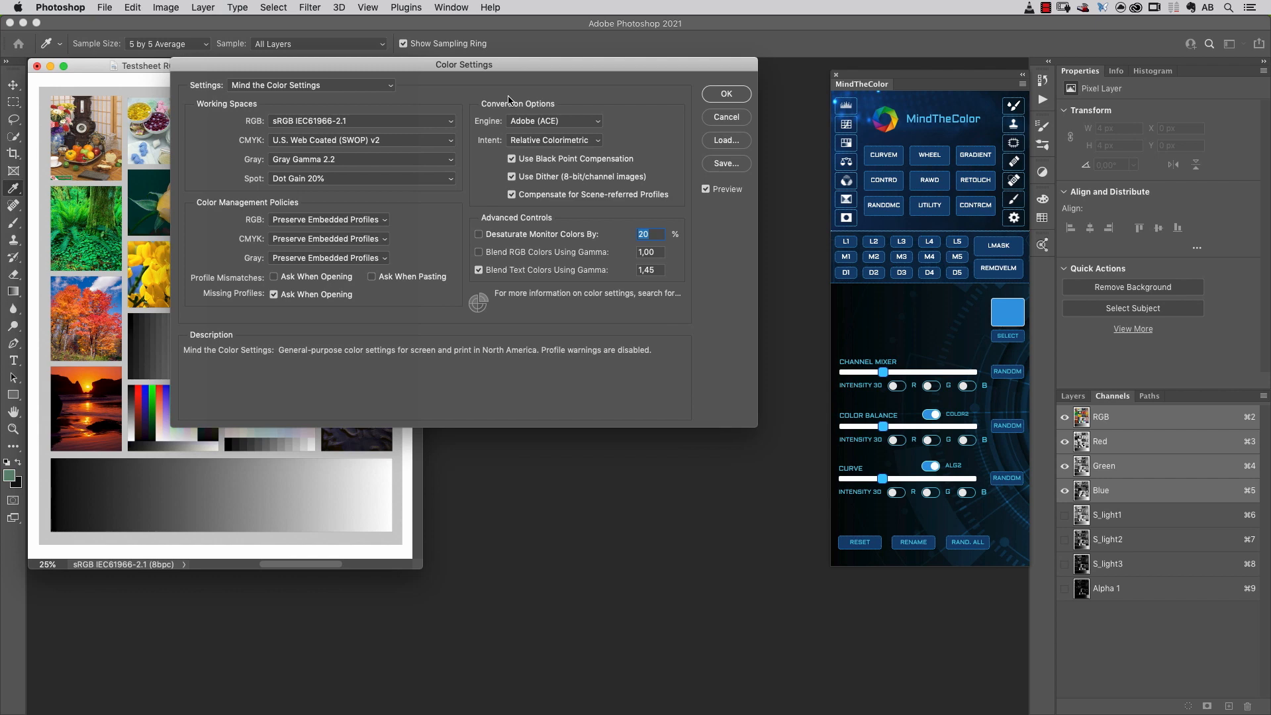
pyautogui.click(310, 85)
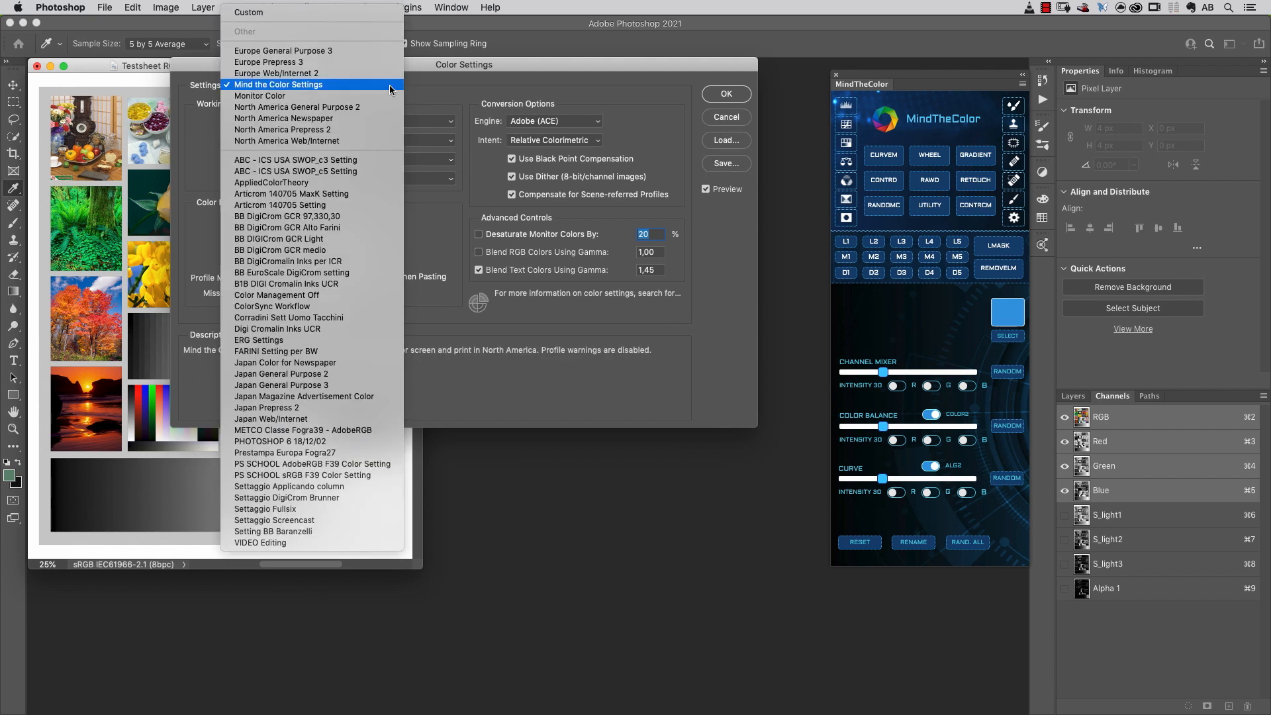
pyautogui.click(280, 85)
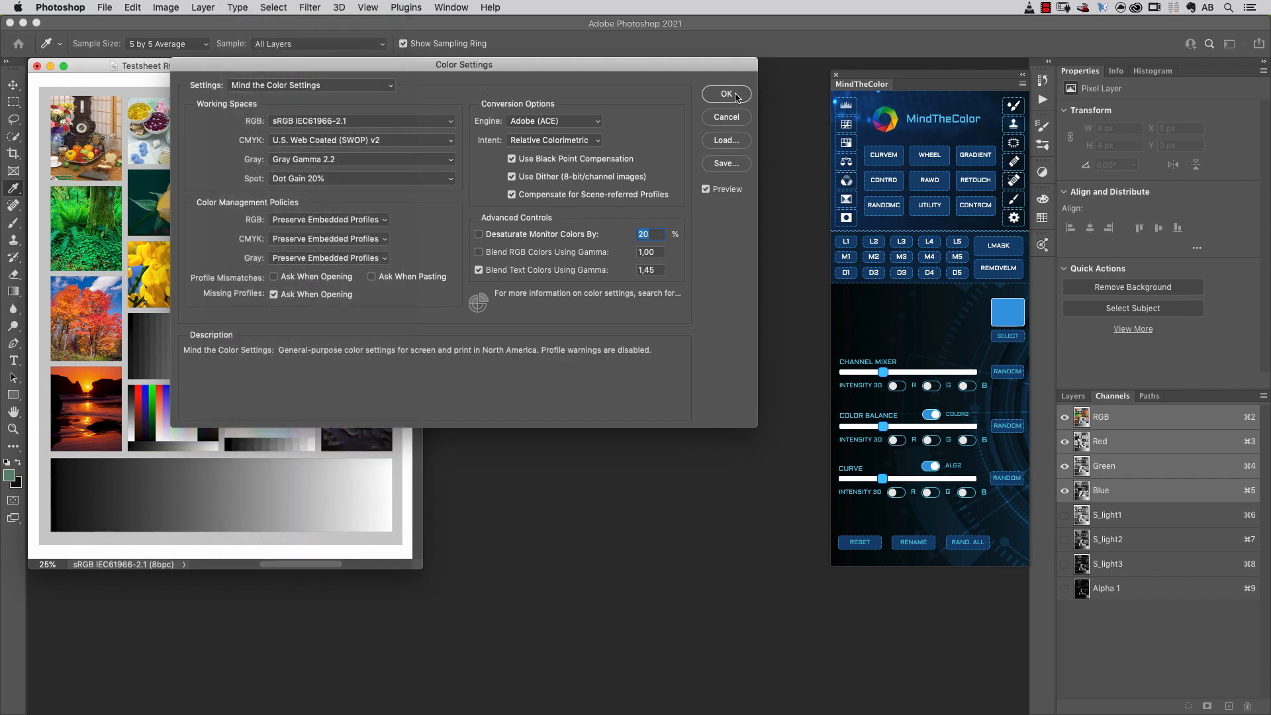